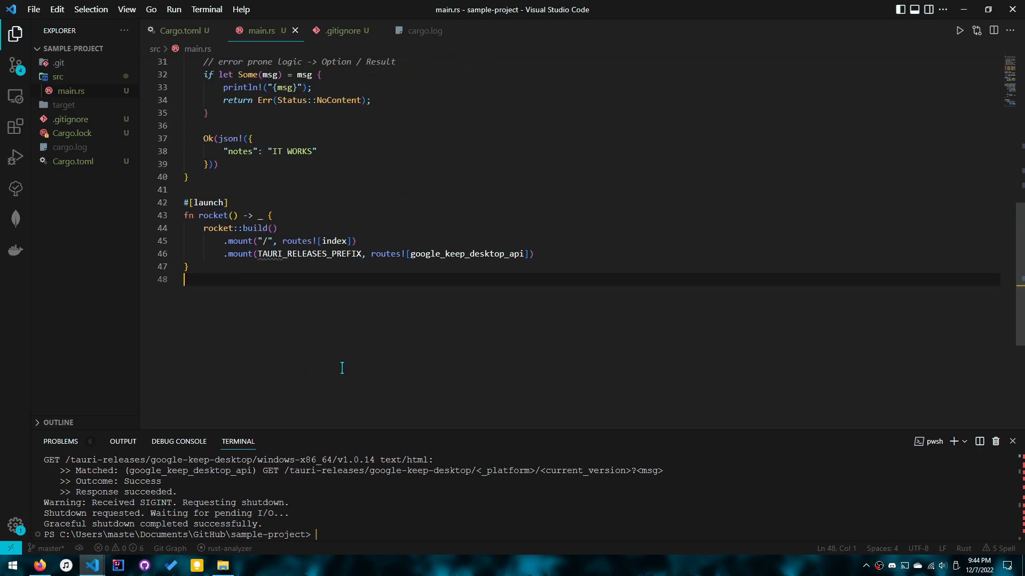
pyautogui.moveTo(360, 286)
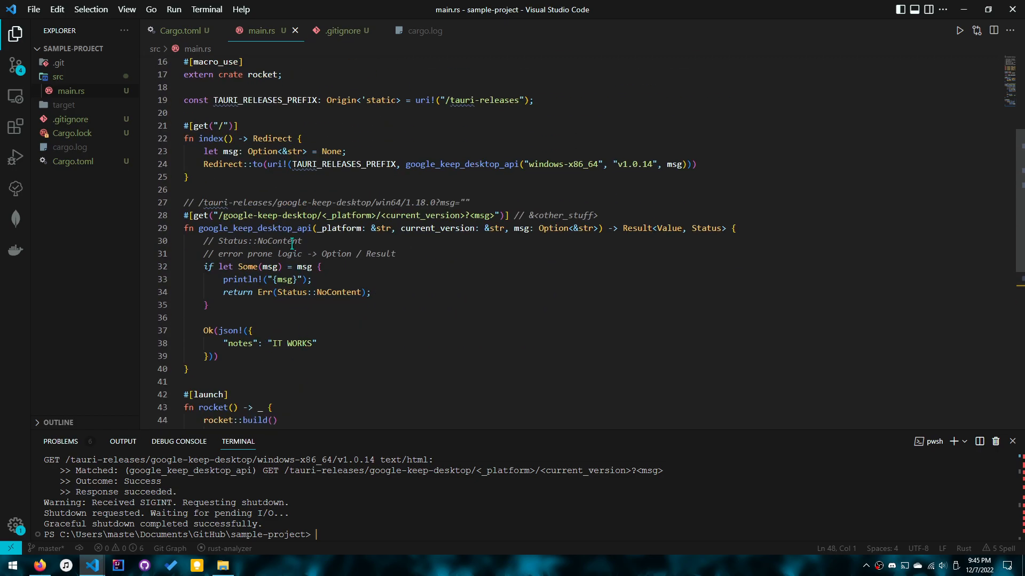
# Check the dependency list in Cargo.toml and return to main.rs below index().
pyautogui.click(273, 241)
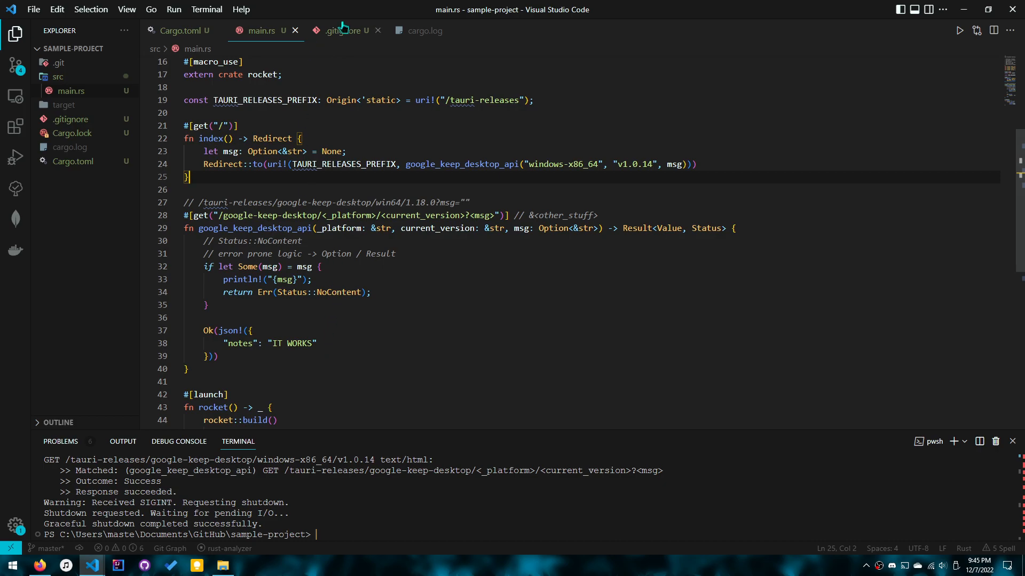
pyautogui.click(179, 30)
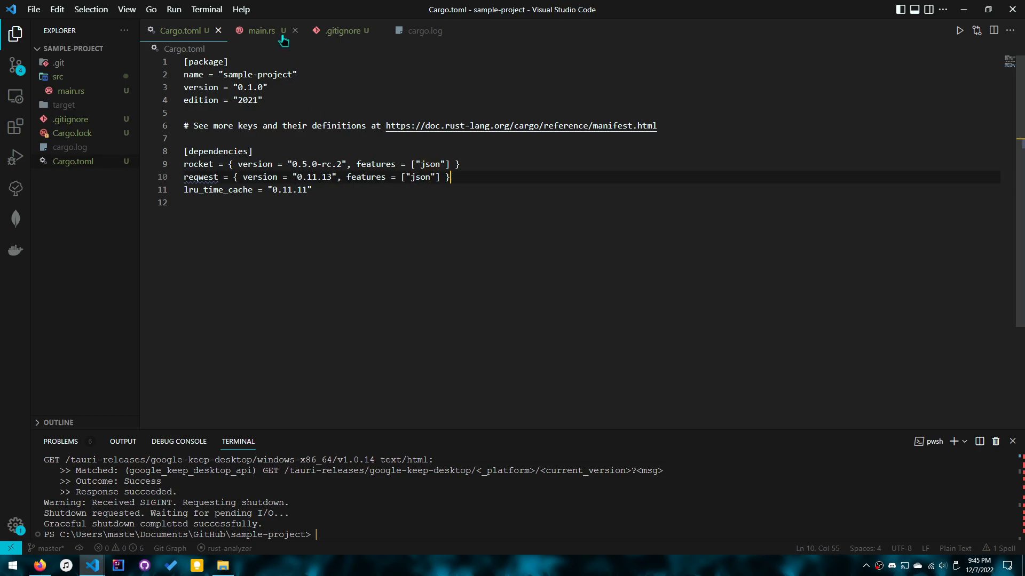
pyautogui.click(260, 30)
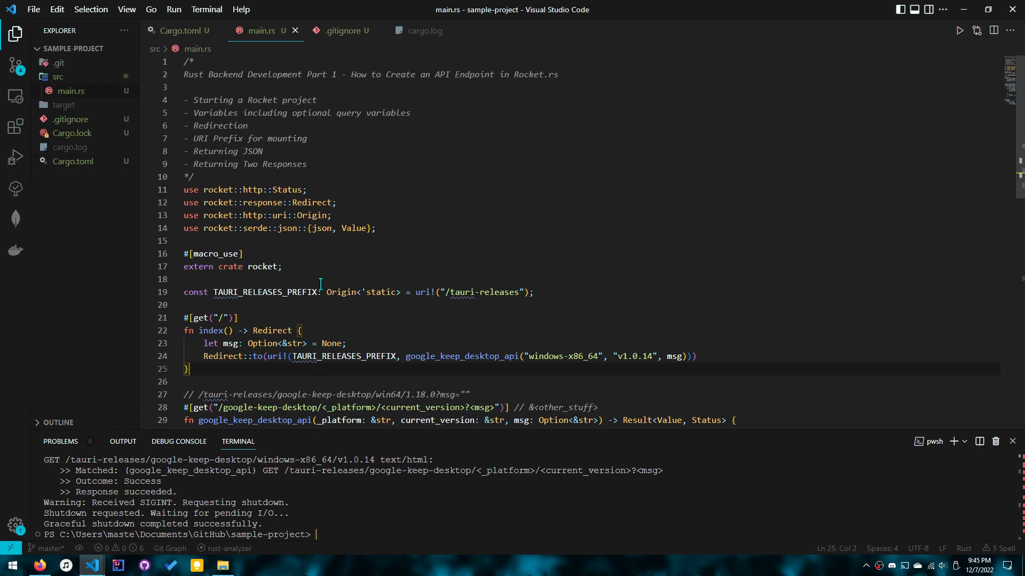
pyautogui.scroll(-3)
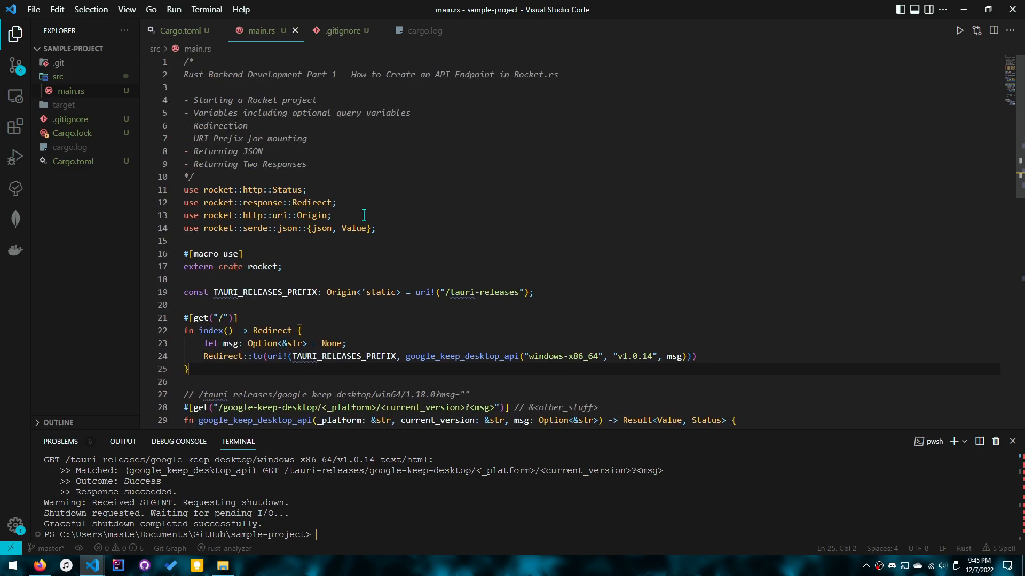
pyautogui.scroll(-3)
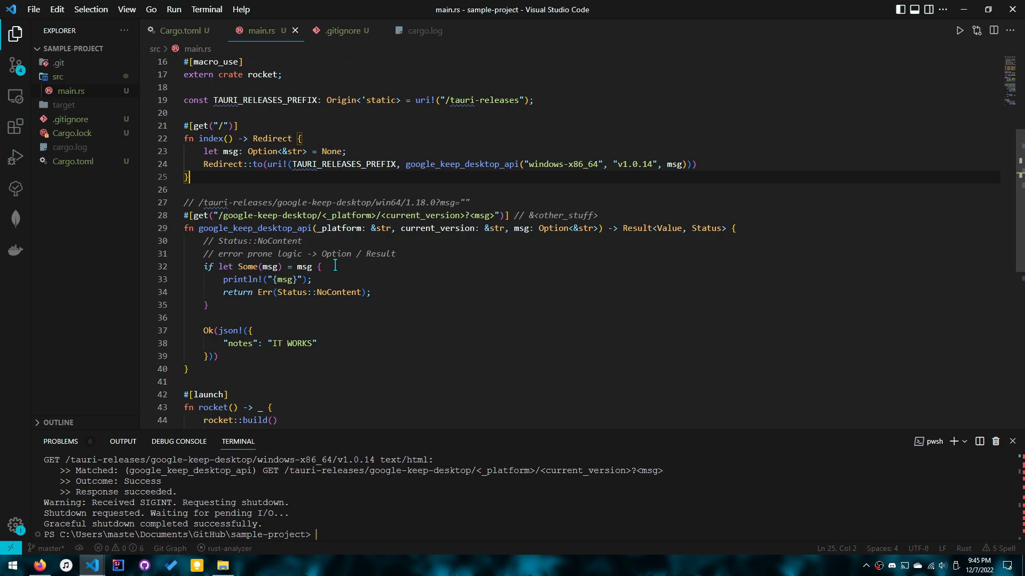
# Add an empty fn get_latest_release(repo: &str) with an 'e.g. elibroftw/google-keep-desktop' repo comment.
pyautogui.write('fn')
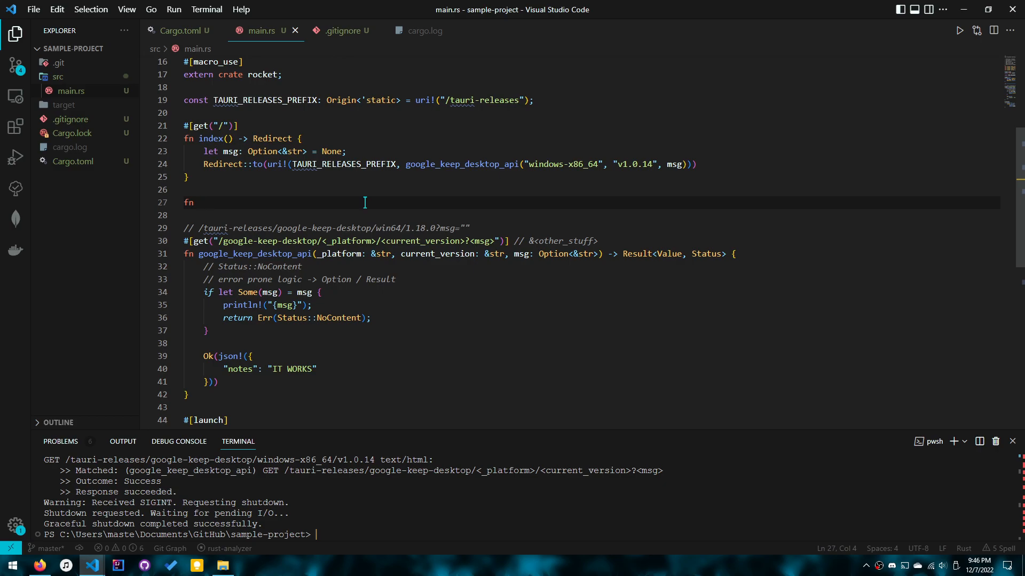
pyautogui.write('get_latest_release()')
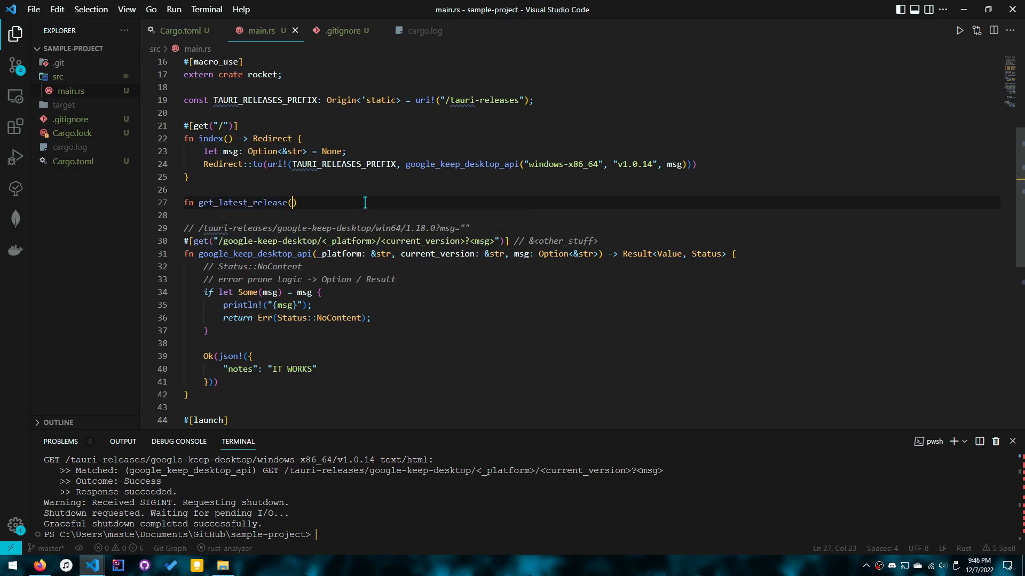
pyautogui.write(')')
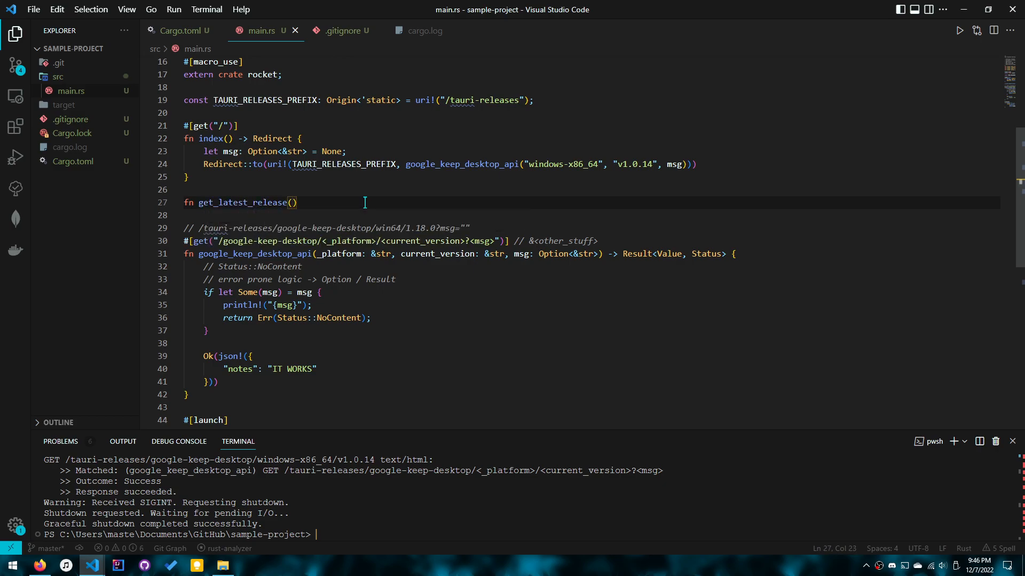
pyautogui.write('r')
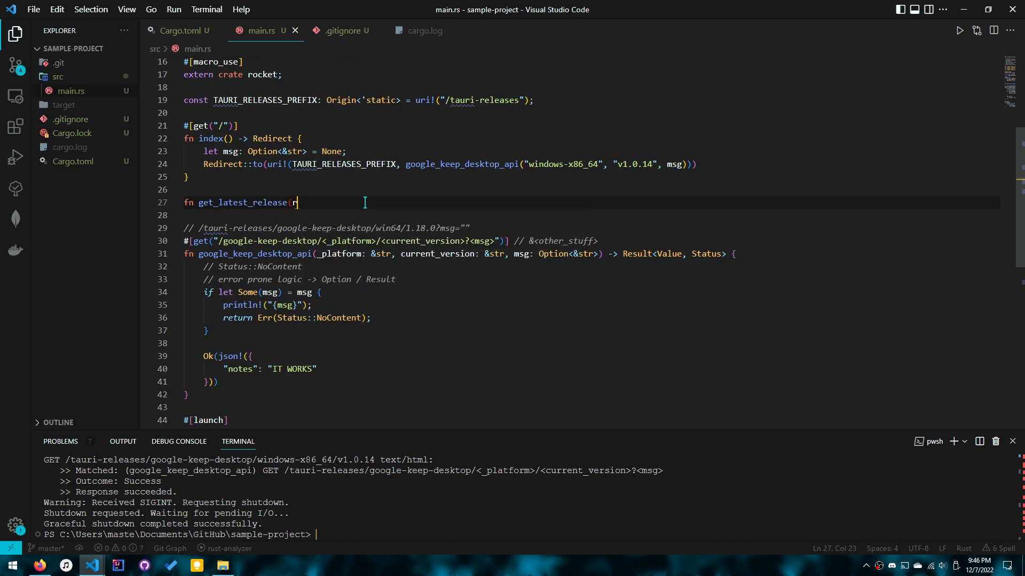
pyautogui.write('epo: &str) {')
pyautogui.write('// rep')
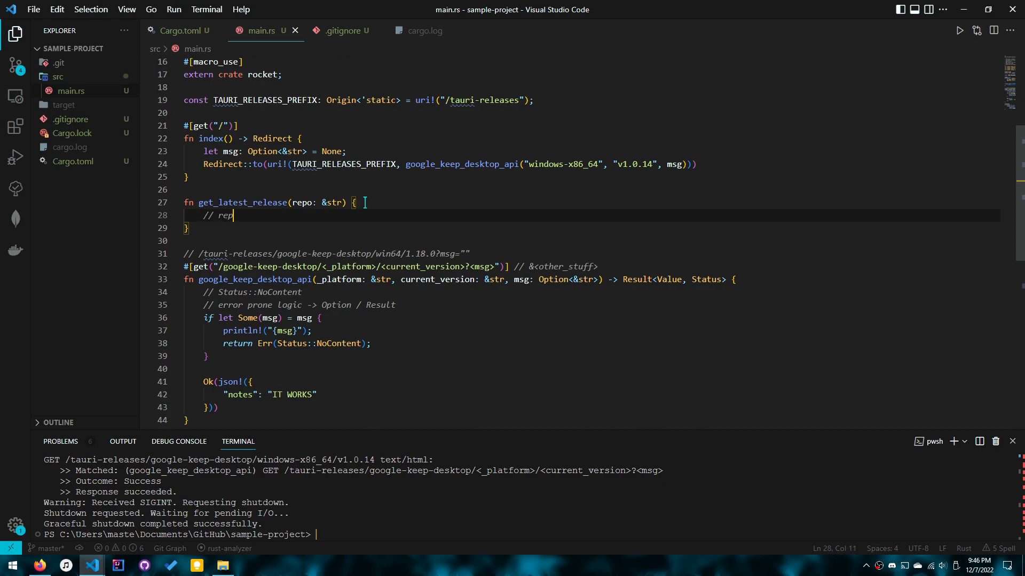
pyautogui.write('o: e.g.')
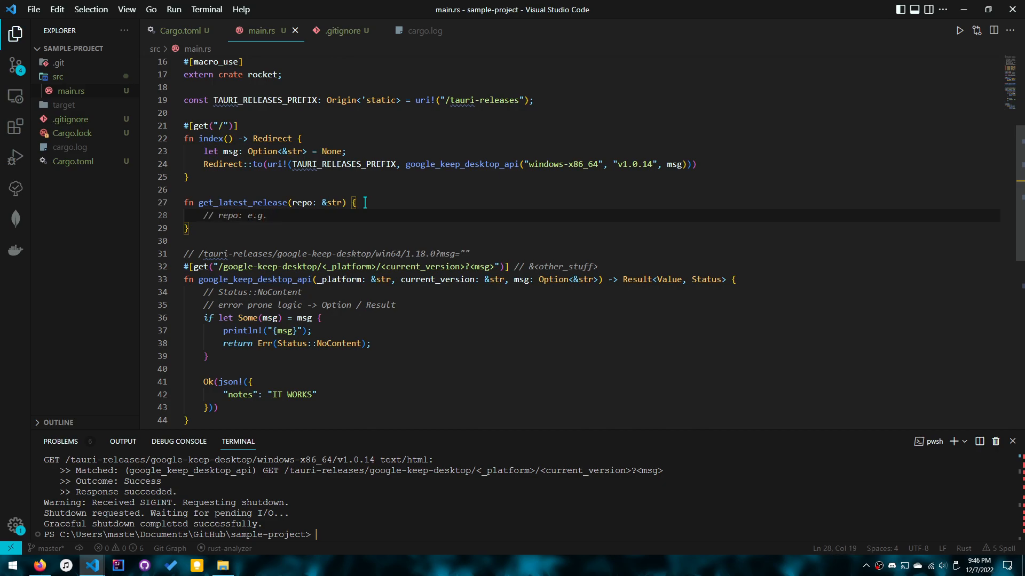
pyautogui.write('elibroftw/')
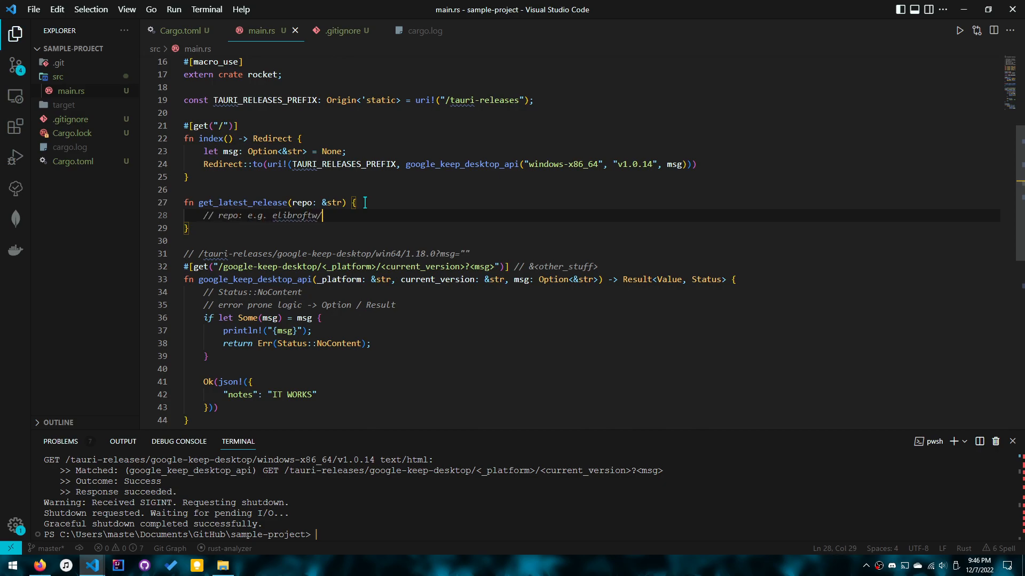
pyautogui.write('google-keep-desktop-app')
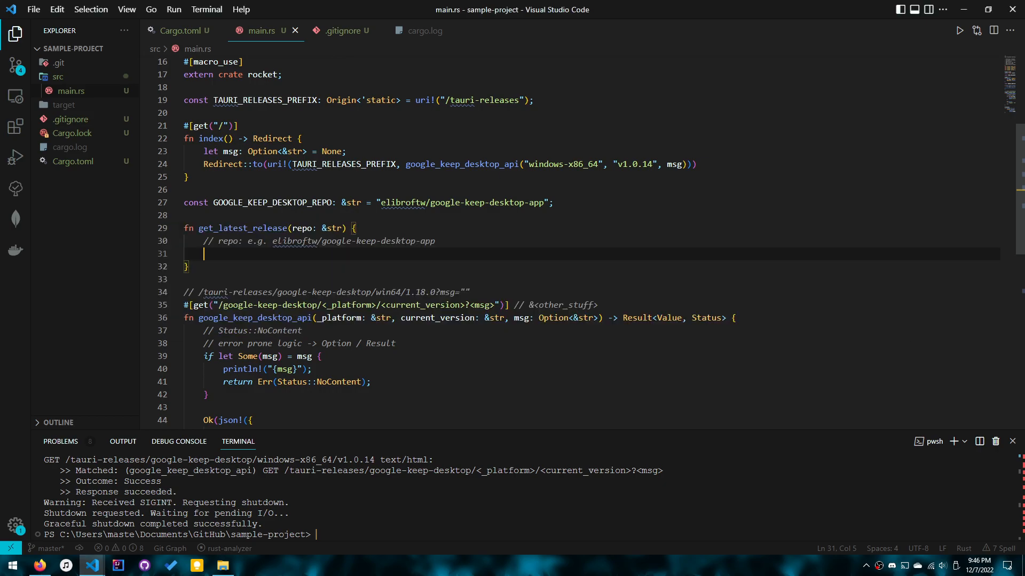
# Build the api.github.com releases/latest URL with format!, return Value, and await client.get(&url).send(), then switch to the reqwest docs.
pyautogui.write('let url = format!("https://api.github.com/repos/{repo}/releases/latest");')
pyautogui.click(272, 228)
pyautogui.write('-> ')
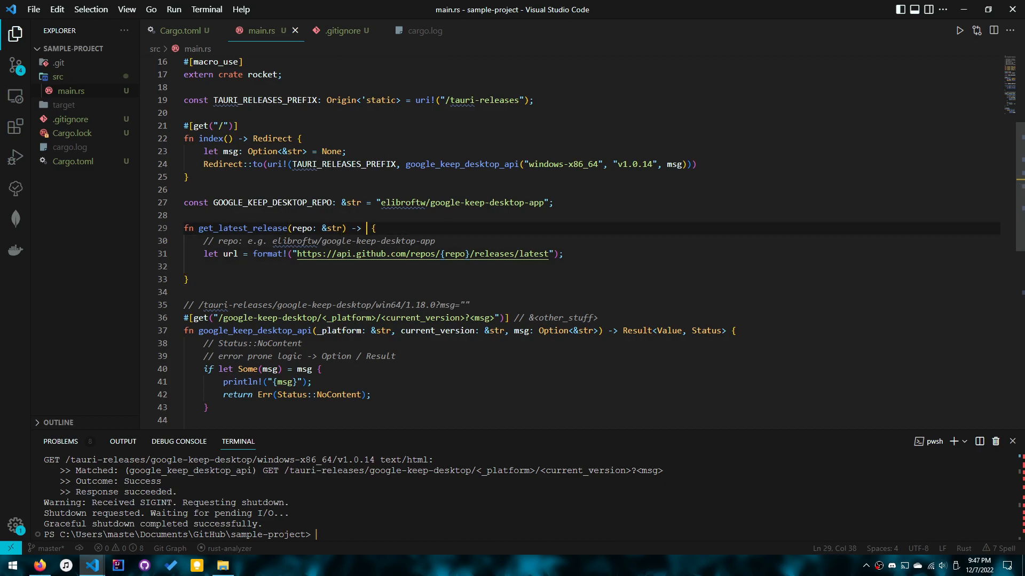
pyautogui.write('Value')
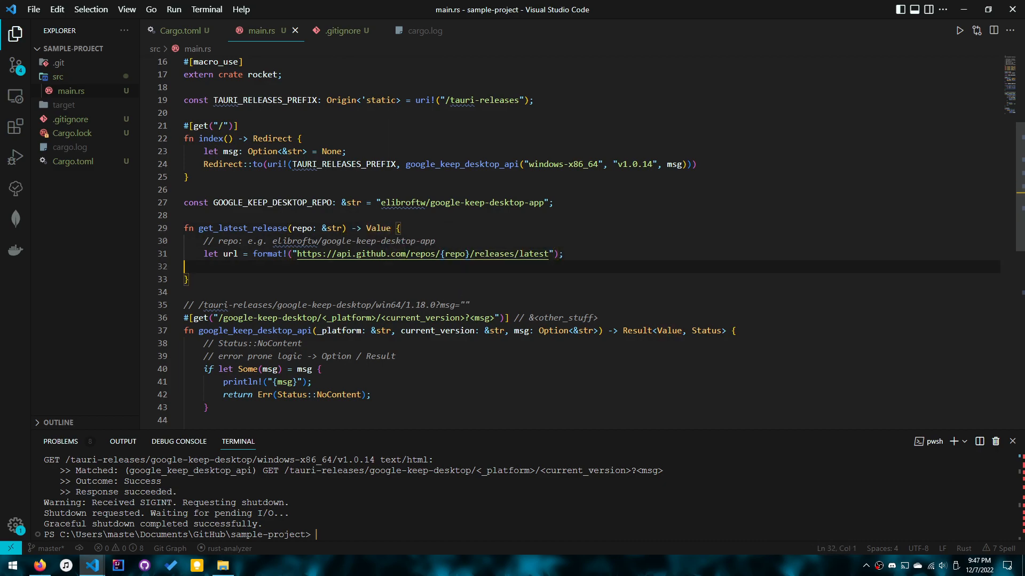
pyautogui.write('let response = client.get(&url).send().await?;')
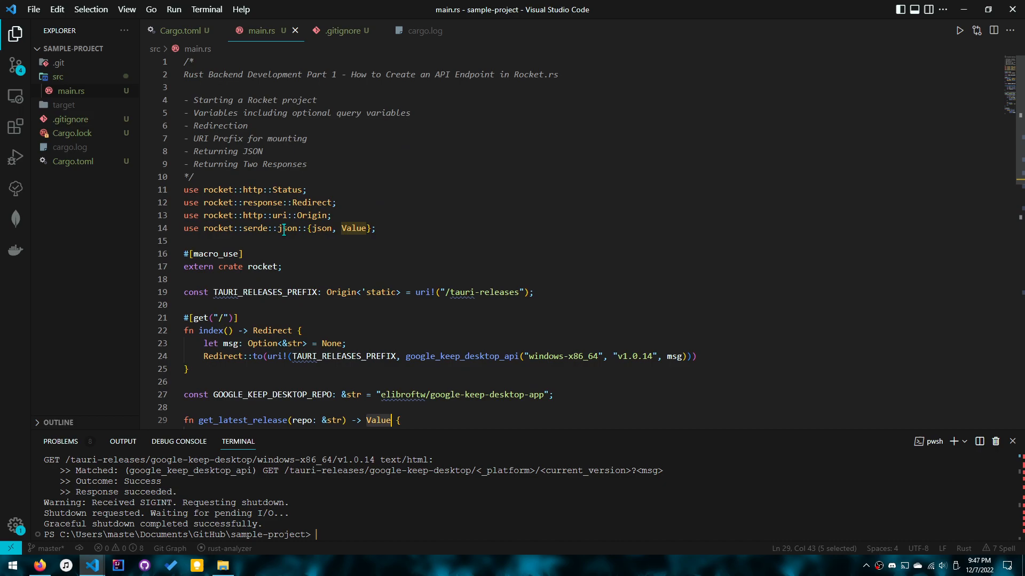
pyautogui.scroll(-3)
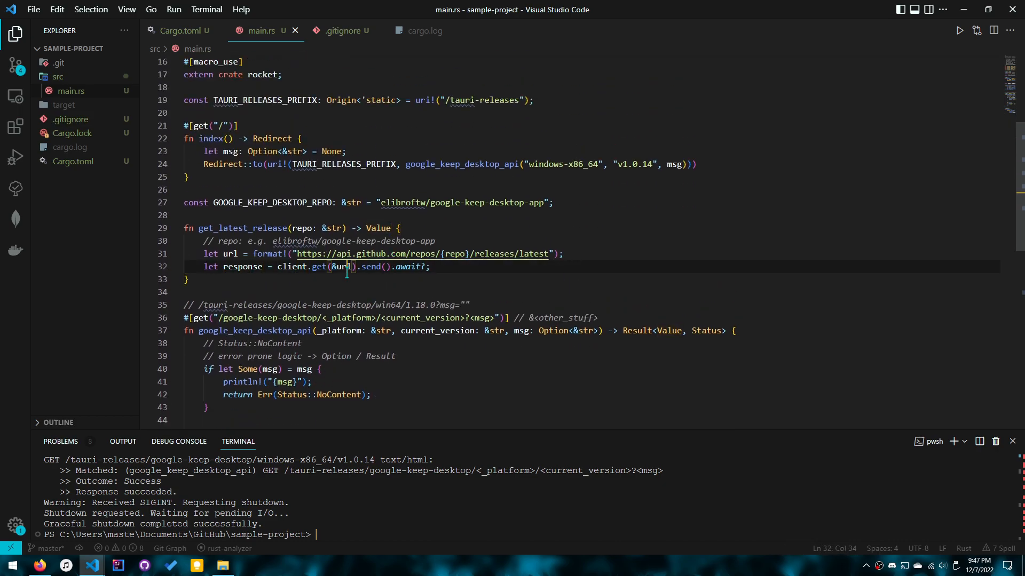
pyautogui.press('Alt+Tab')
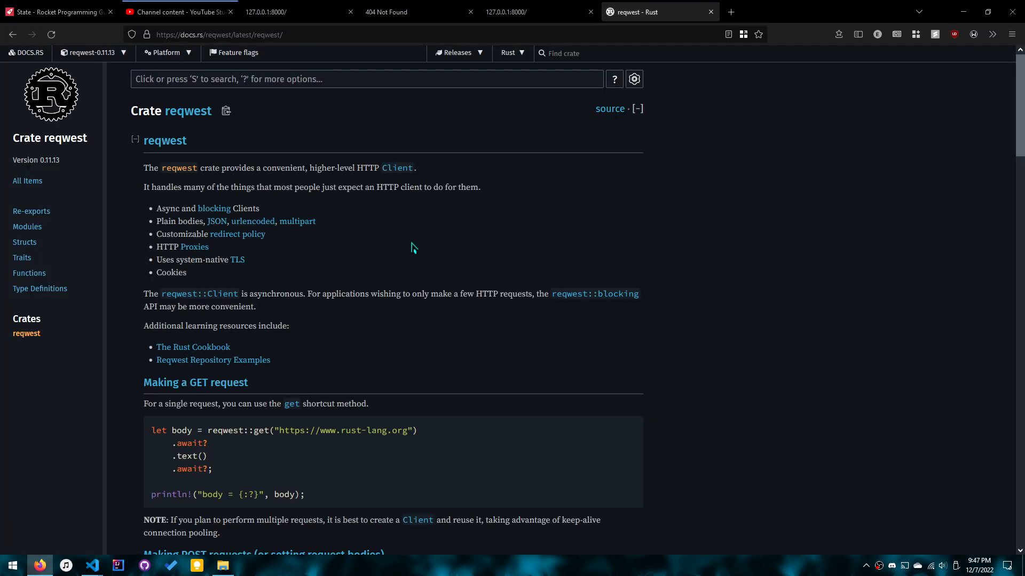
pyautogui.moveTo(360, 310)
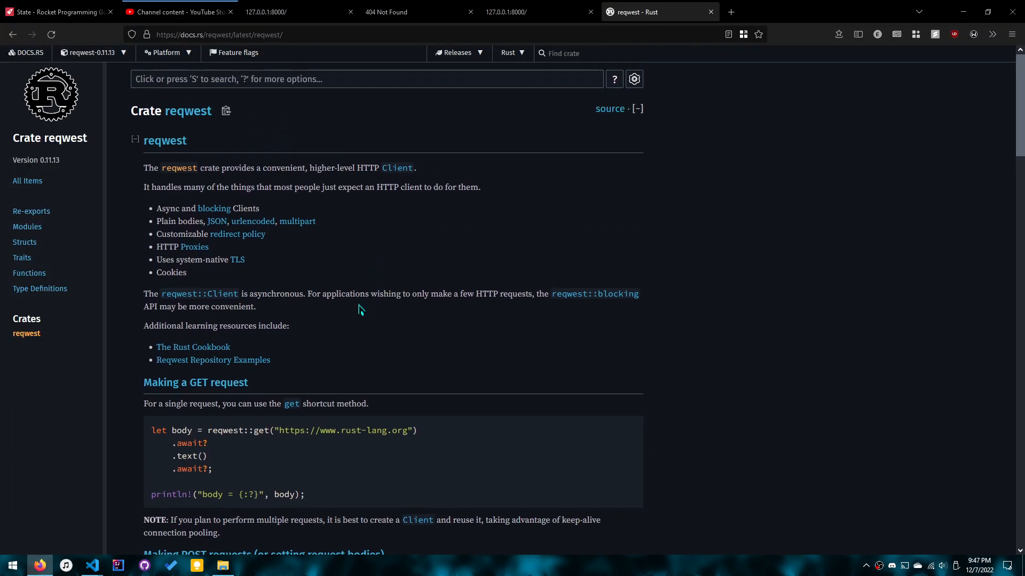
pyautogui.moveTo(281, 320)
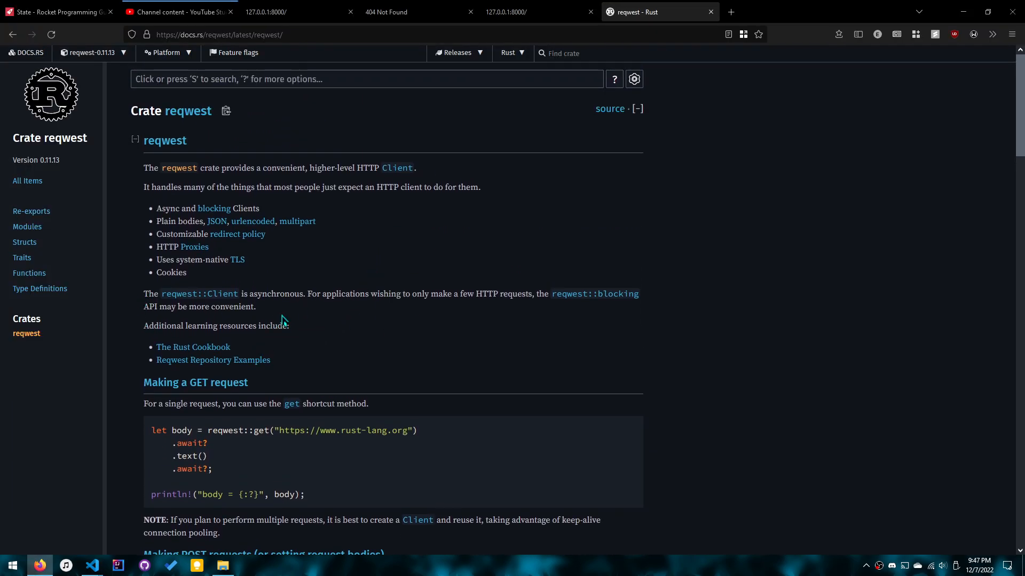
# Highlight the reqwest note about reusing one Client for multiple requests and return to VS Code.
pyautogui.scroll(-3)
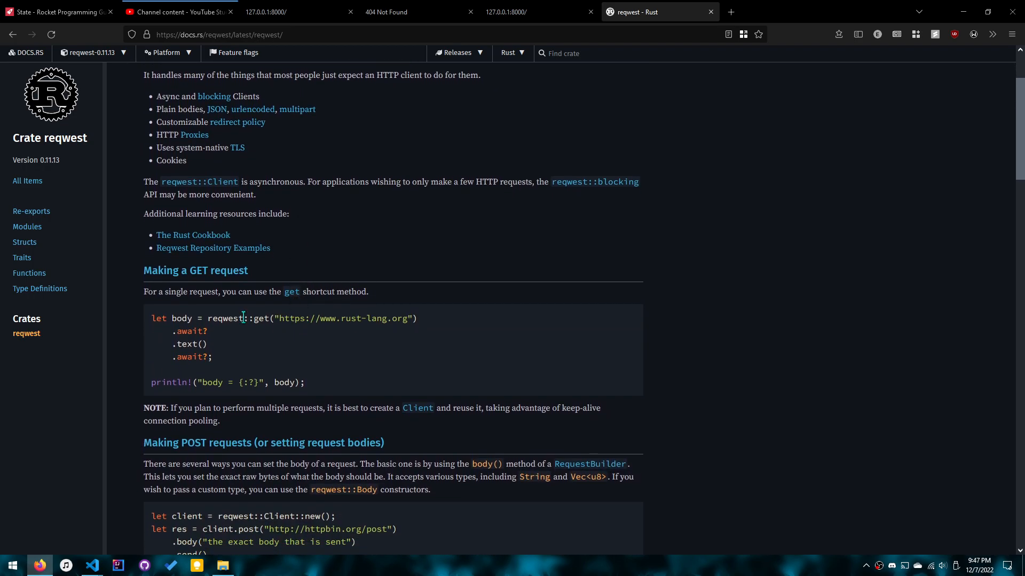
pyautogui.moveTo(143, 292); pyautogui.dragTo(334, 292)
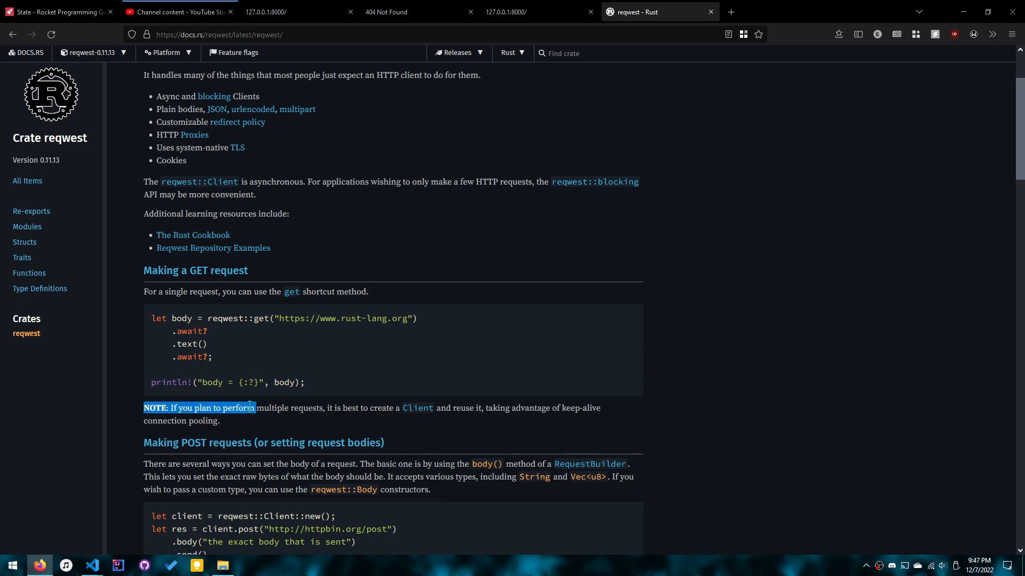
pyautogui.moveTo(254, 408); pyautogui.dragTo(392, 408)
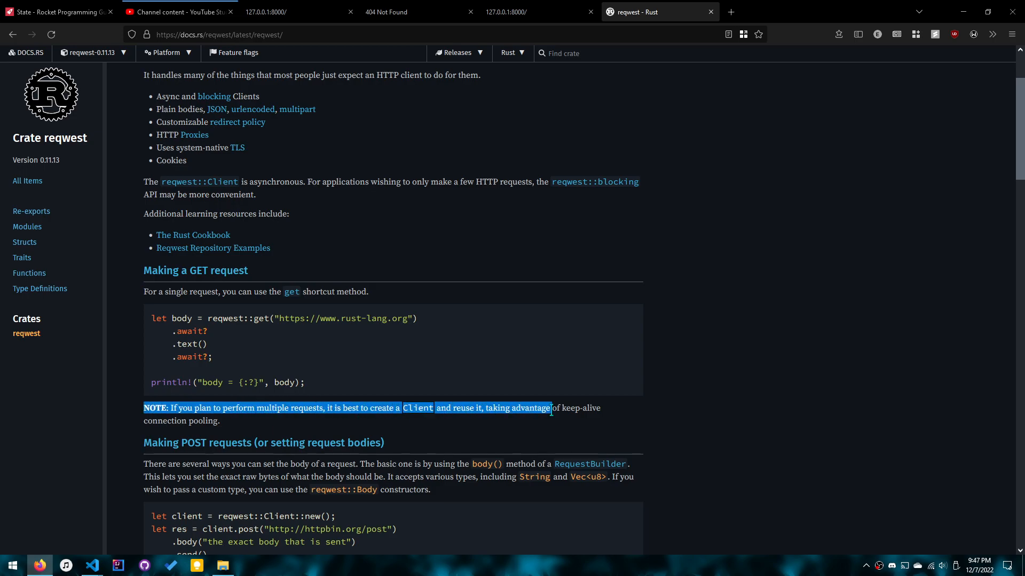
pyautogui.click(92, 566)
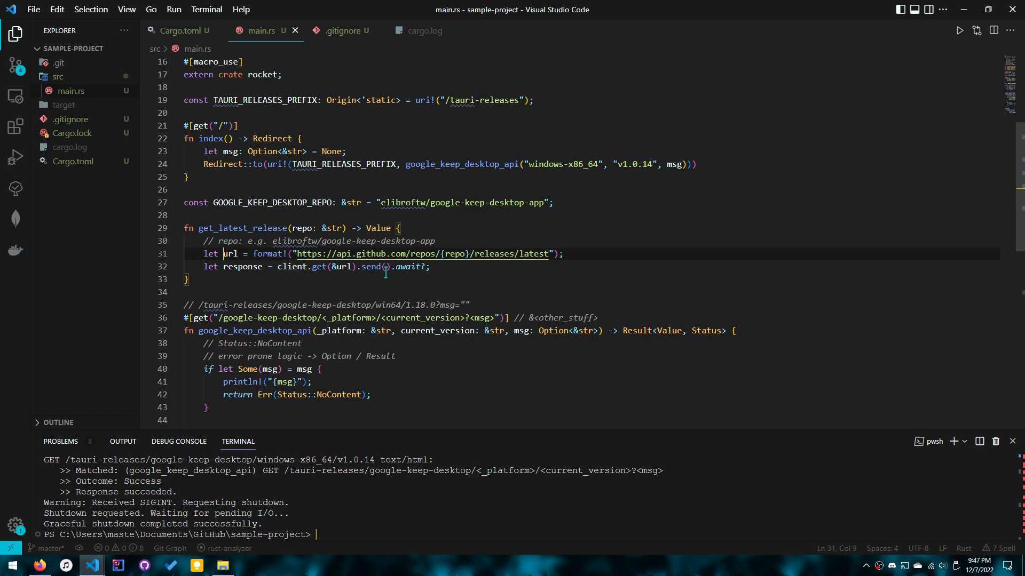
pyautogui.moveTo(298, 242)
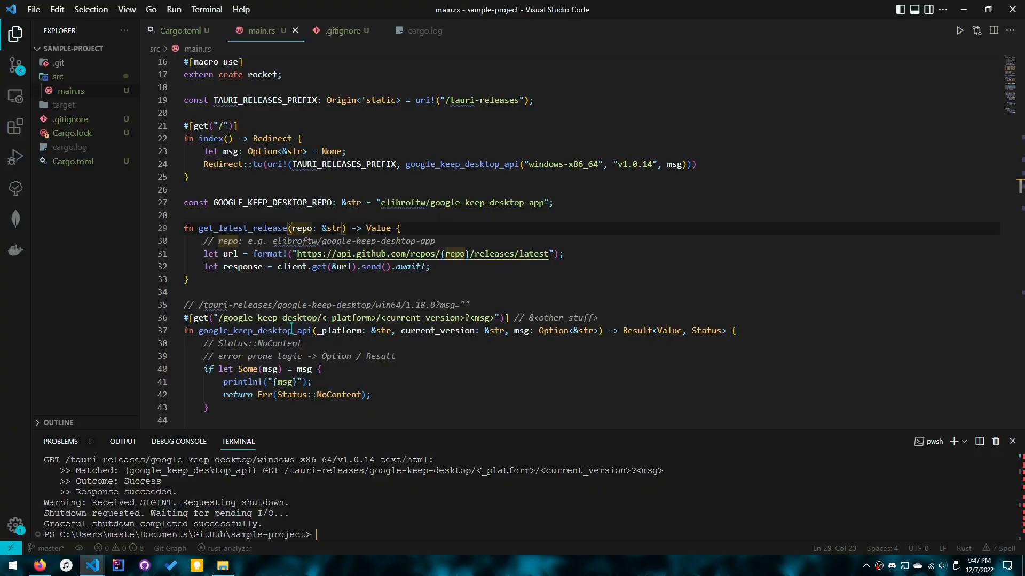
# Add a client: &Client first parameter to get_latest_release with use reqwest::Client, and begin editing its return type.
pyautogui.write('client: &Client,')
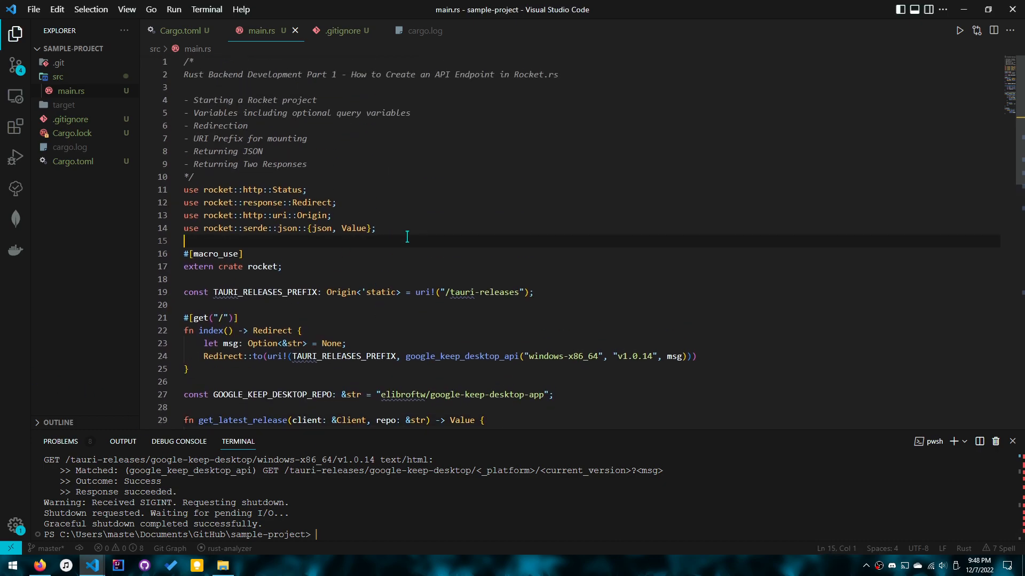
pyautogui.scroll(-3)
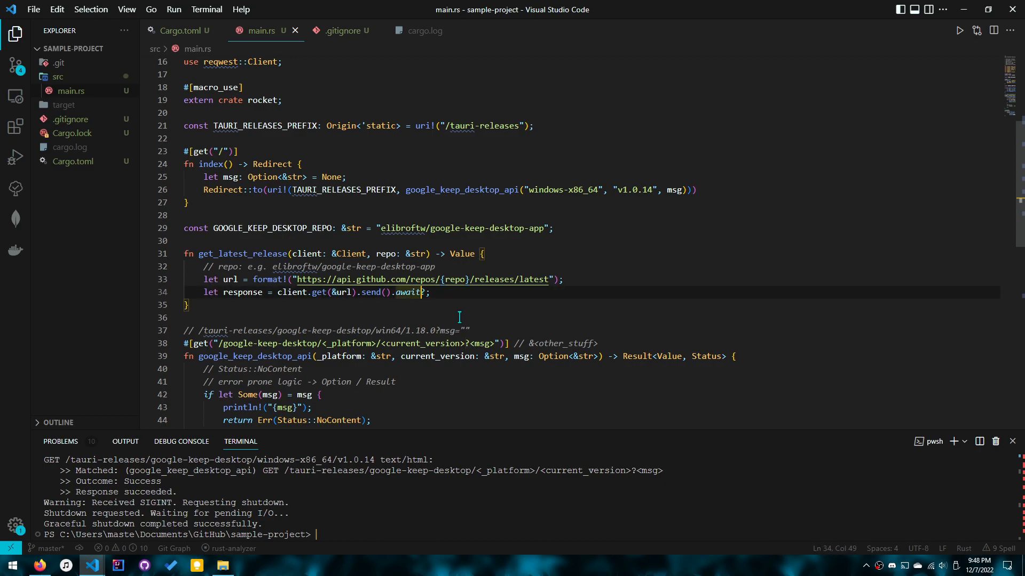
pyautogui.write('?')
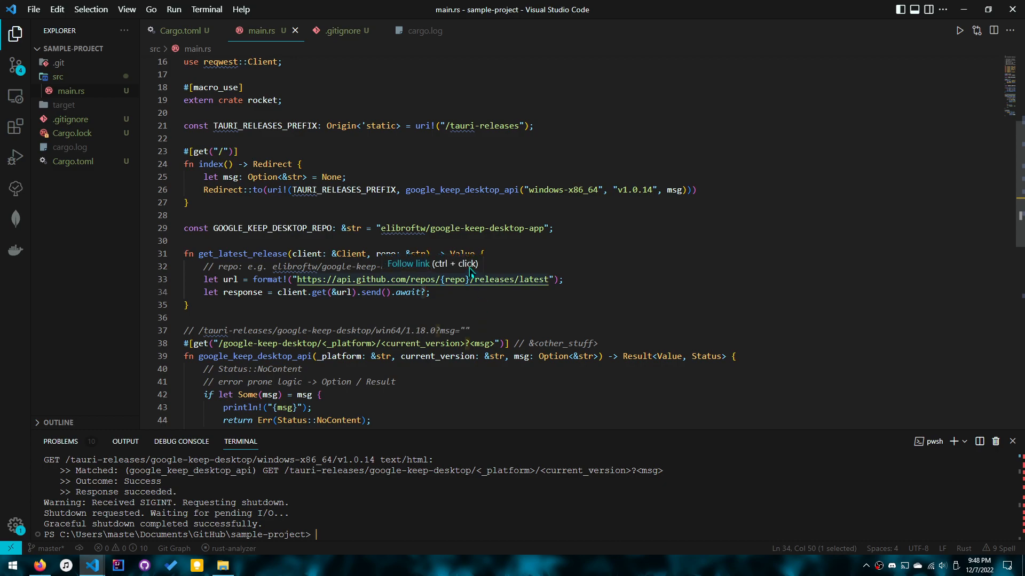
pyautogui.doubleClick(461, 254)
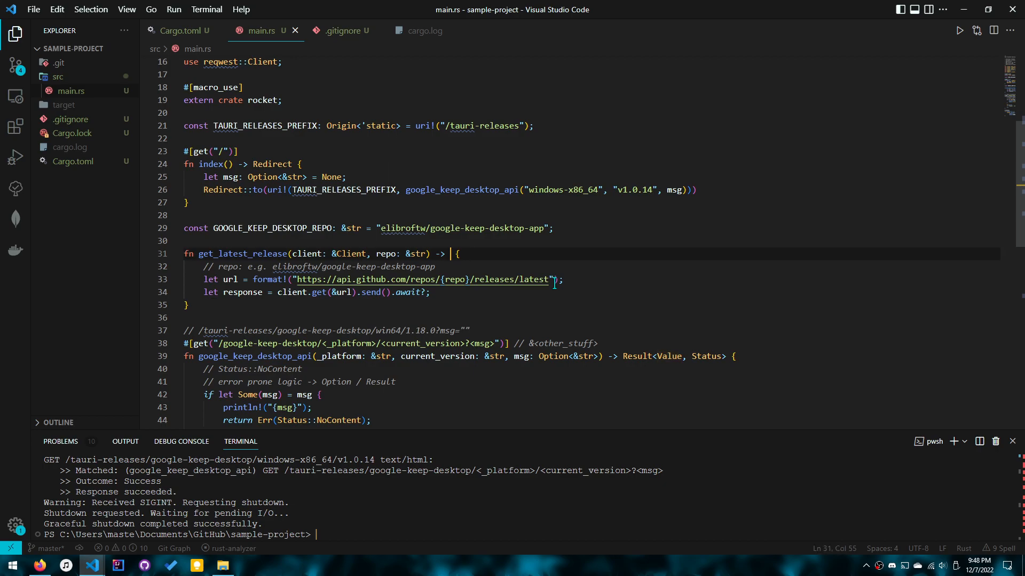
# Give get_latest_release the return type Result<Value, reqwest::Error>.
pyautogui.write('Result<')
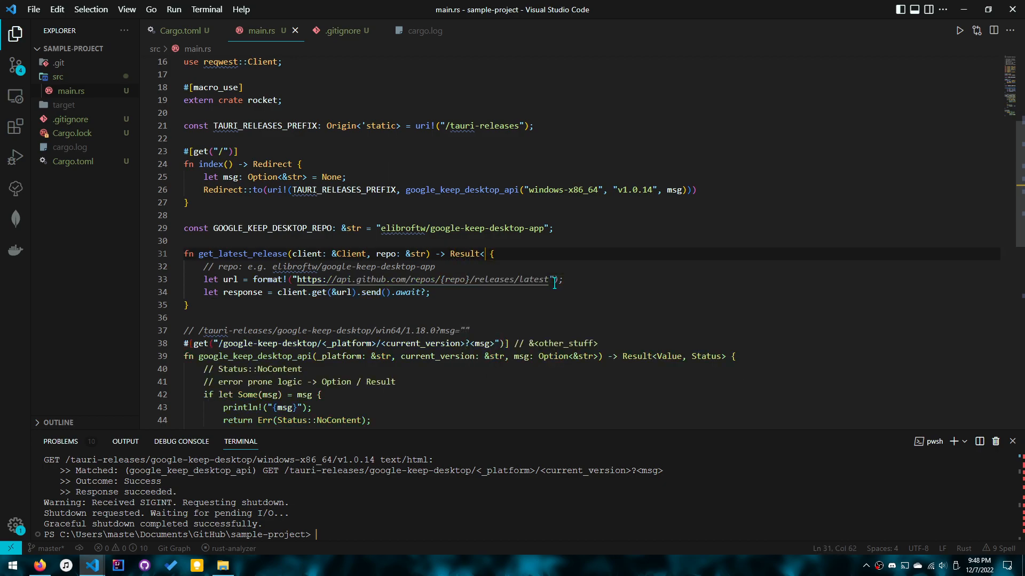
pyautogui.write('Value, requ')
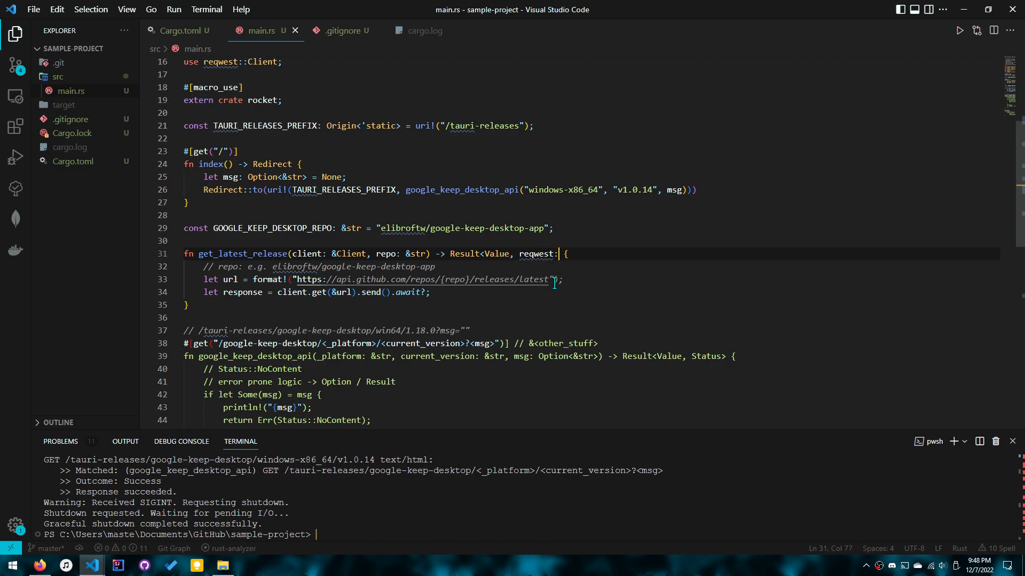
pyautogui.write('Er')
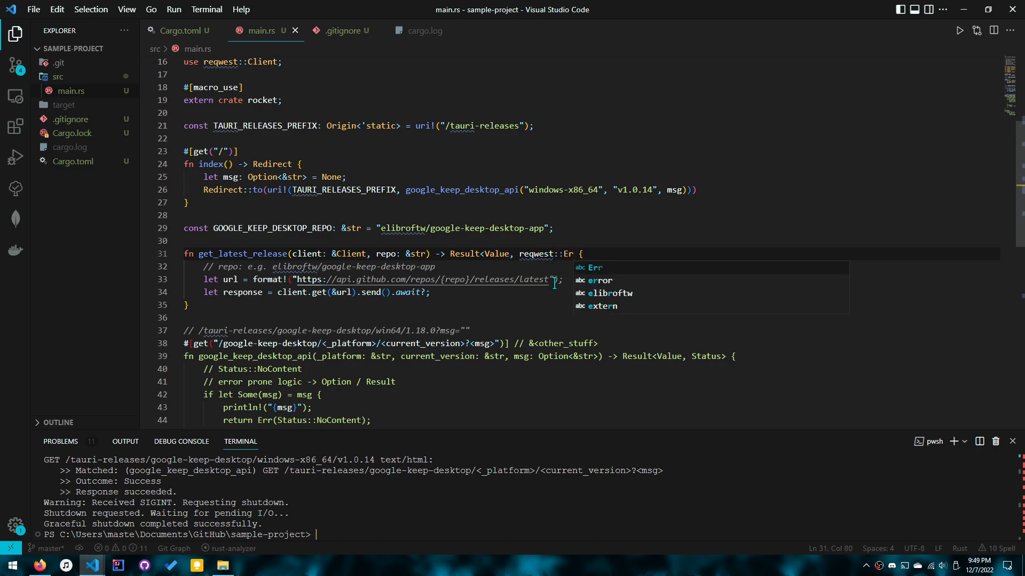
pyautogui.write('Error)')
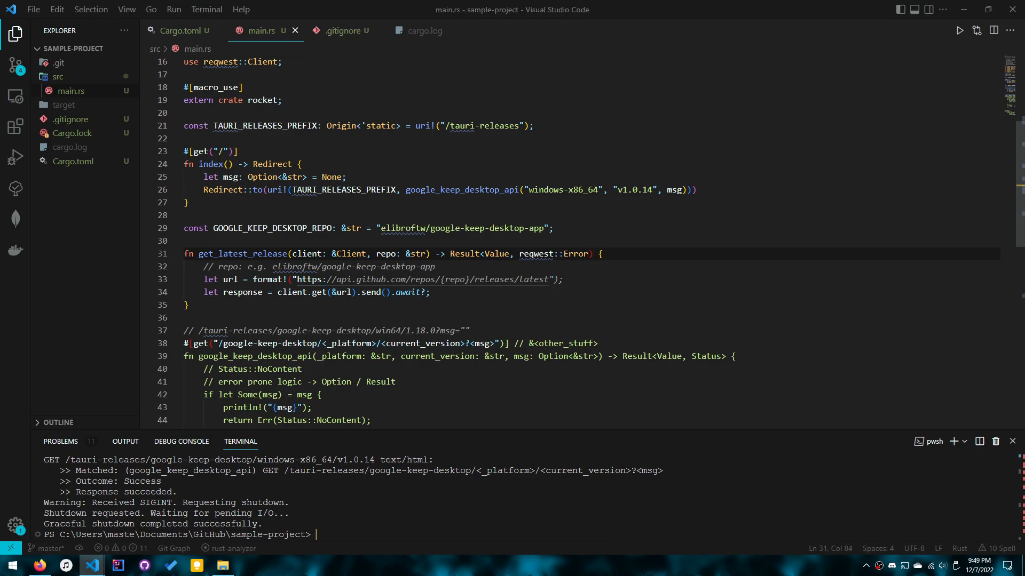
pyautogui.doubleClick(536, 254)
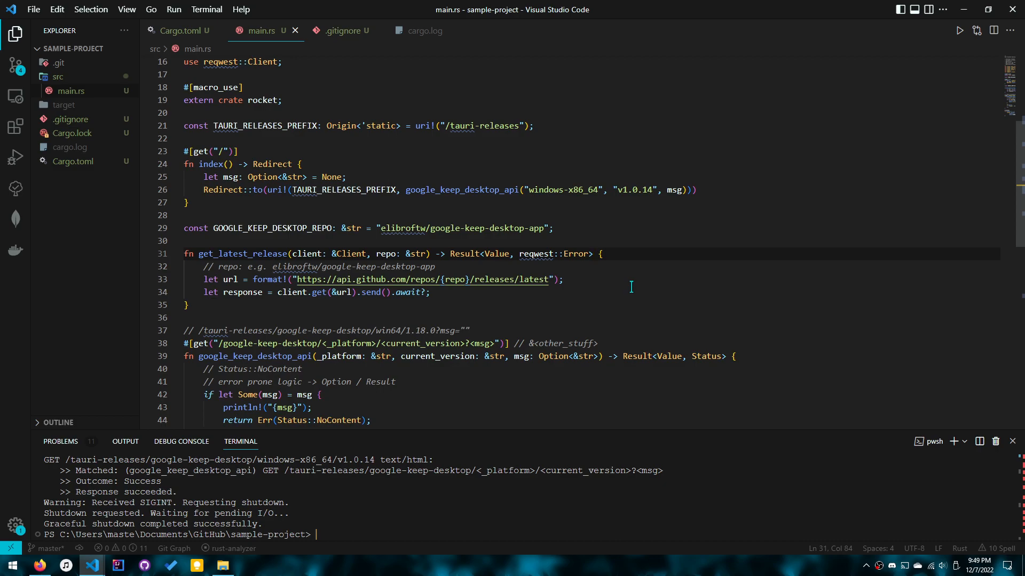
pyautogui.doubleClick(242, 255)
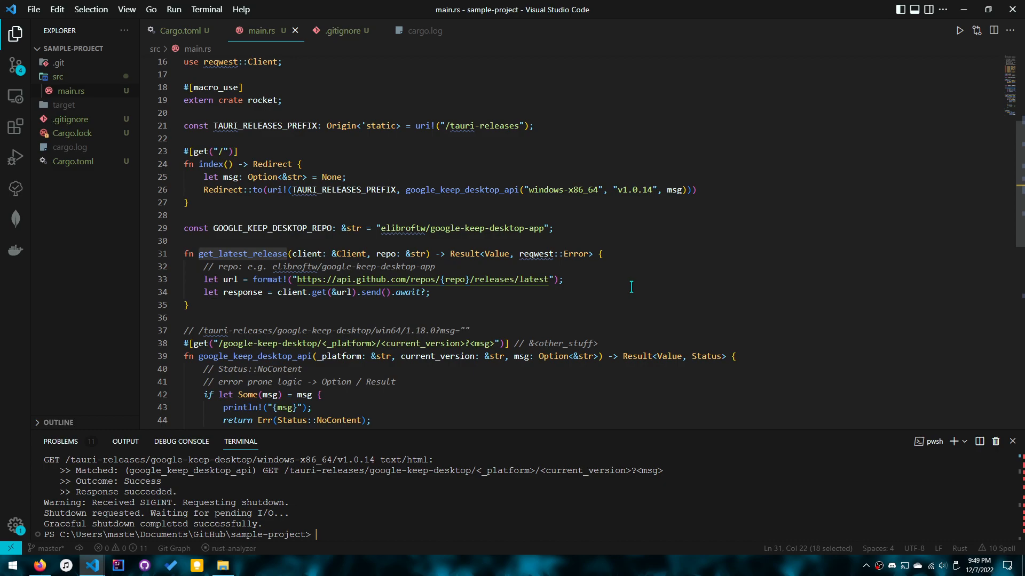
pyautogui.click(432, 292)
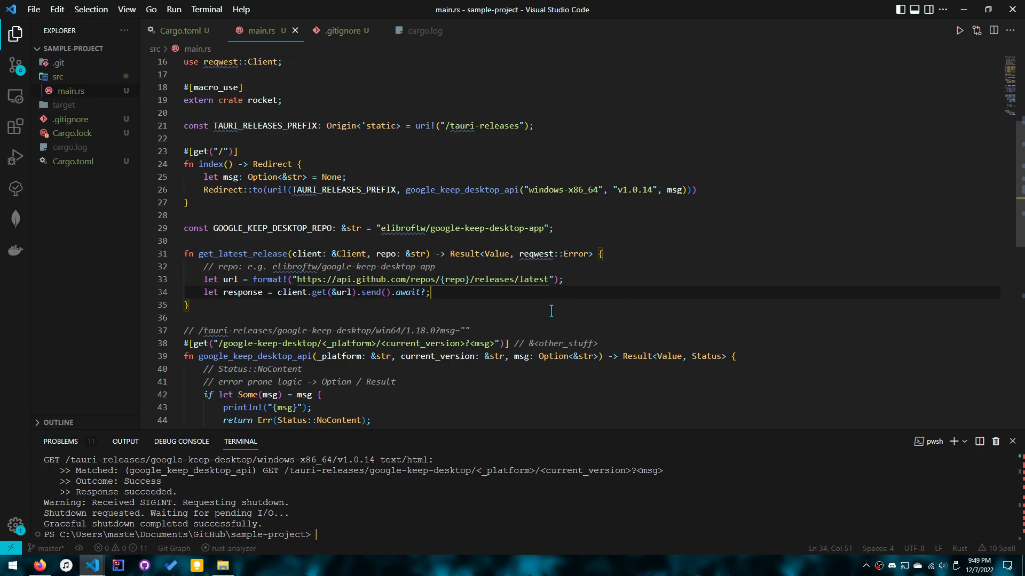
pyautogui.click(569, 254)
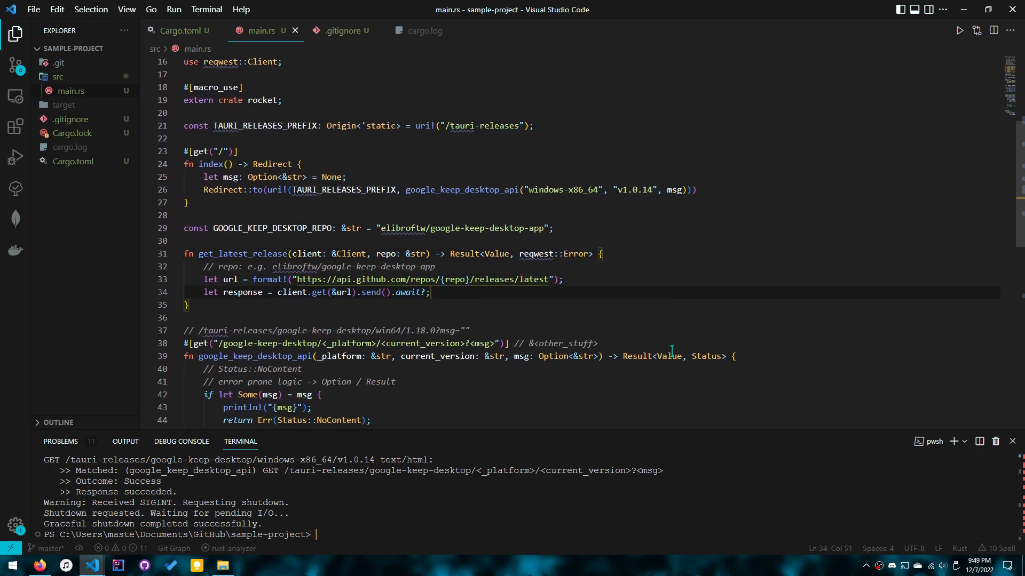
pyautogui.moveTo(593, 340)
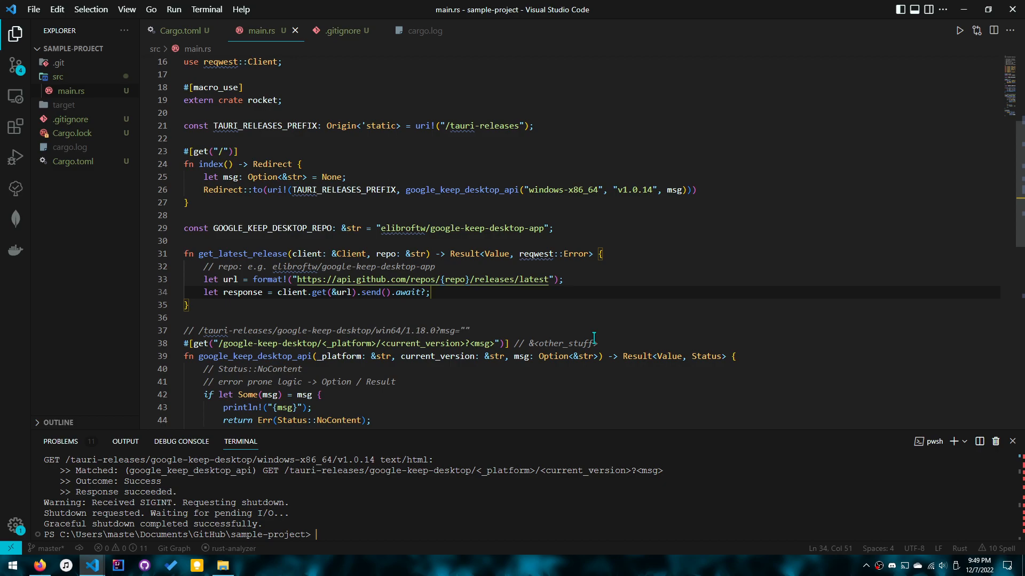
# Parse the response with response.json::<Value>().await? into github_release and return it.
pyautogui.press('Enter')
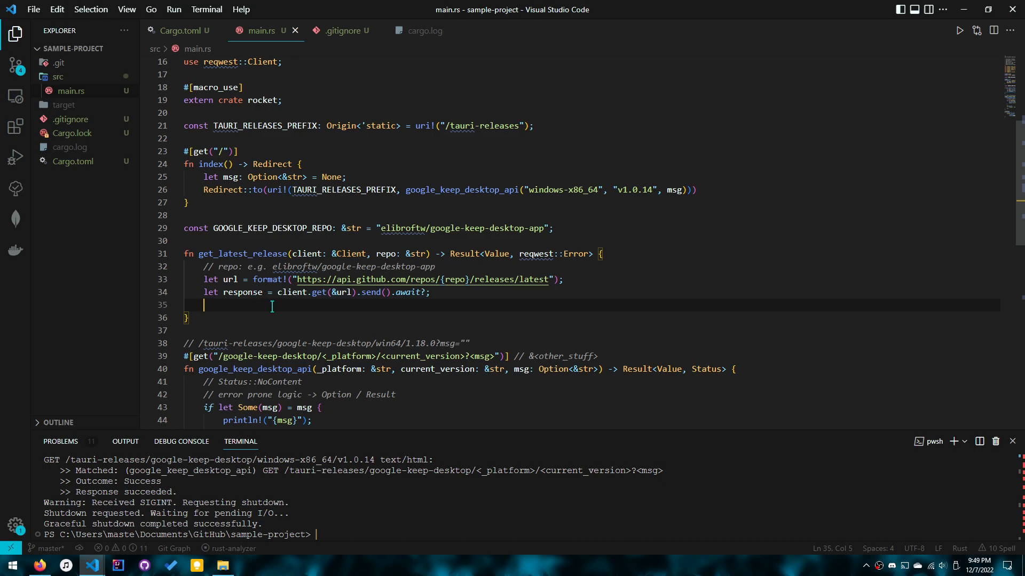
pyautogui.moveTo(319, 304)
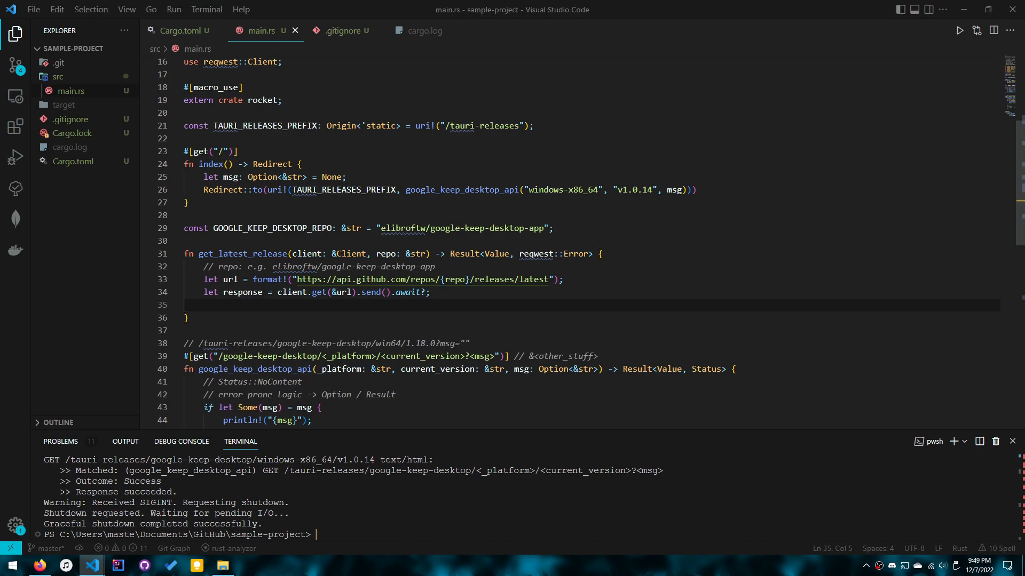
pyautogui.write('let github_release = response.json::<Value>().await?;')
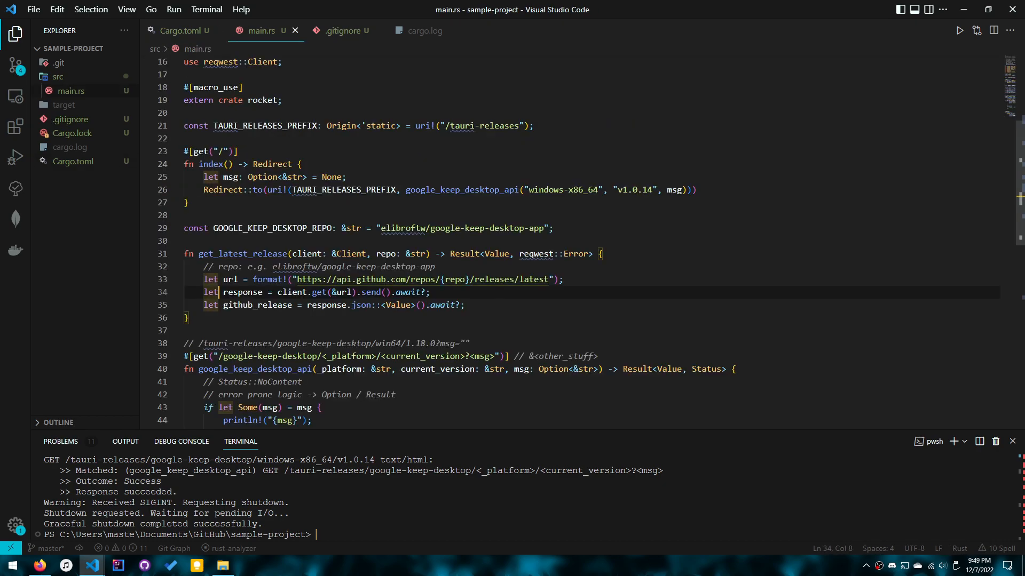
pyautogui.doubleClick(242, 292)
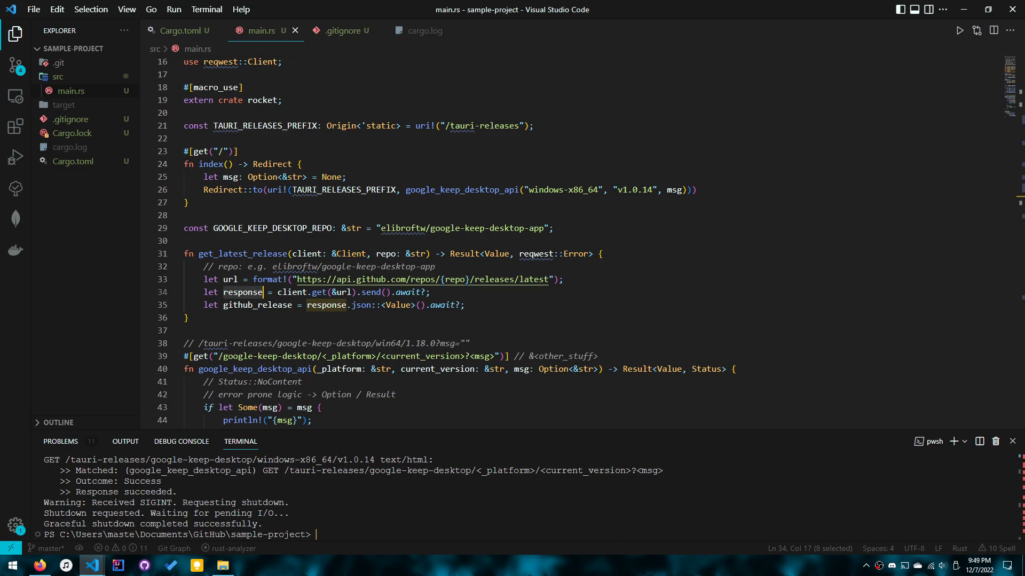
pyautogui.click(419, 306)
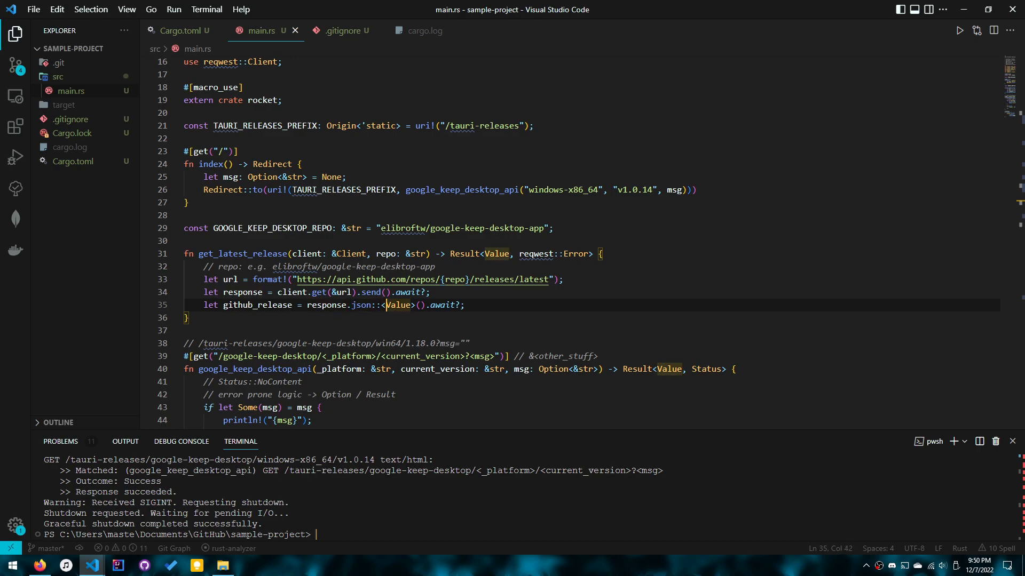
pyautogui.doubleClick(257, 305)
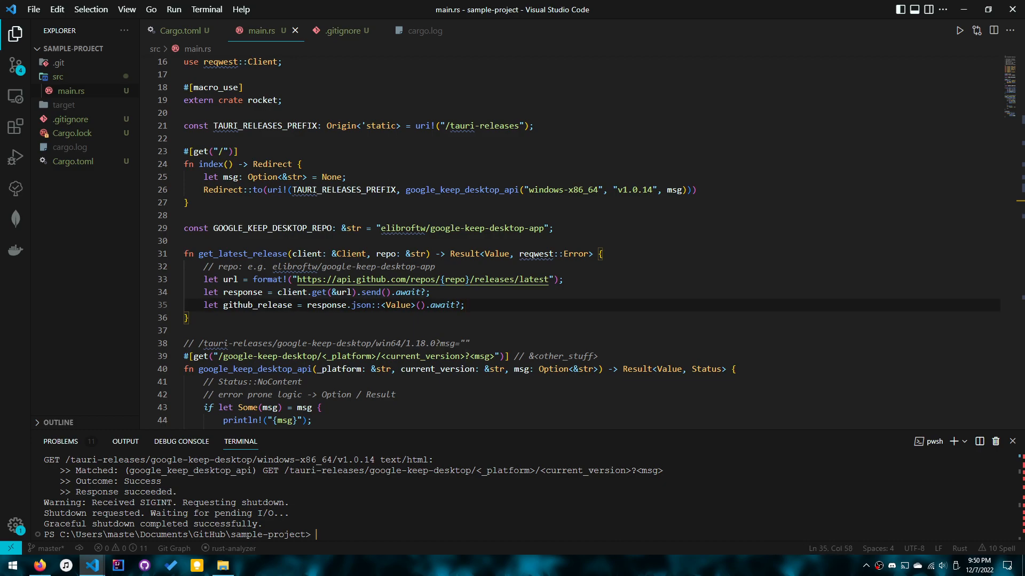
pyautogui.write('git')
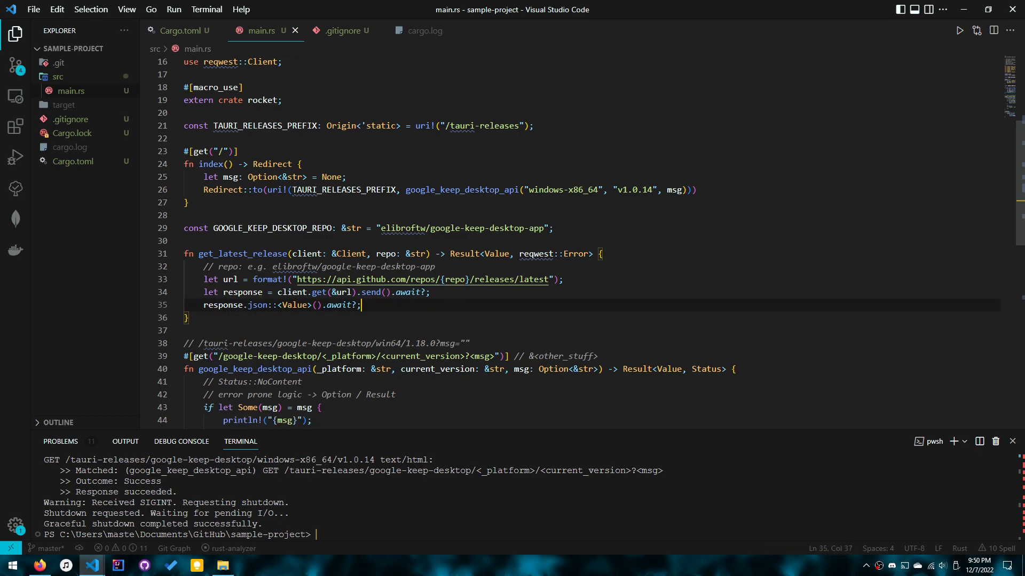
pyautogui.press('Backspace')
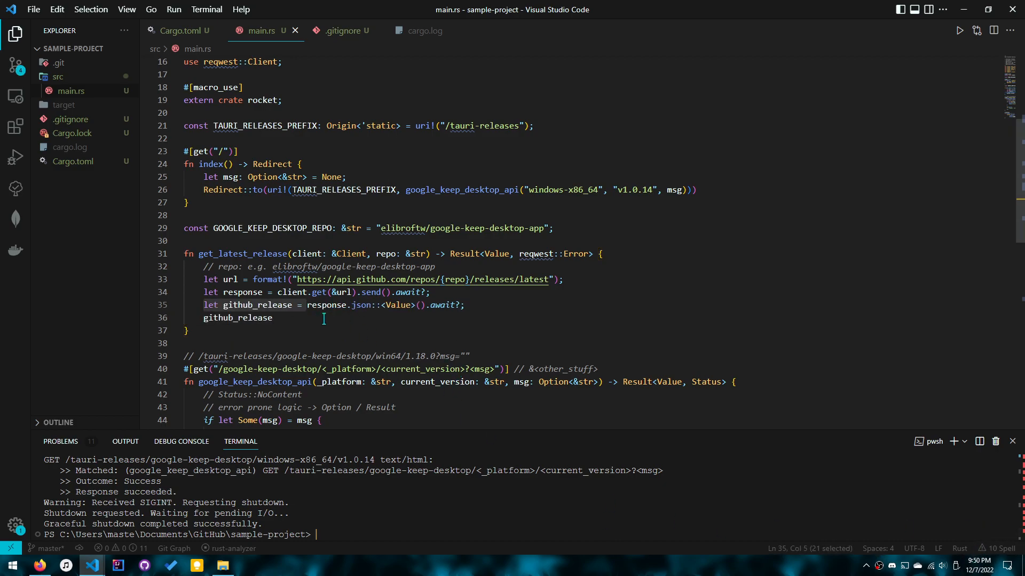
pyautogui.doubleClick(242, 254)
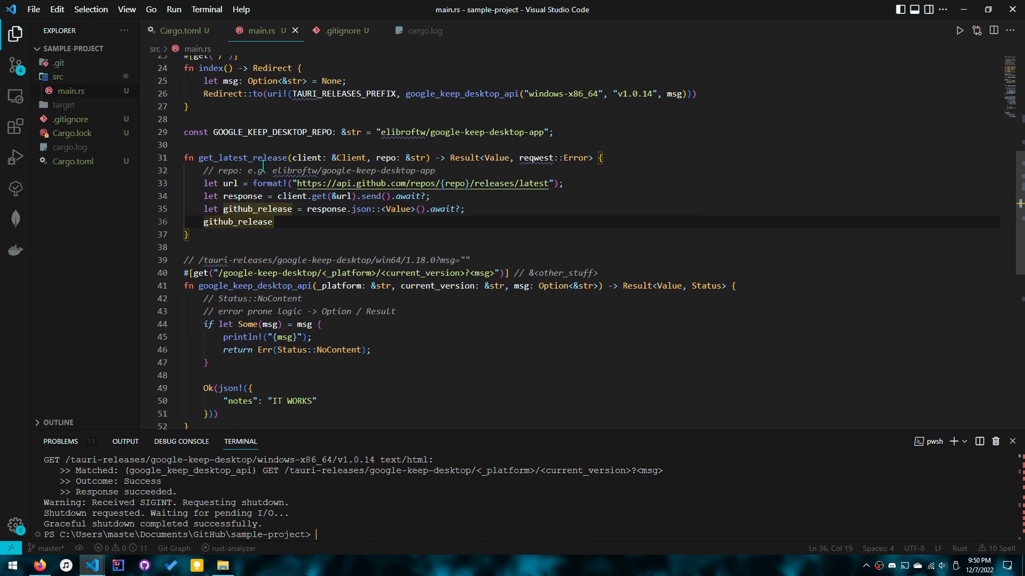
# Replace the placeholder IT WORKS json with a get_latest_release(client, GOOGLE_KEEP_DESKTOP_REPO) call.
pyautogui.doubleClick(242, 158)
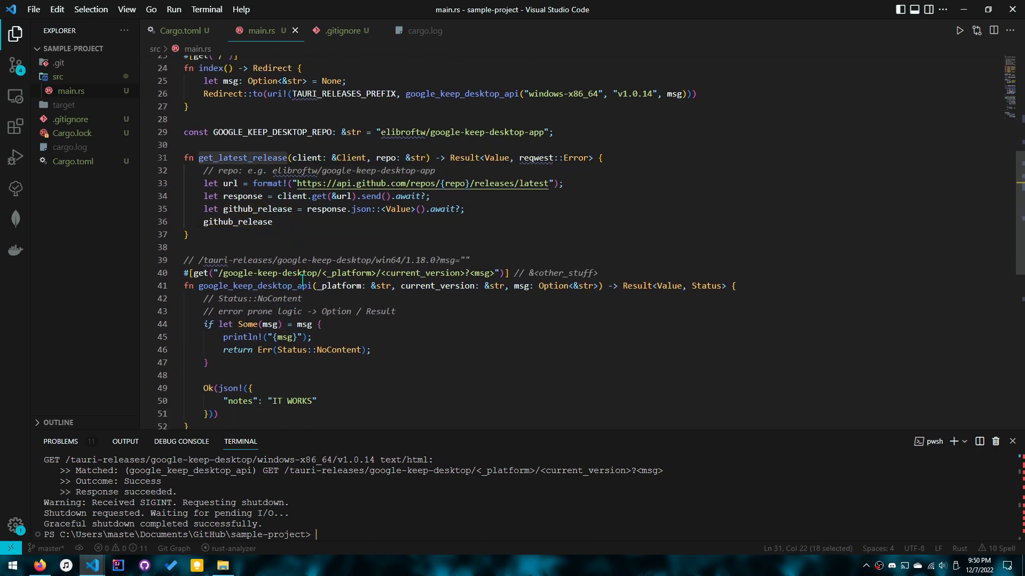
pyautogui.doubleClick(254, 287)
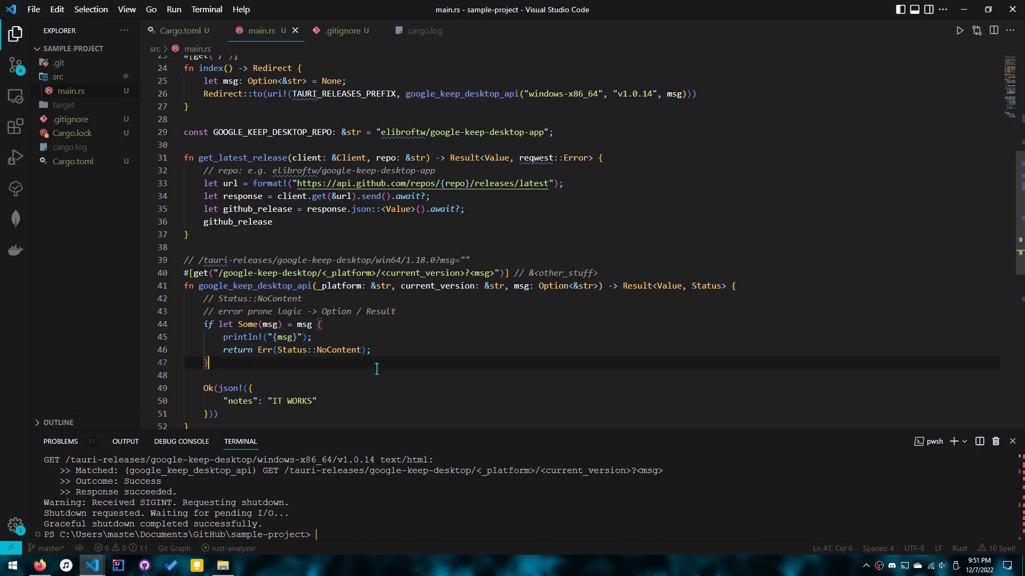
pyautogui.moveTo(520, 286)
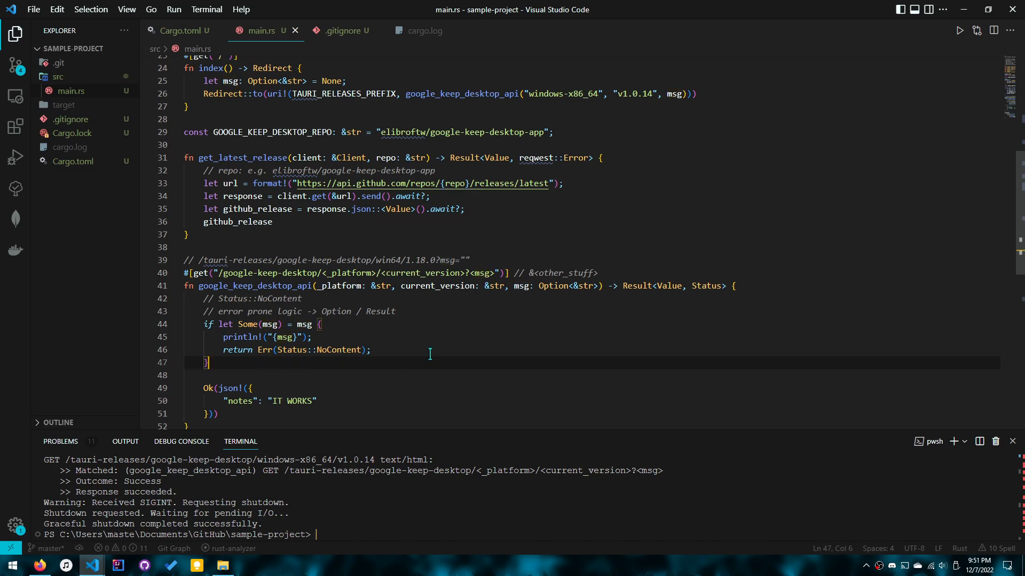
pyautogui.write('get_latest_release')
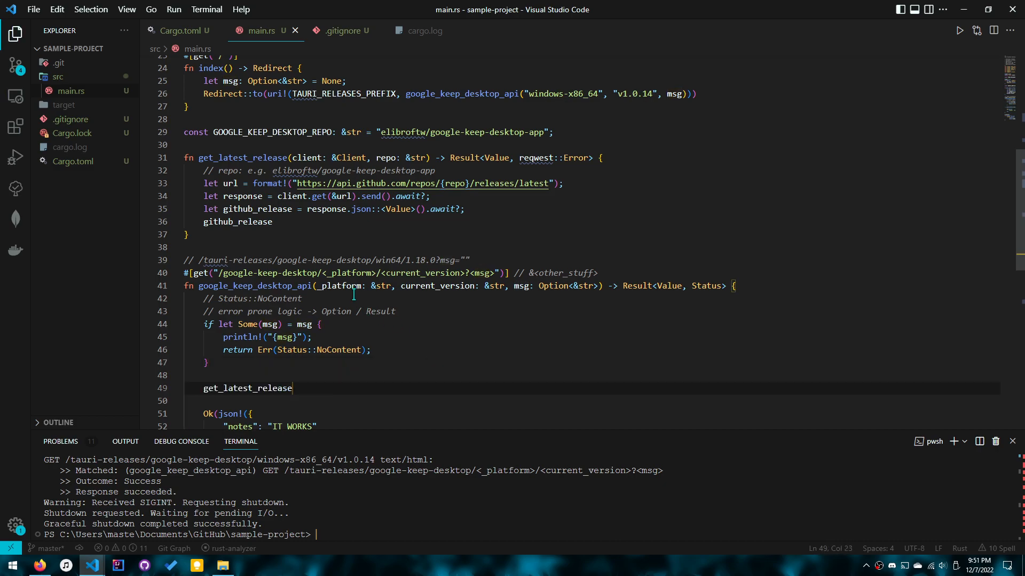
pyautogui.write('()')
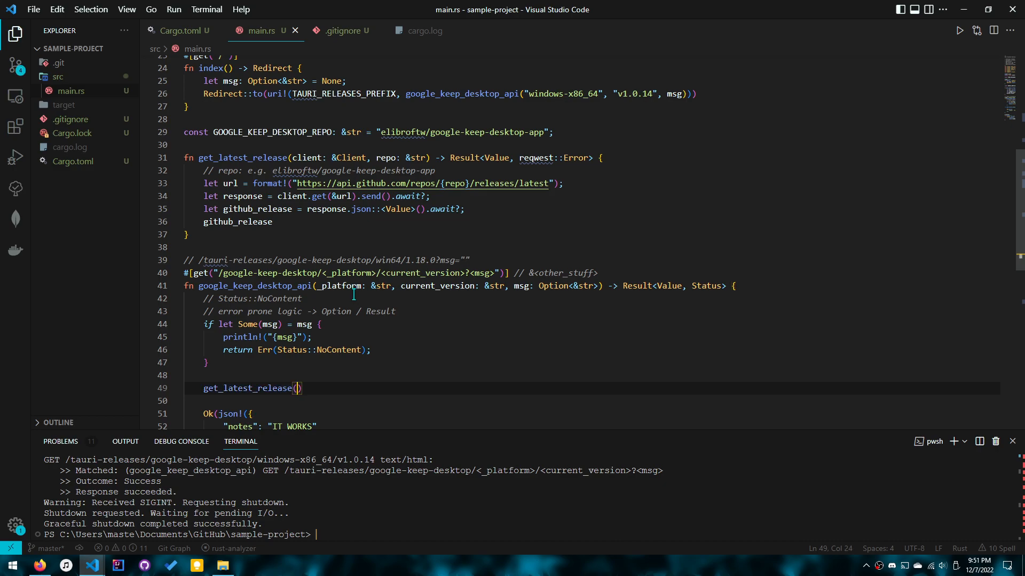
pyautogui.write('client,')
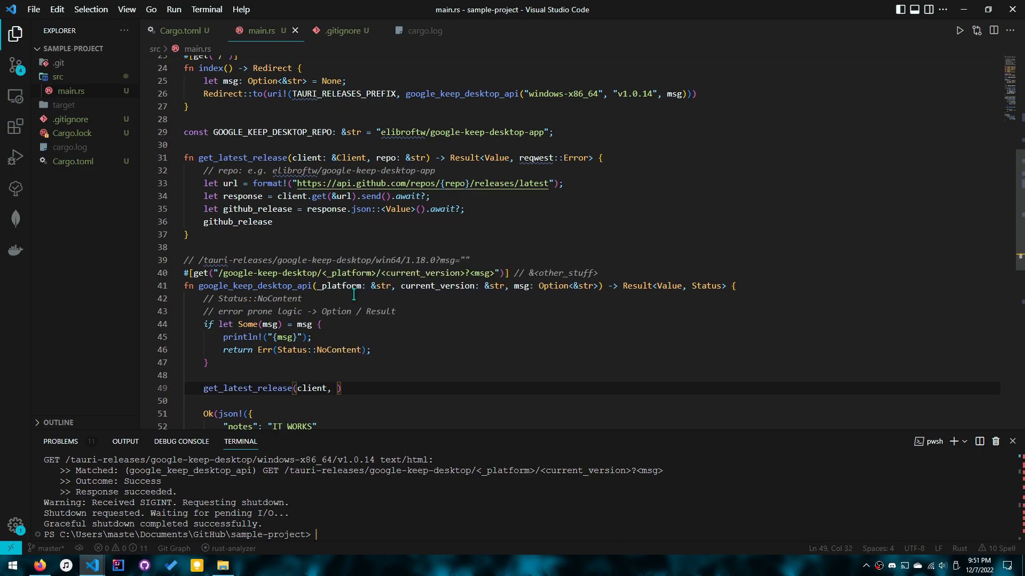
pyautogui.write('GOOGLE_KEEP_DESKTOP_REPO')
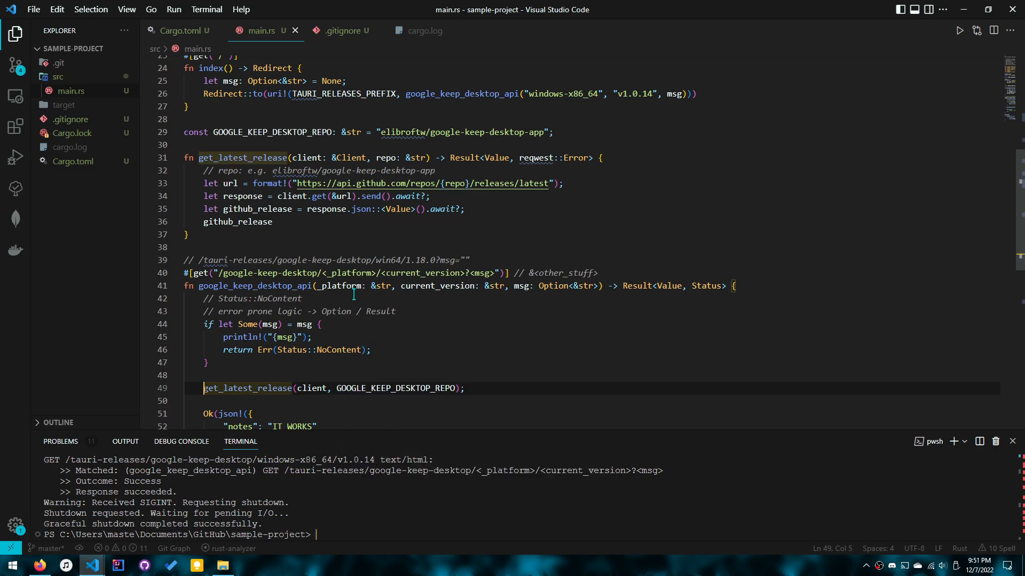
# Chain .or_else(Err(Status::NoContent)) onto the release call as the fallback.
pyautogui.write('let res')
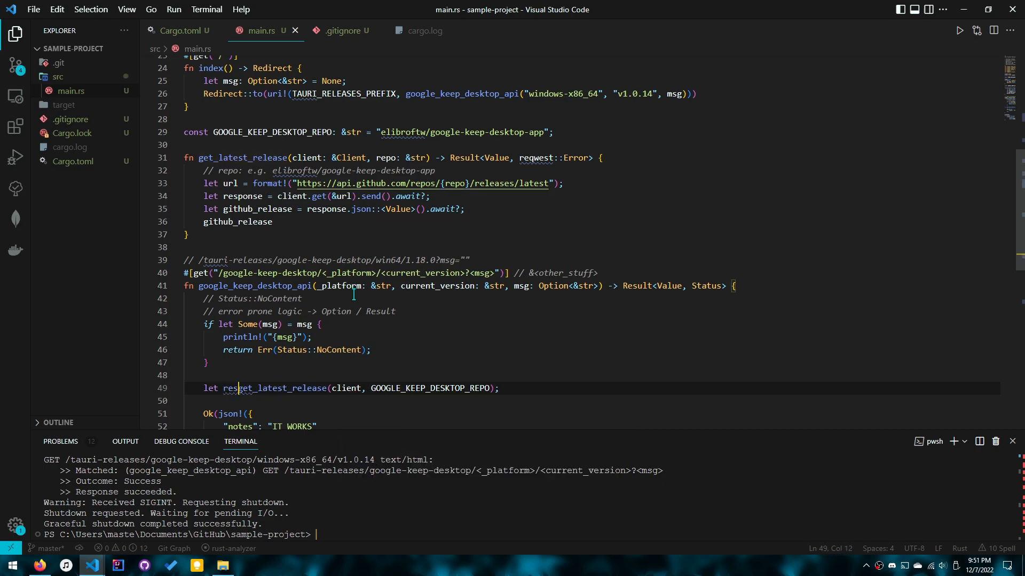
pyautogui.write('=')
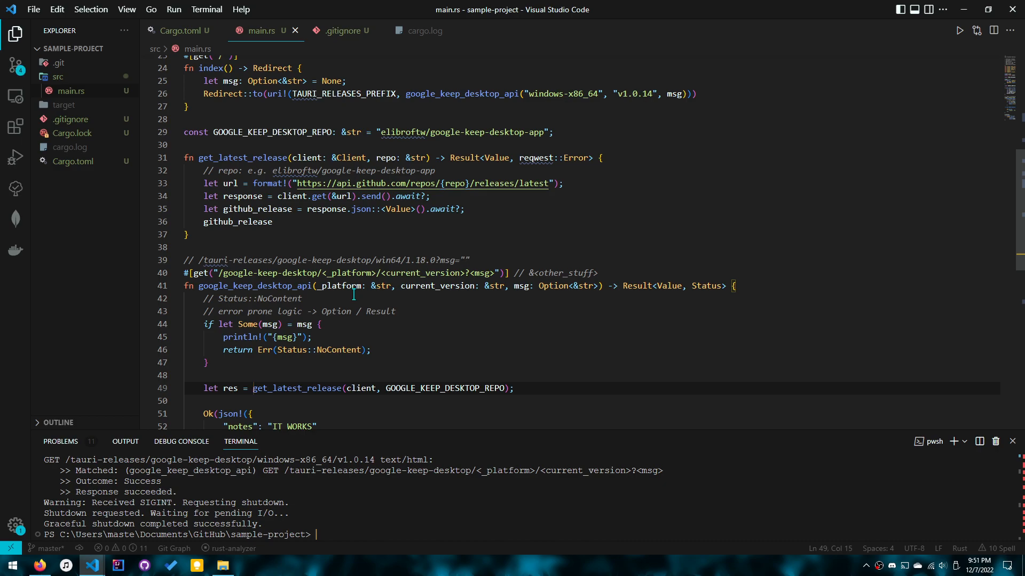
pyautogui.write('if Ok(')
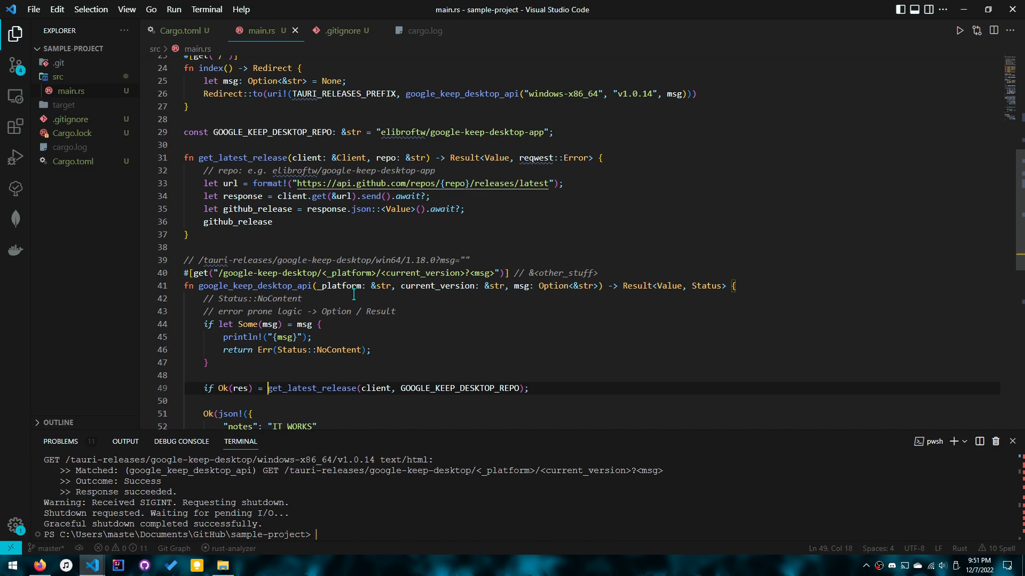
pyautogui.write('let')
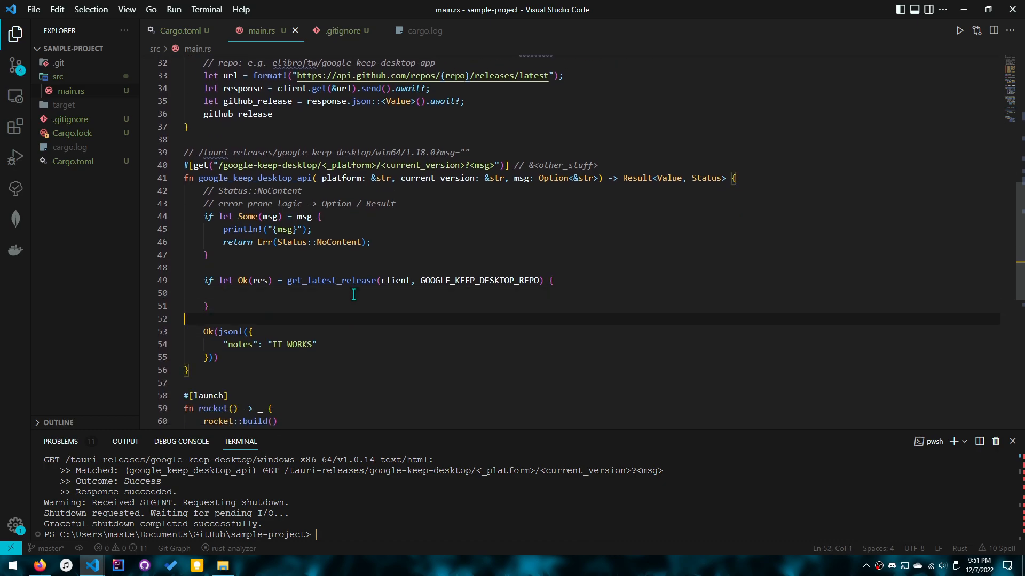
pyautogui.write('res')
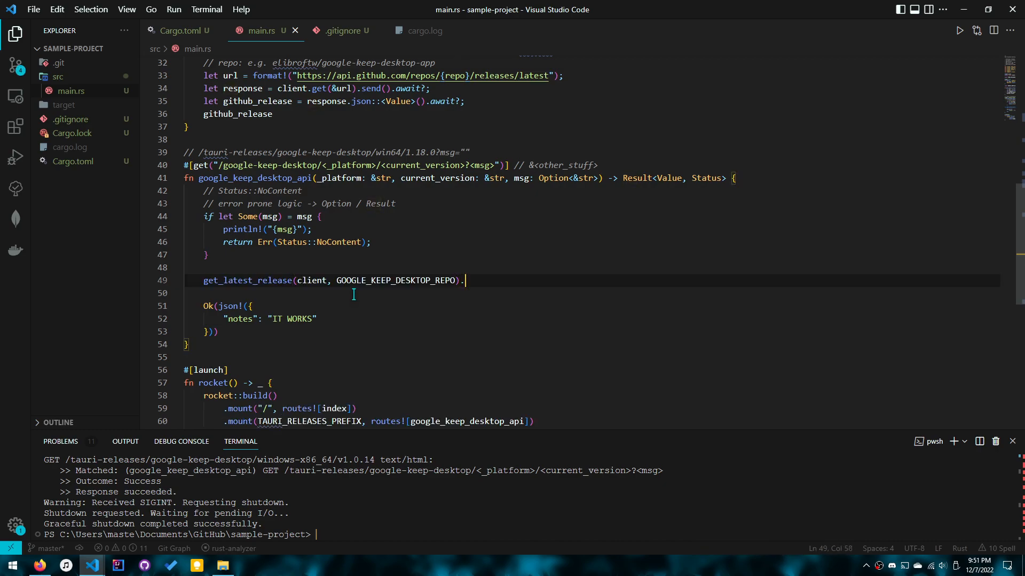
pyautogui.write('or_else()')
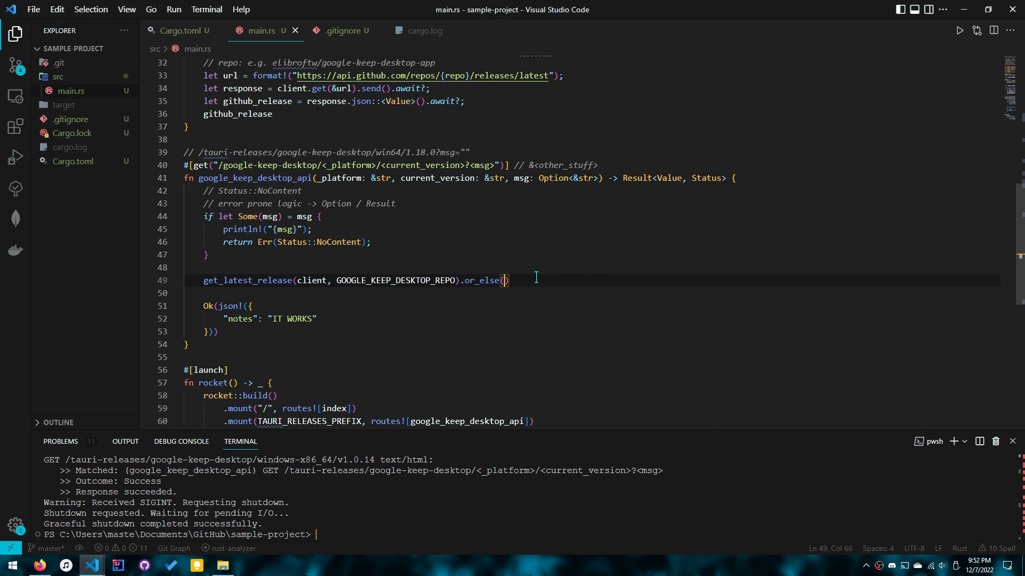
pyautogui.write('Err(S')
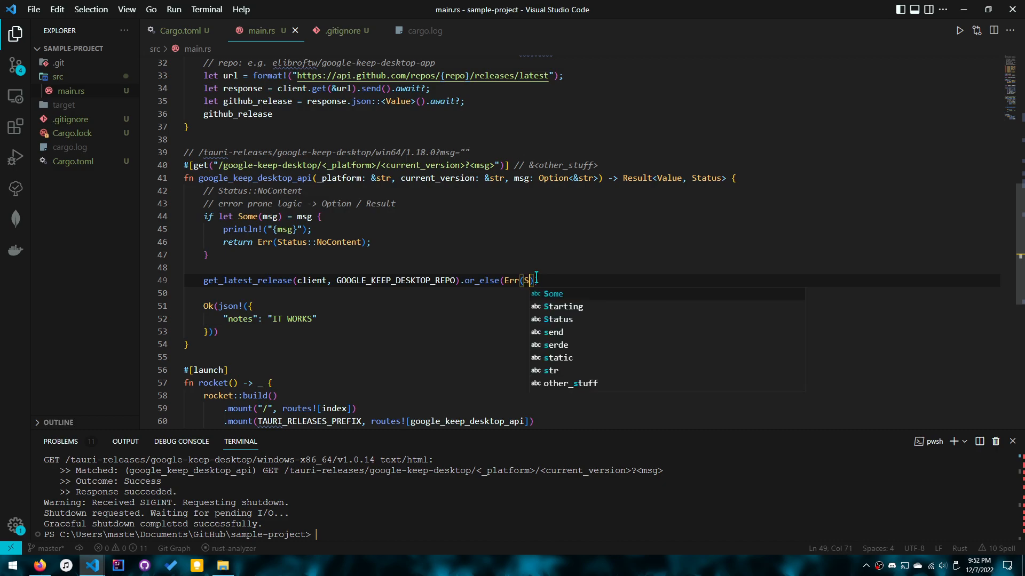
pyautogui.write('tatus::')
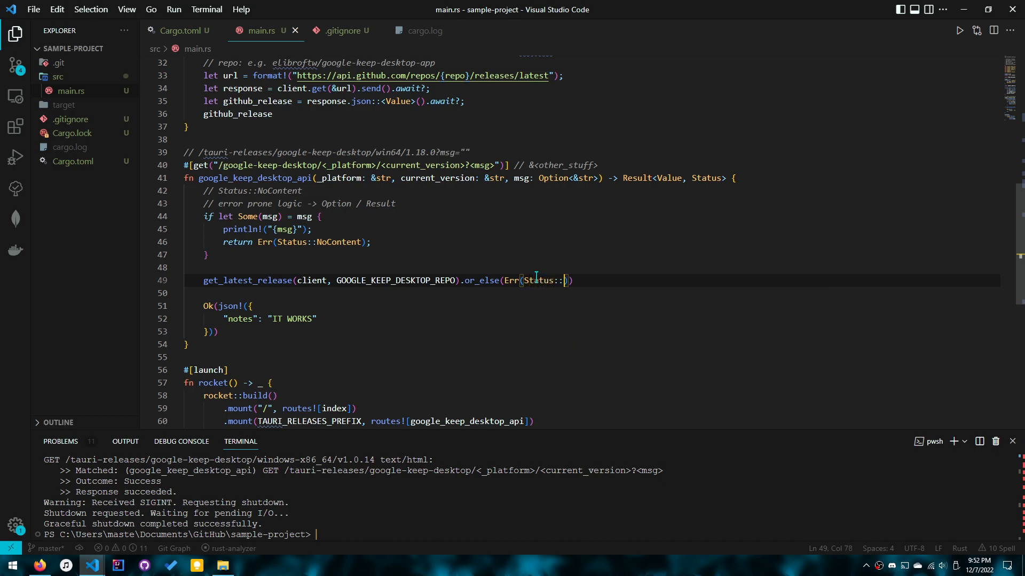
pyautogui.write('NoContent')
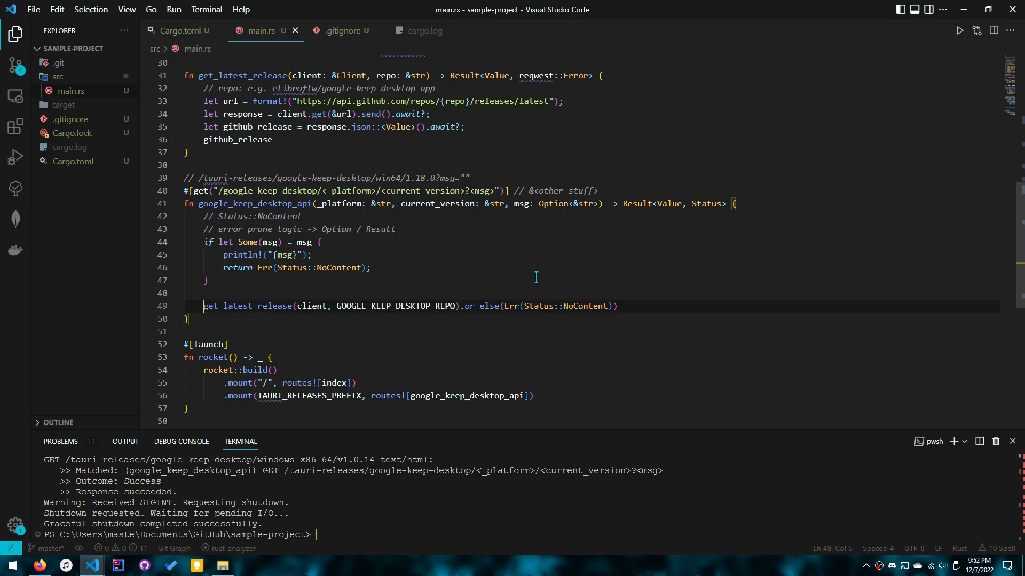
# Make get_latest_release and google_keep_desktop_api async and add .await before .or_else on the release call.
pyautogui.doubleClick(312, 306)
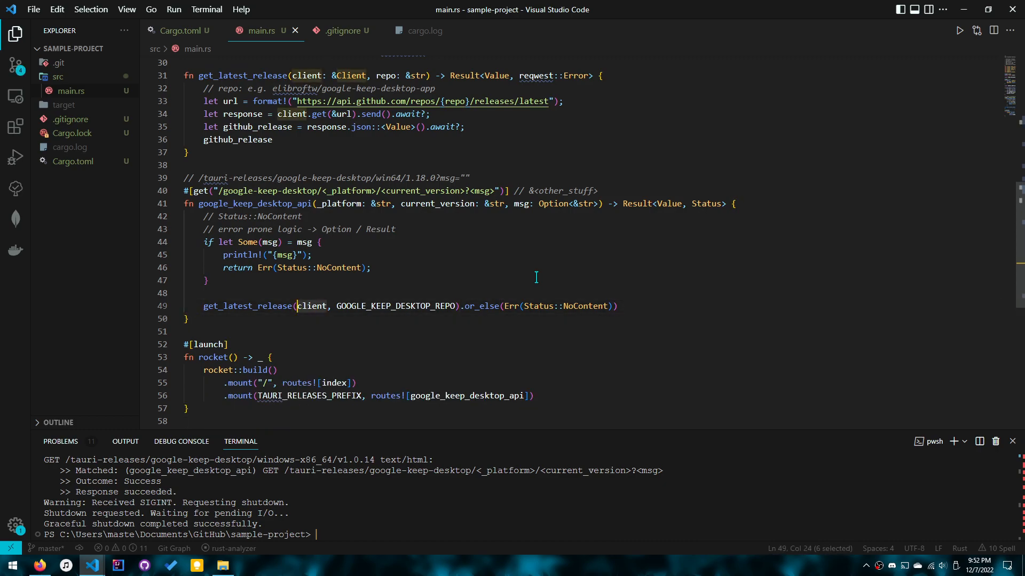
pyautogui.moveTo(701, 282)
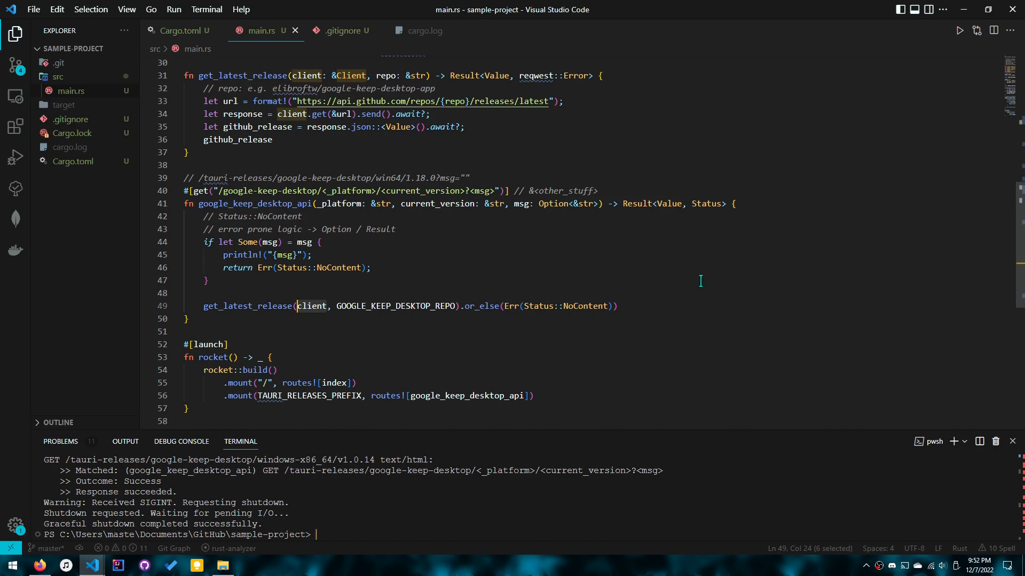
pyautogui.moveTo(359, 325)
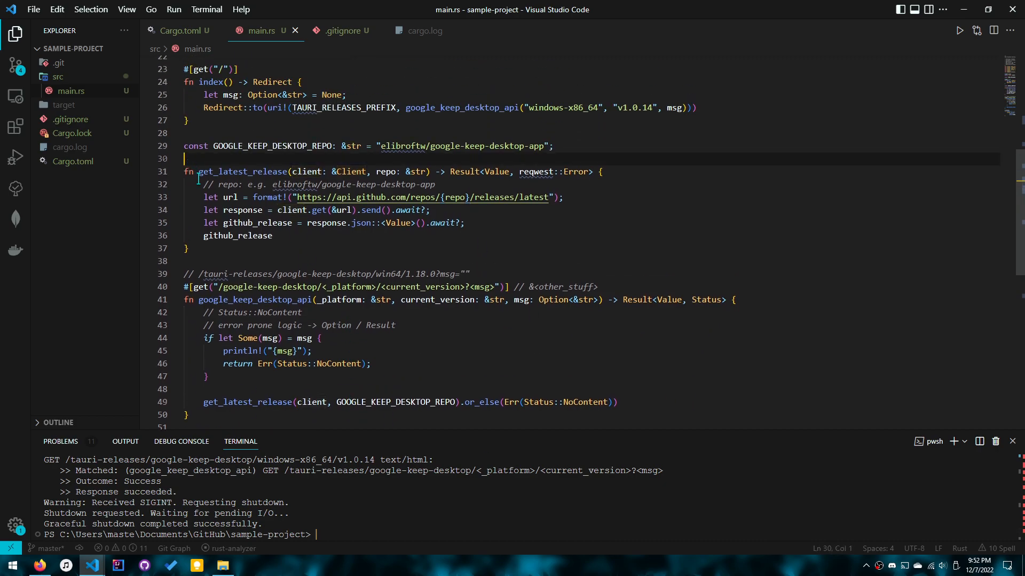
pyautogui.write('async')
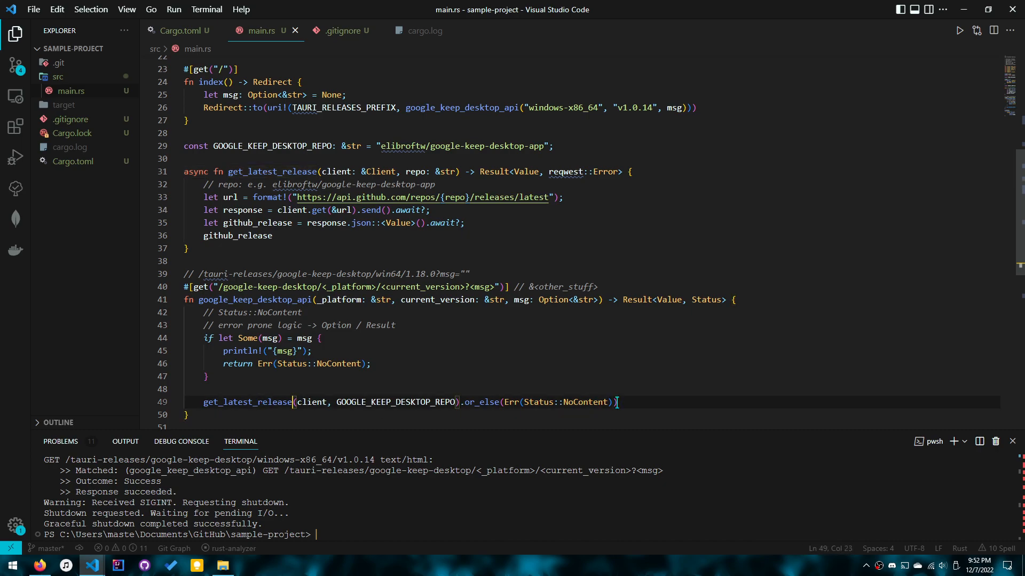
pyautogui.write('.await.')
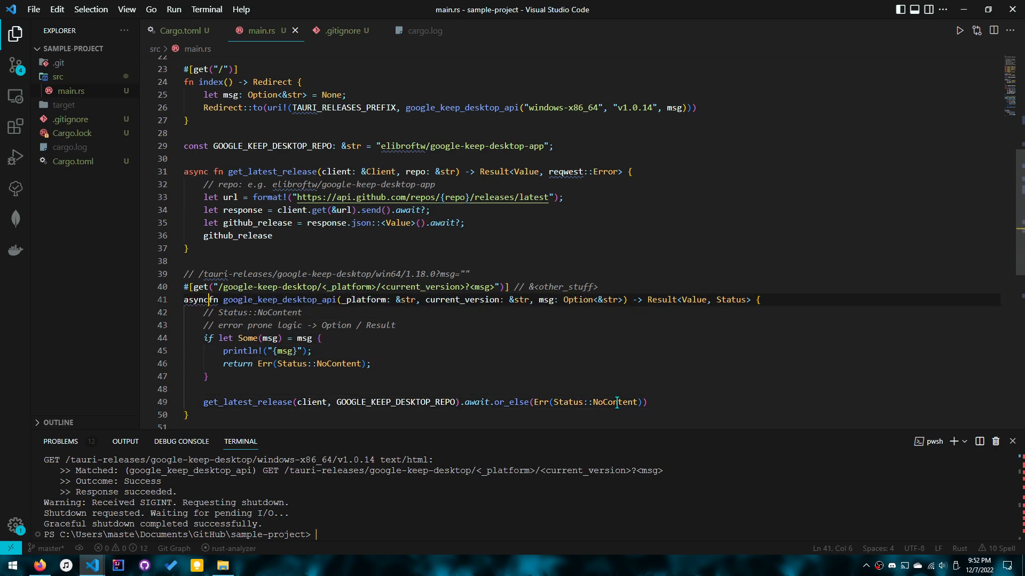
pyautogui.doubleClick(278, 299)
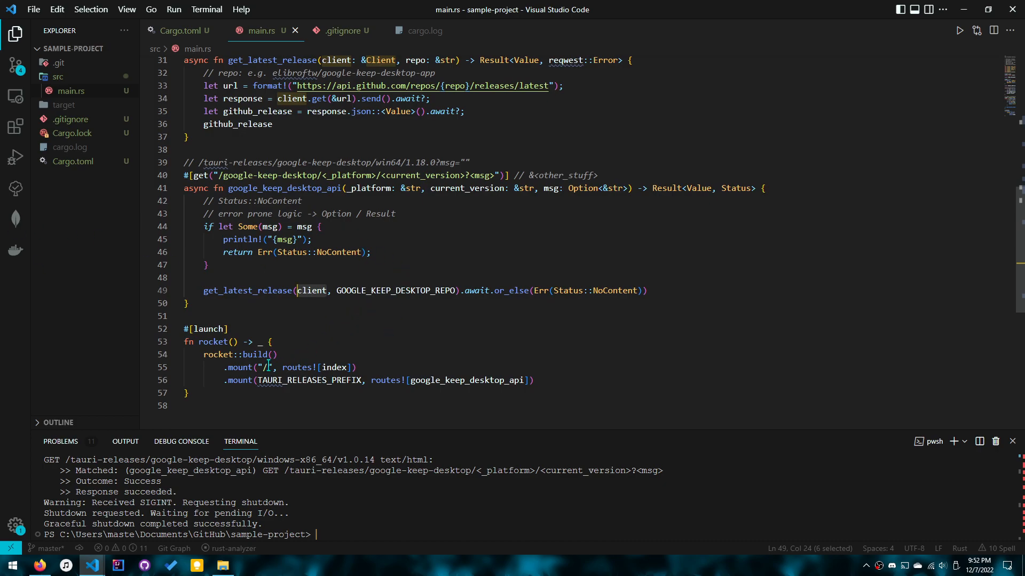
pyautogui.click(278, 355)
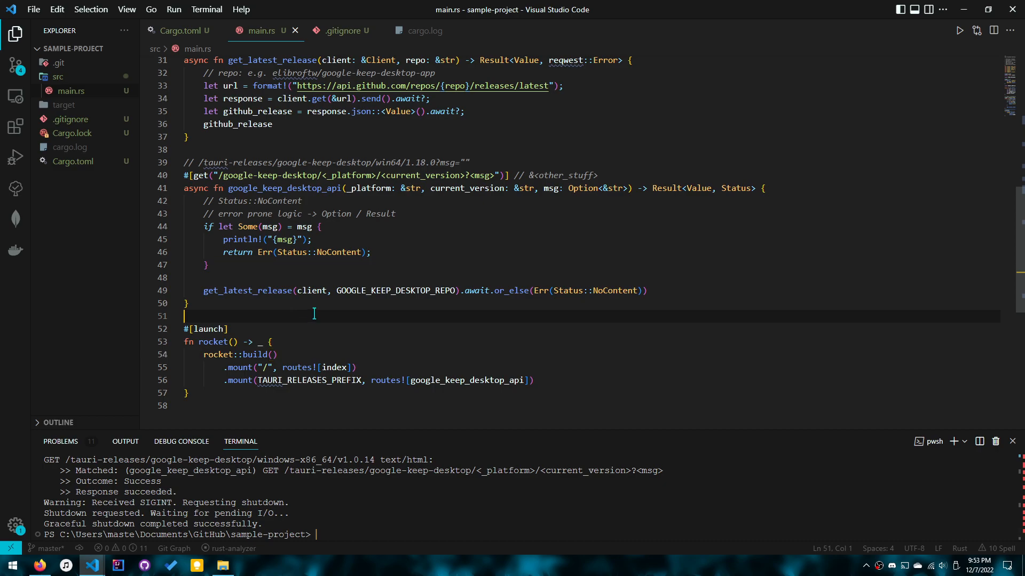
# Add use rocket::State; after the rocket imports and open a line inside rocket::build() for managed state.
pyautogui.write('stru')
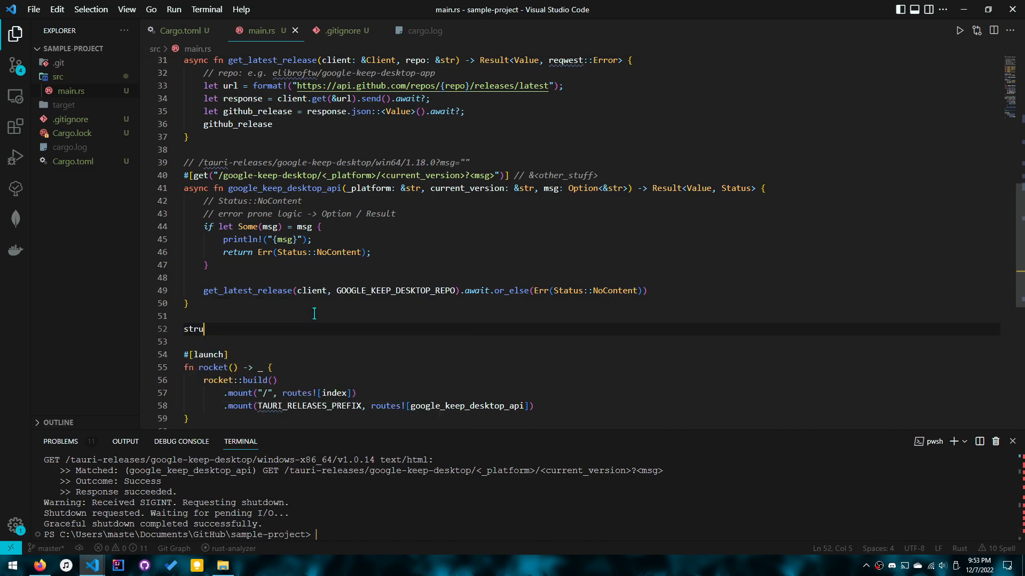
pyautogui.write('ct')
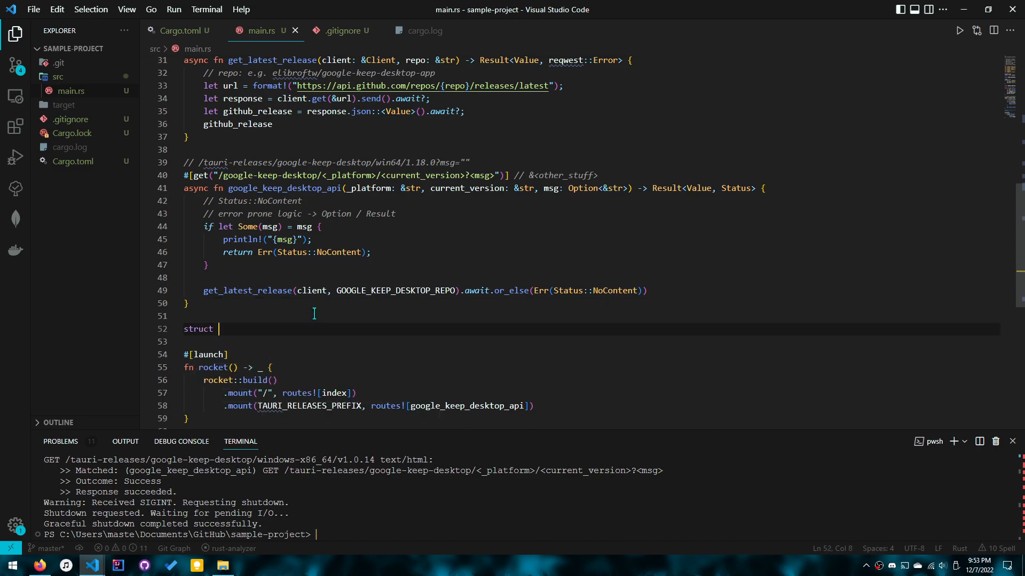
pyautogui.write('se rocket::State;')
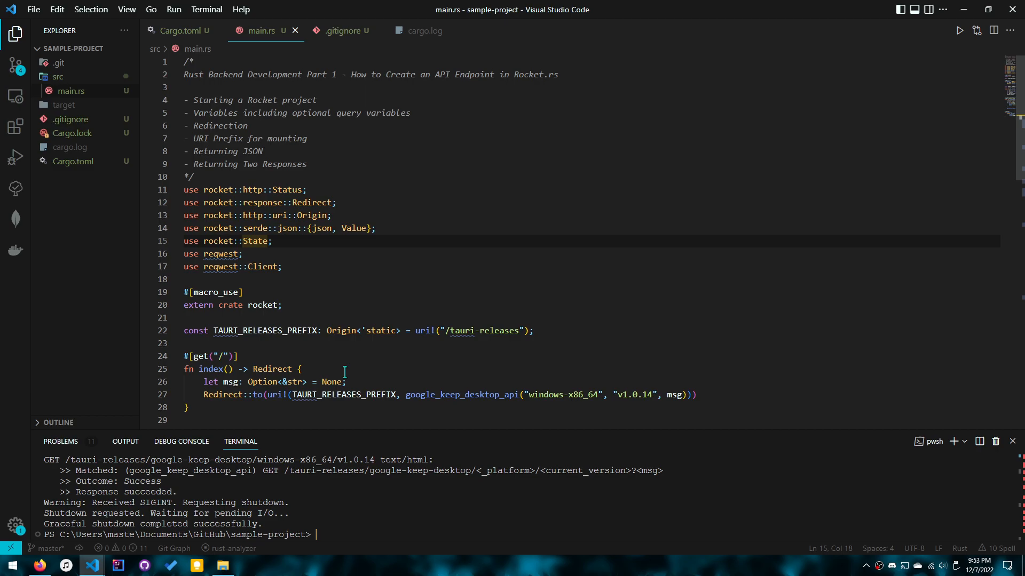
pyautogui.moveTo(340, 267)
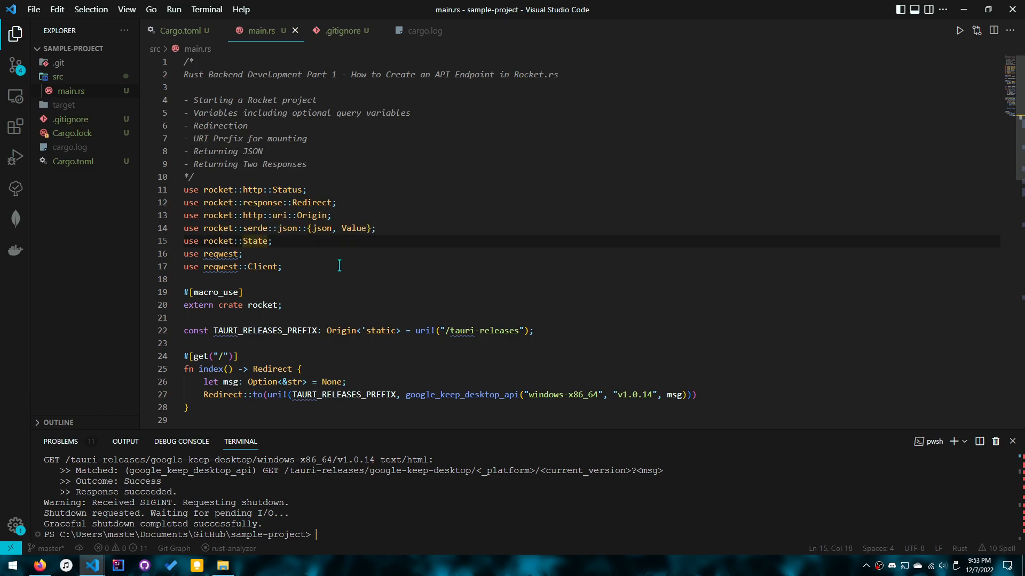
pyautogui.scroll(-3)
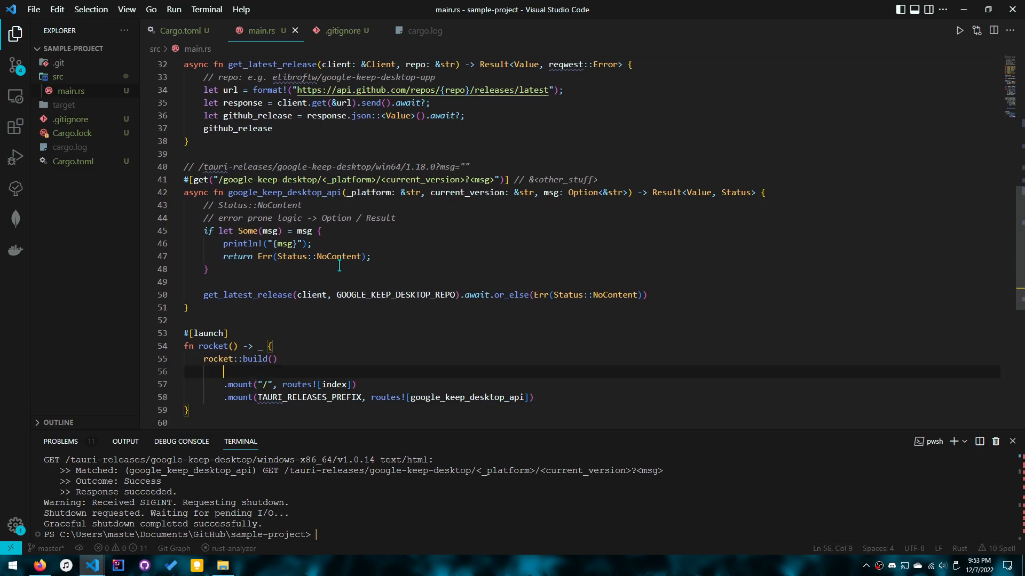
# Start a .manage() call on rocket::build() and give the route a client: &State<Client> parameter.
pyautogui.write('.manage()')
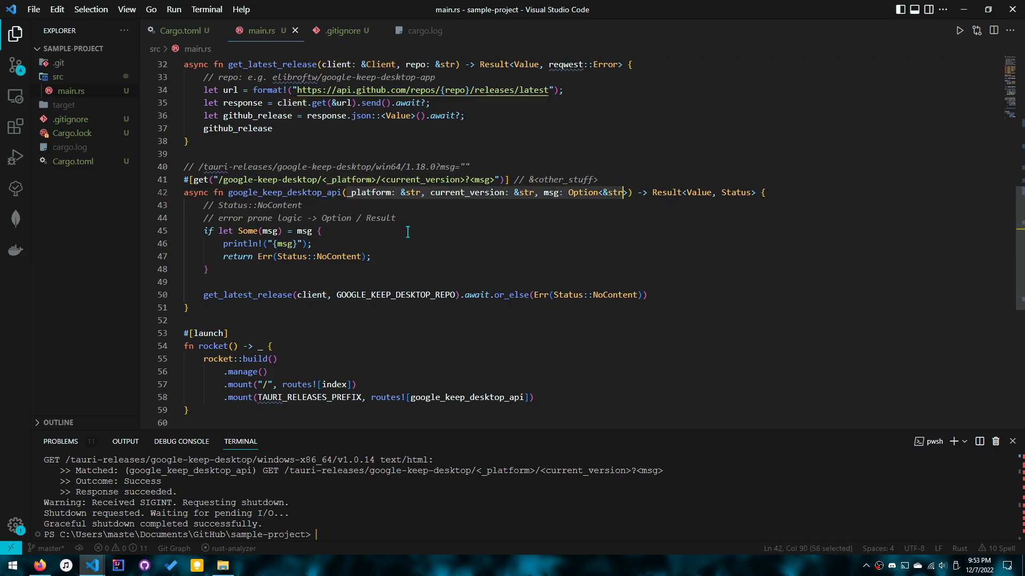
pyautogui.write(', client')
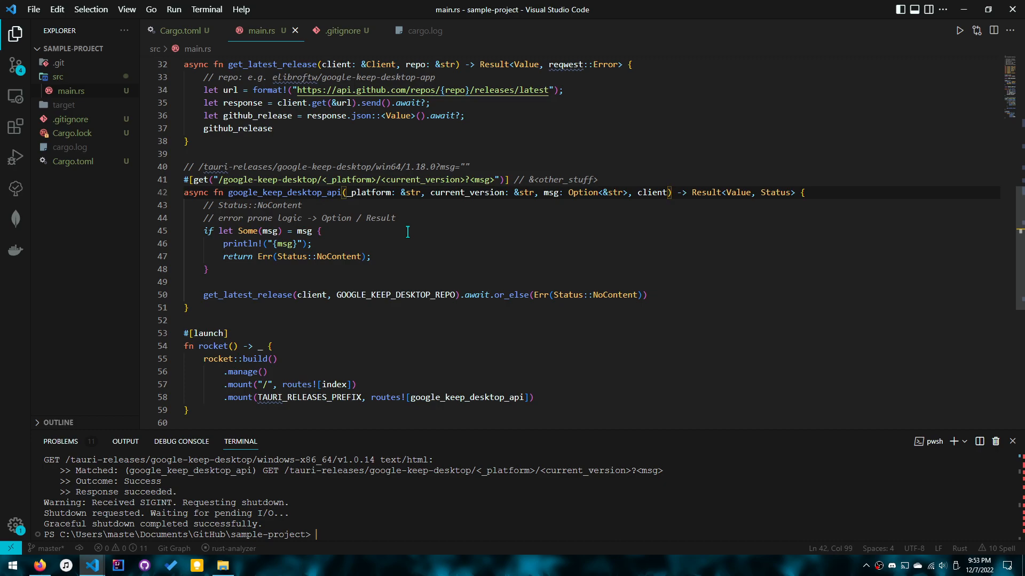
pyautogui.write('&')
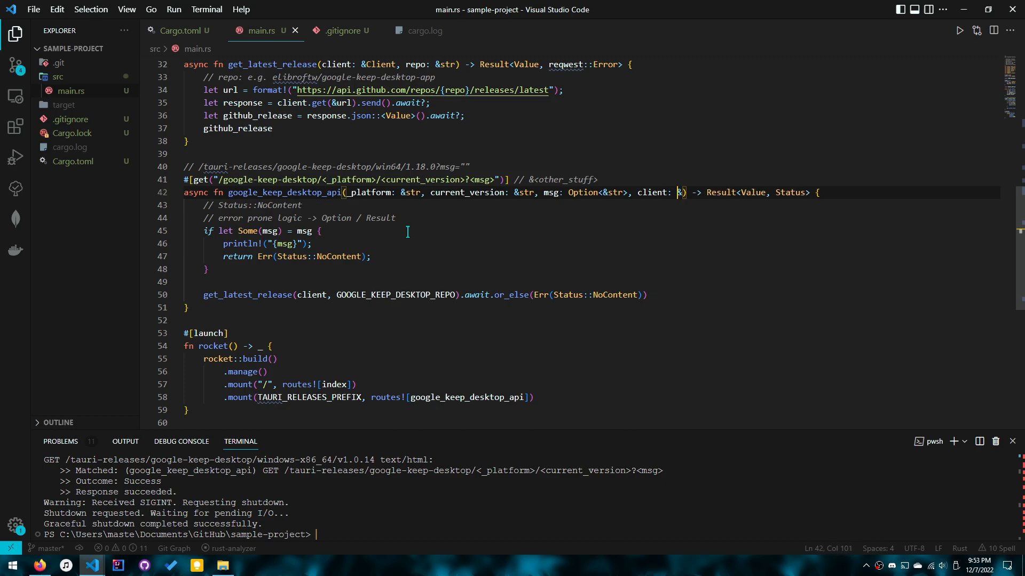
pyautogui.write('&State')
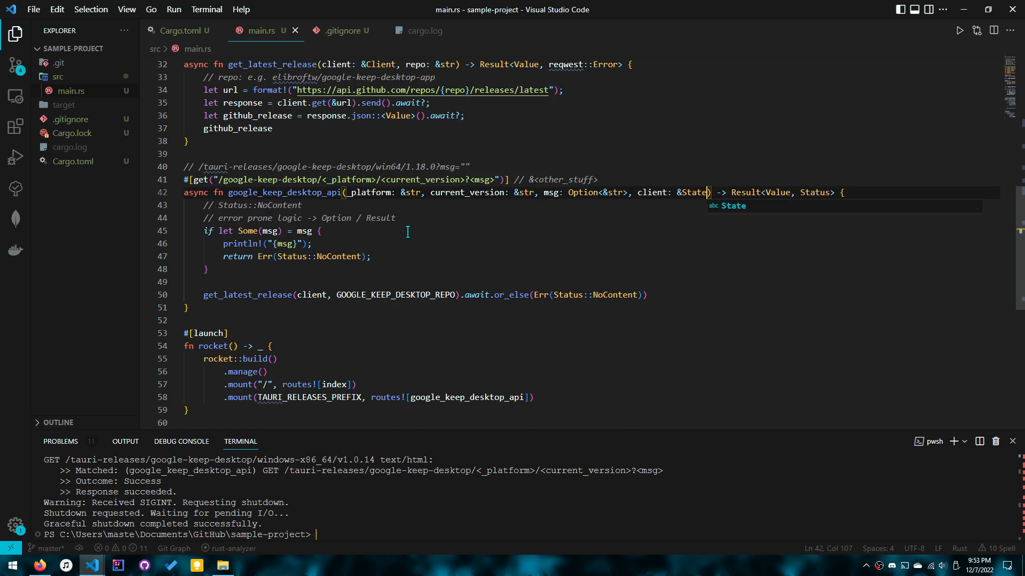
pyautogui.write('<Client>')
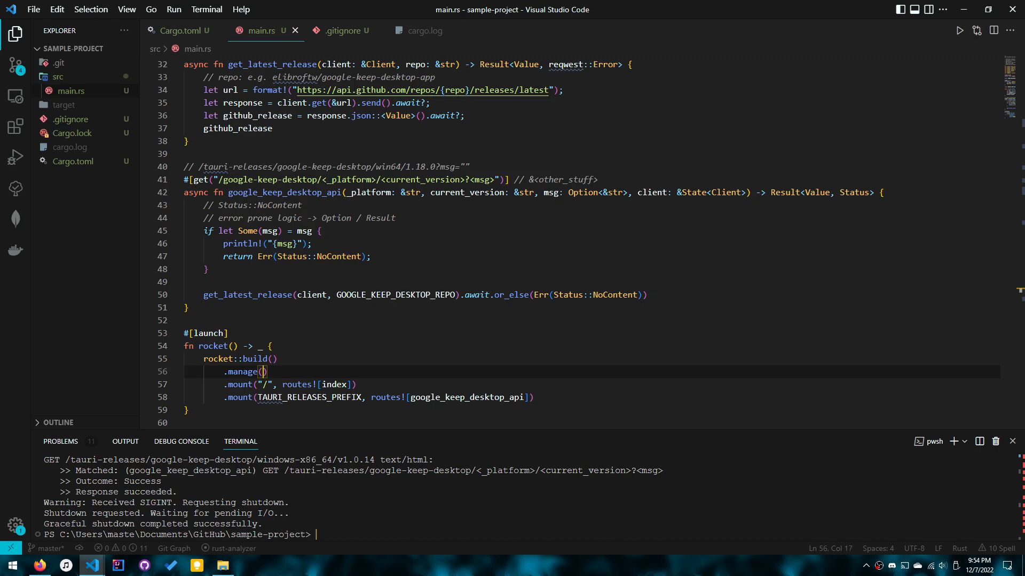
pyautogui.scroll(-3)
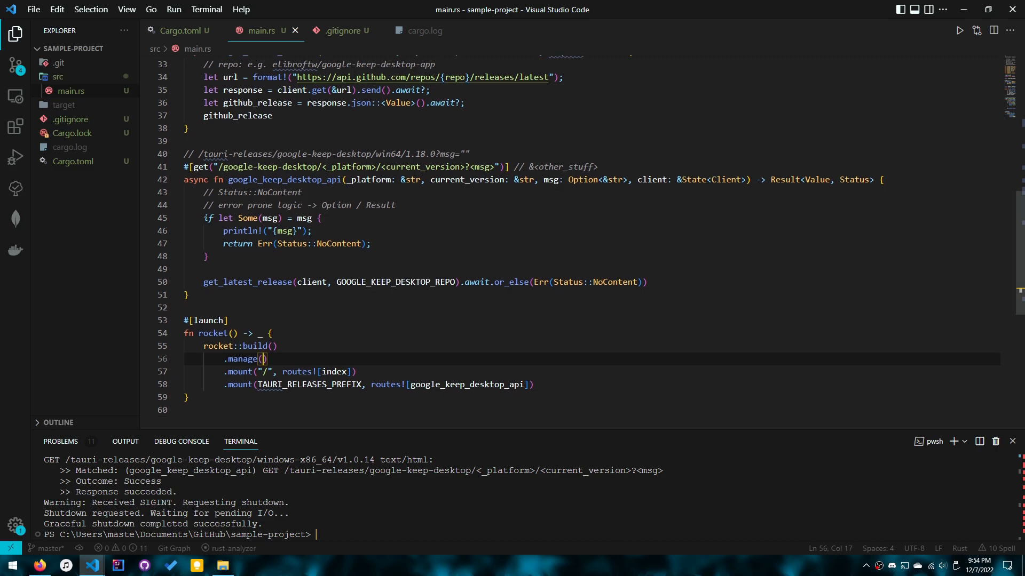
# Fill manage() with a reqwest::Client::builder() chain setting a user agent and unwrap, then switch to the reqwest docs in Firefox.
pyautogui.write('reqwest::Client::builder()')
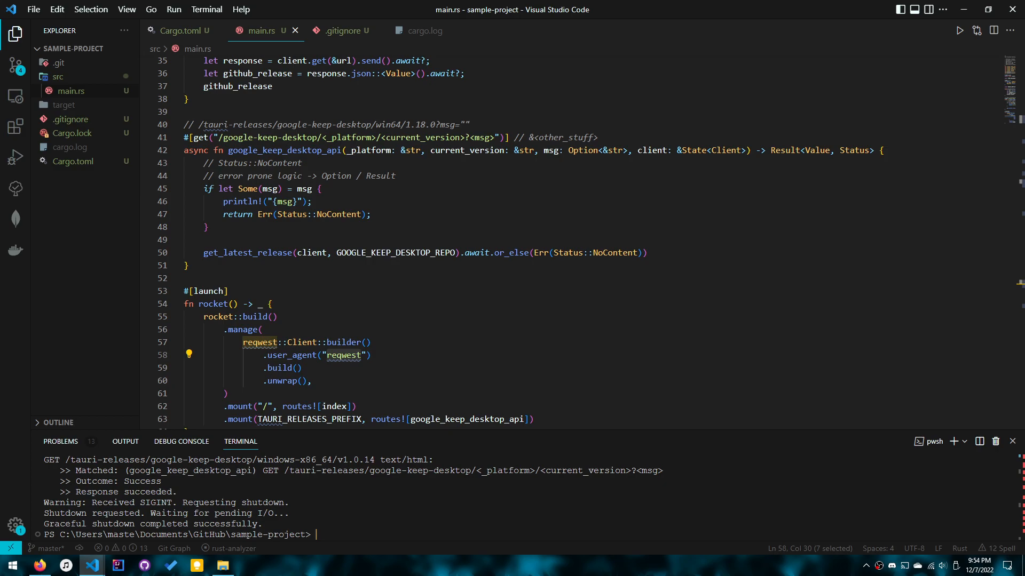
pyautogui.write('r')
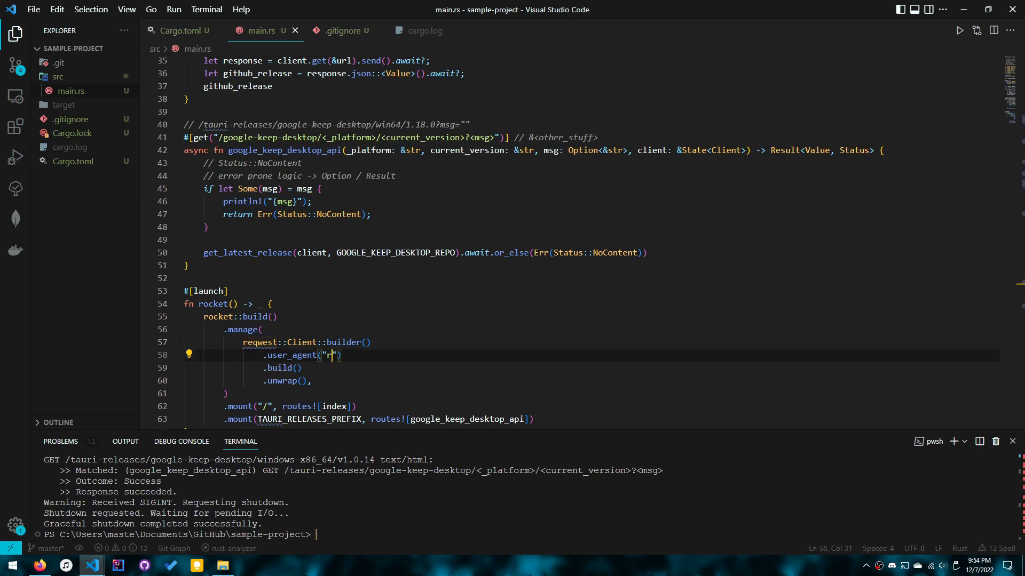
pyautogui.write('eqwest')
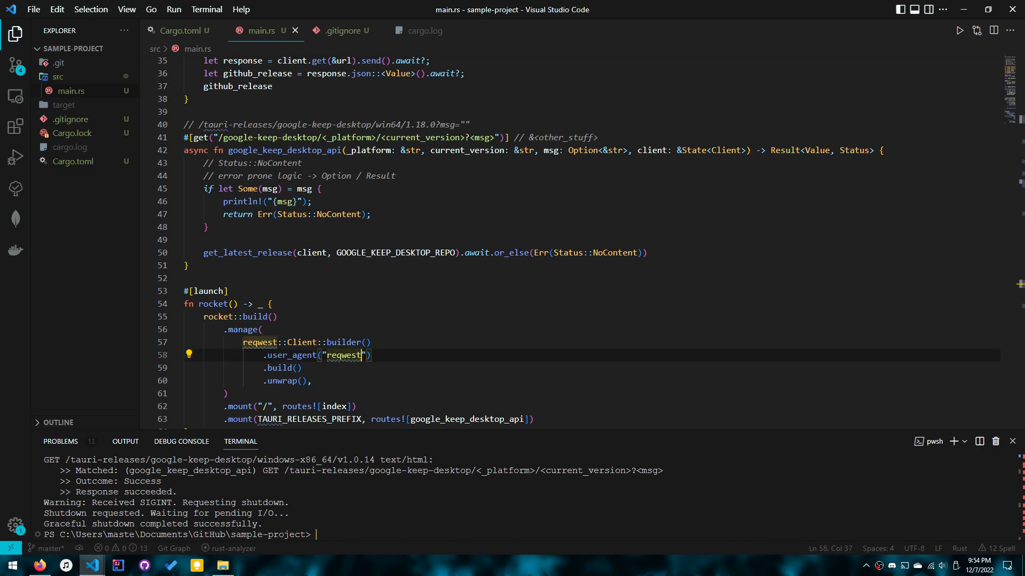
pyautogui.doubleClick(344, 355)
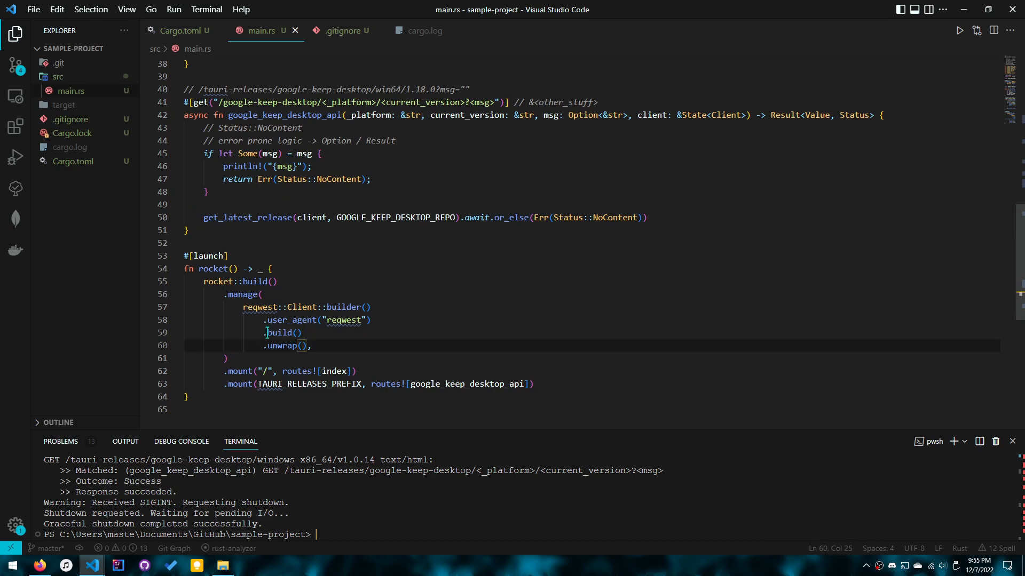
pyautogui.click(290, 346)
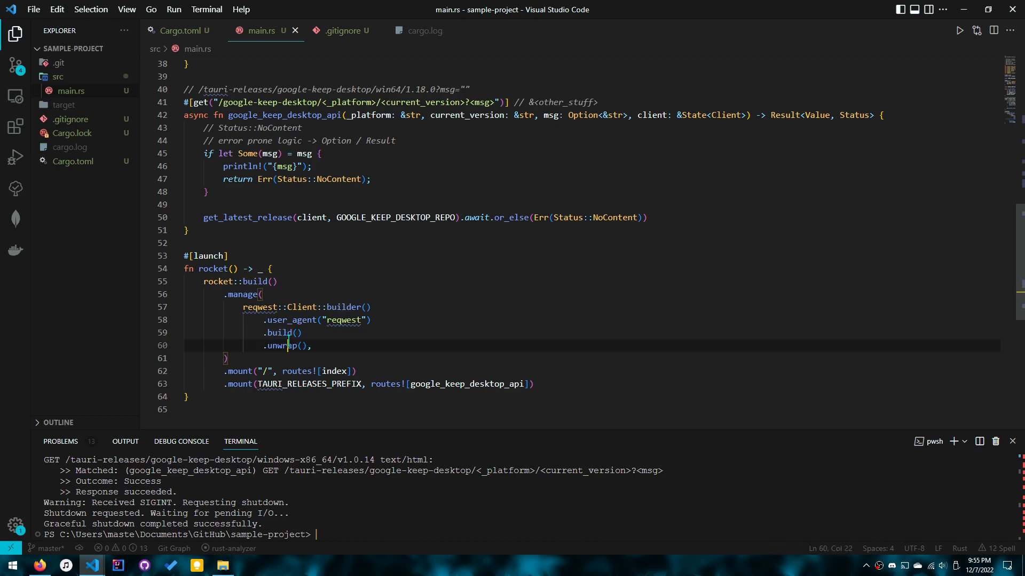
pyautogui.doubleClick(282, 346)
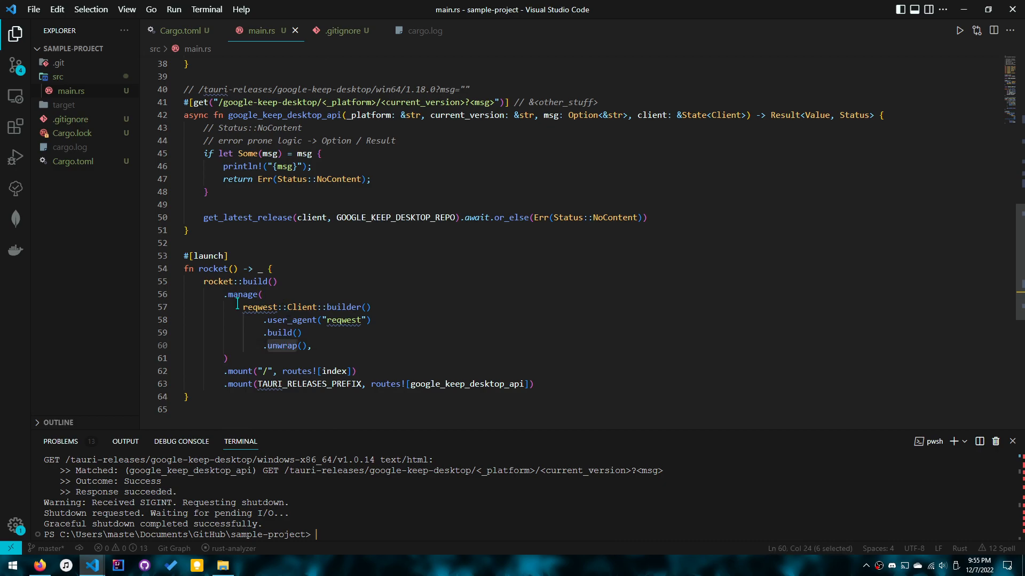
pyautogui.moveTo(246, 308); pyautogui.dragTo(311, 345)
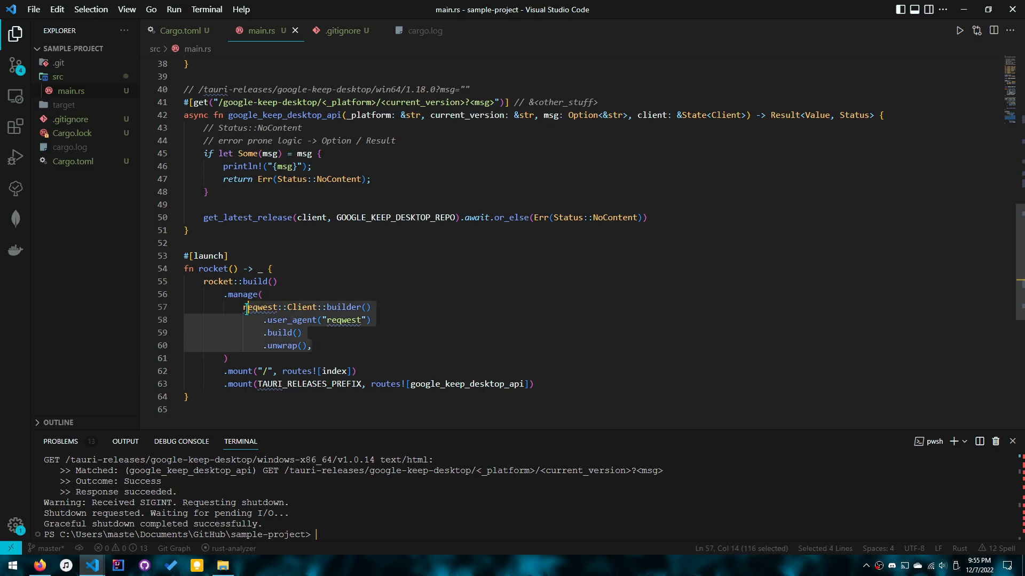
pyautogui.click(314, 346)
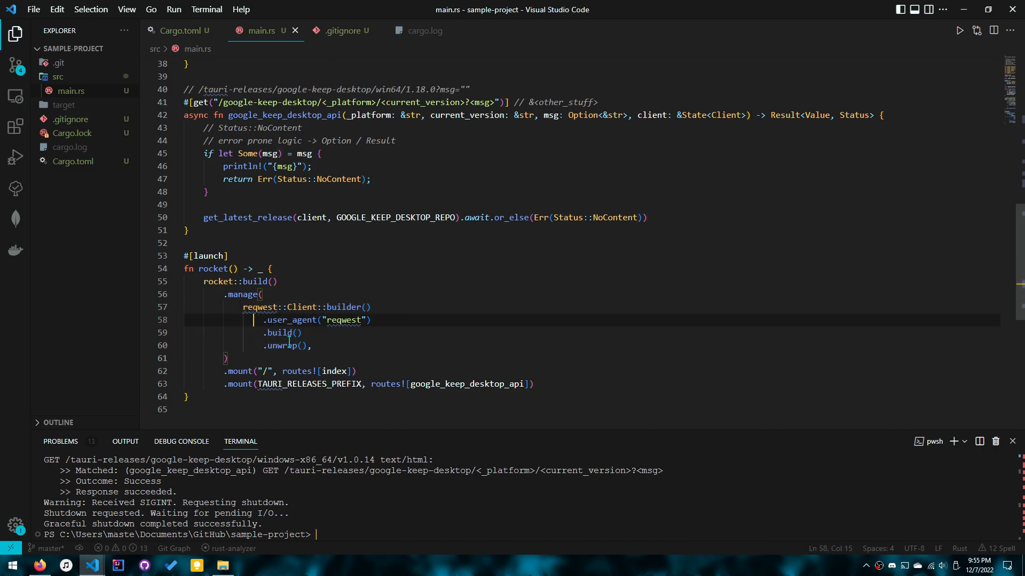
pyautogui.click(279, 333)
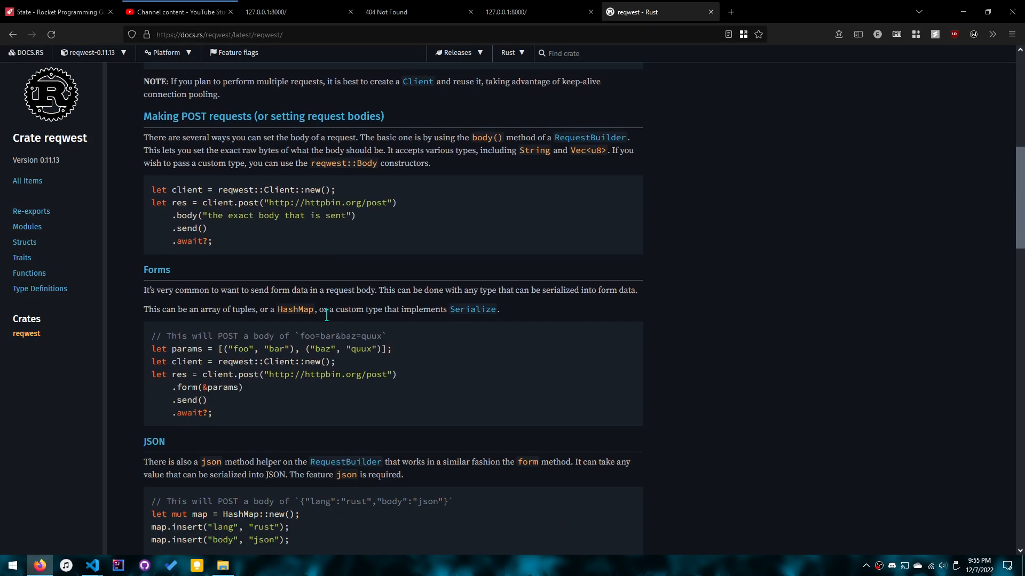
# Browse the reqwest Client docs and follow the builder method to the ClientBuilder page.
pyautogui.scroll(-3)
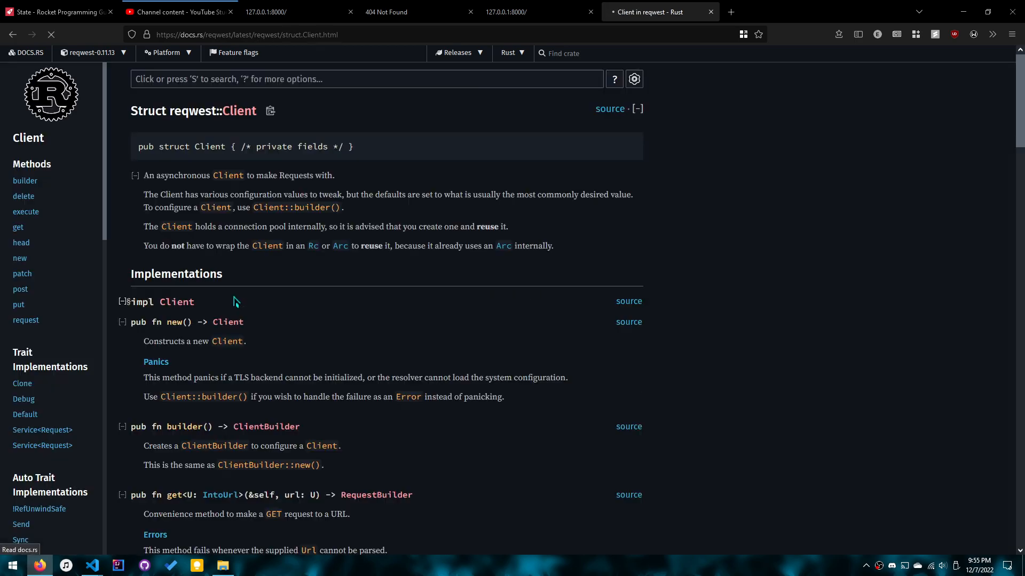
pyautogui.click(26, 180)
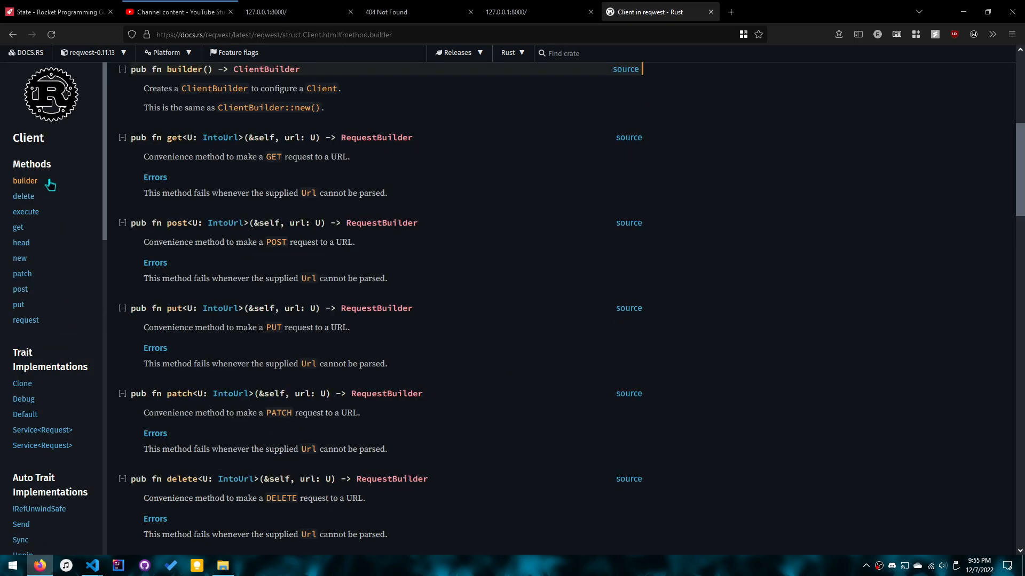
pyautogui.scroll(3)
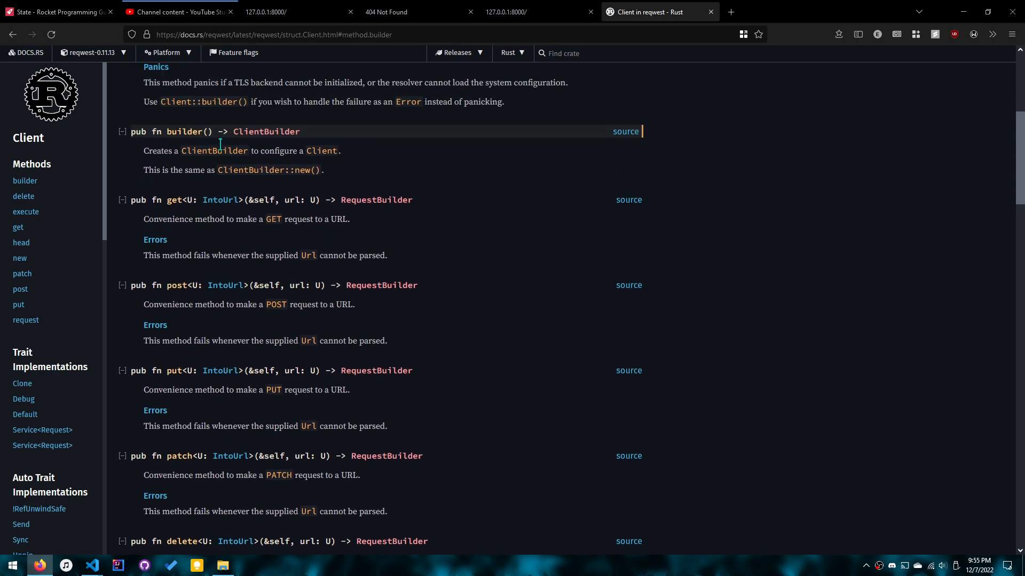
pyautogui.click(269, 132)
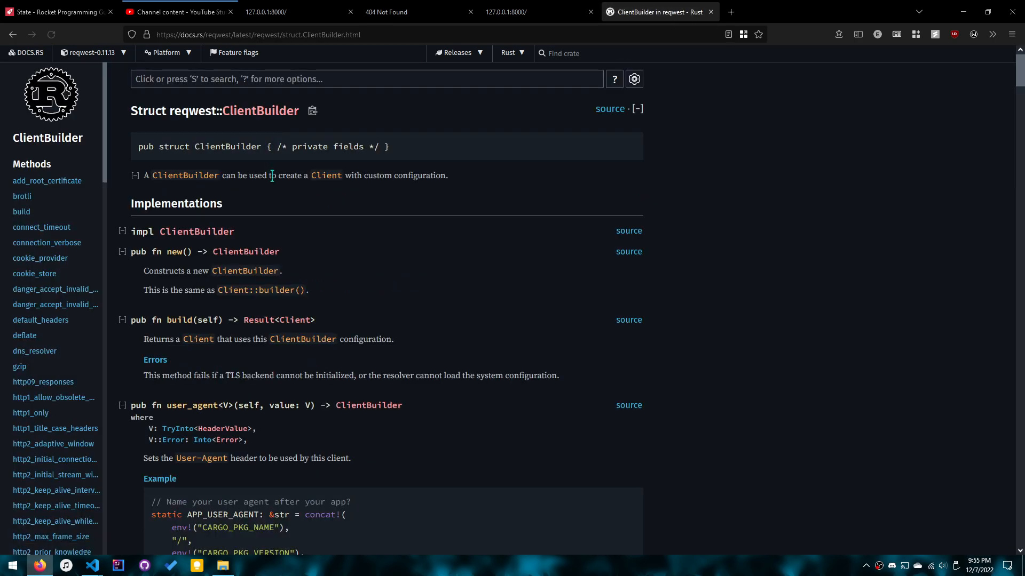
# Read through the ClientBuilder methods down to min_tls_version and the TLS settings.
pyautogui.scroll(-3)
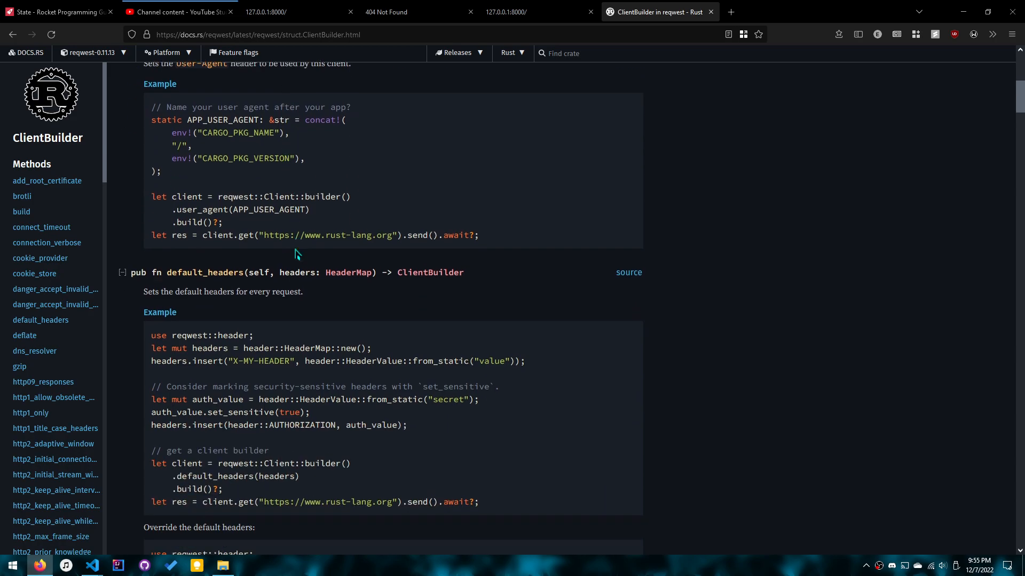
pyautogui.scroll(-3)
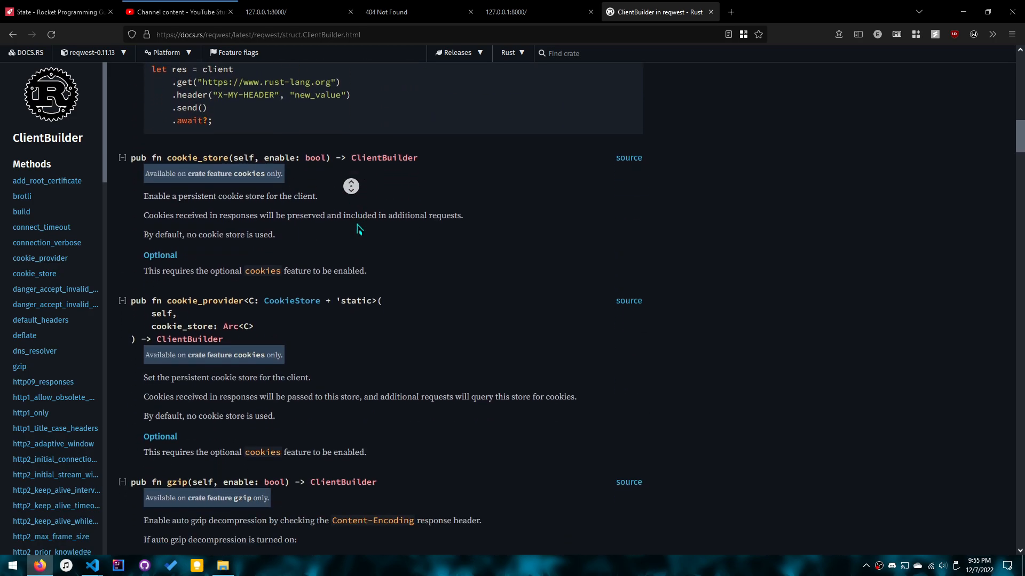
pyautogui.scroll(-3)
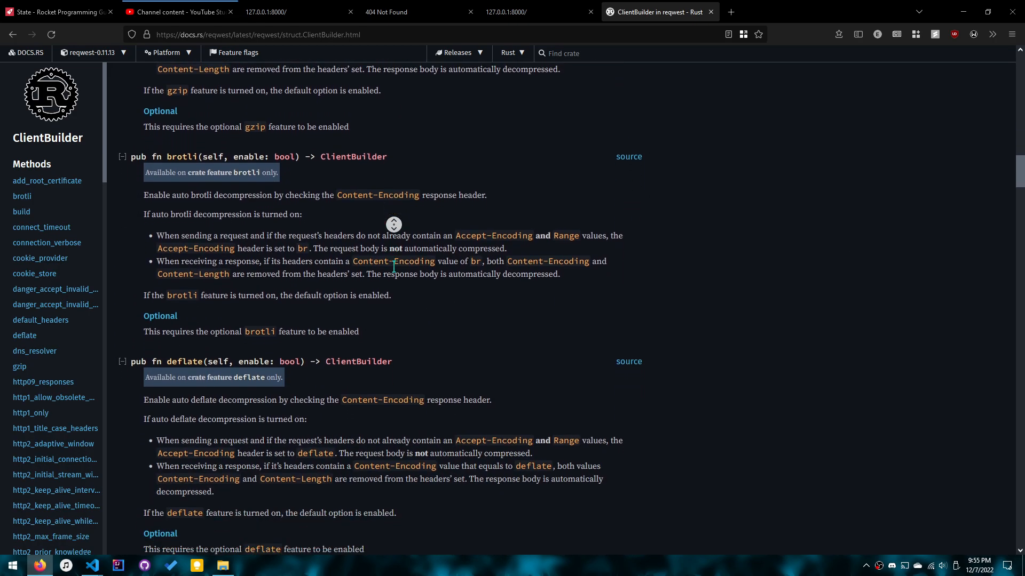
pyautogui.scroll(-3)
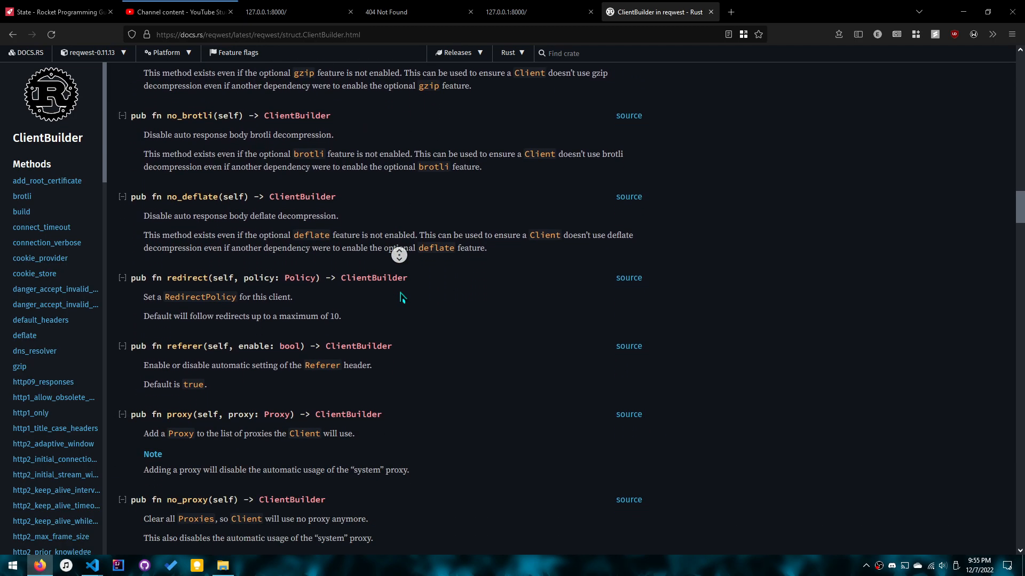
pyautogui.scroll(-3)
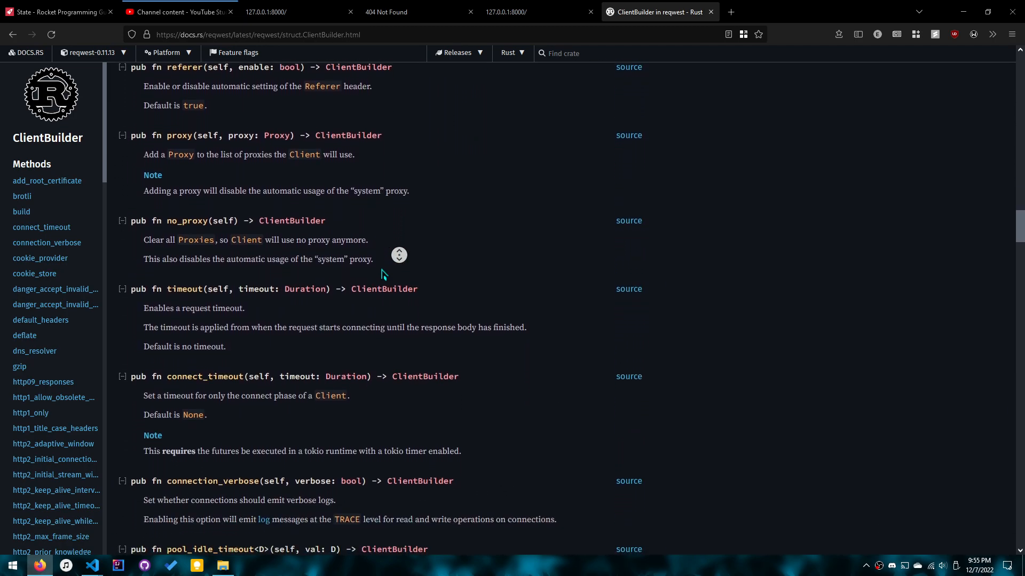
pyautogui.scroll(-3)
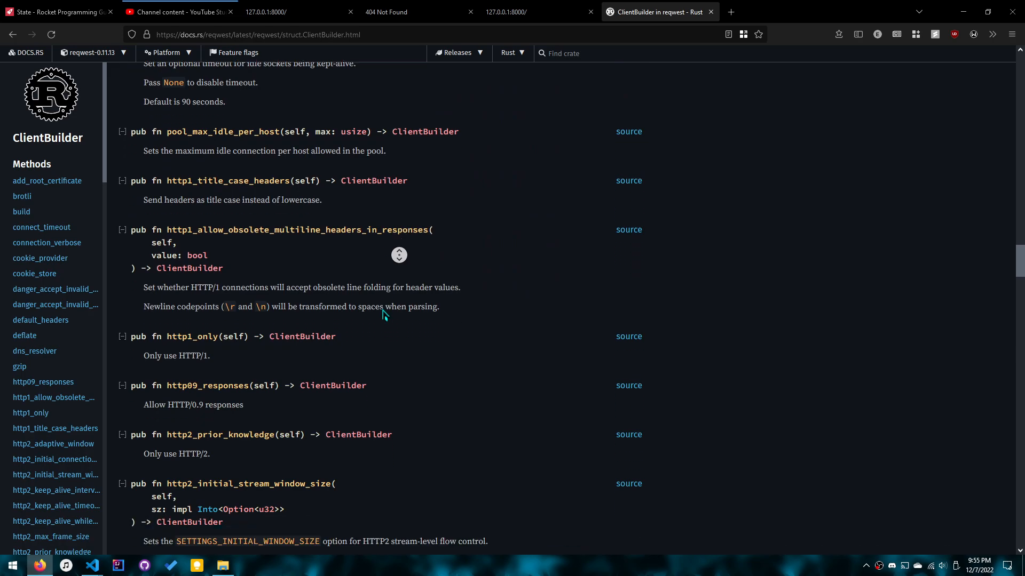
pyautogui.scroll(-3)
pyautogui.write('tls')
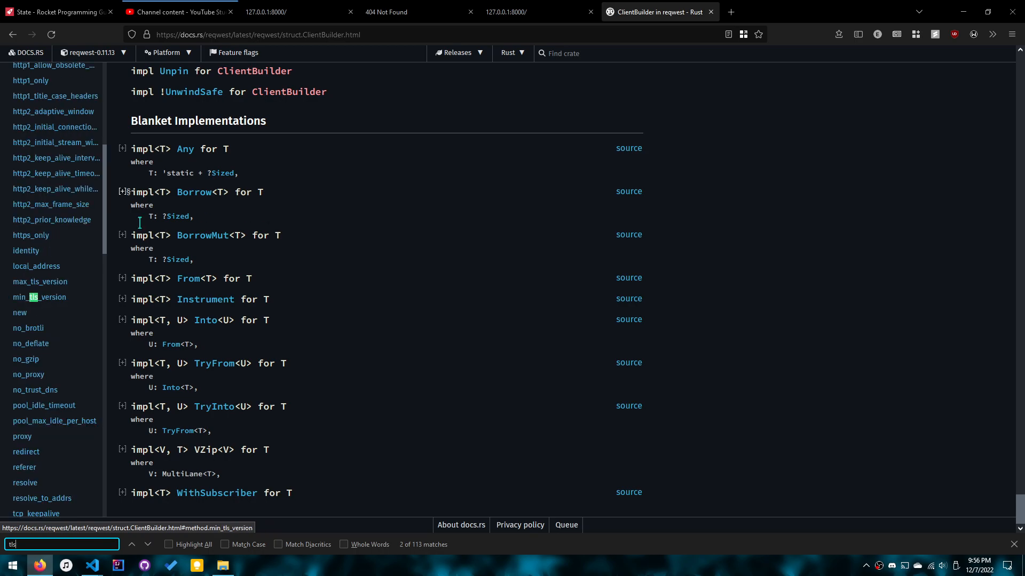
pyautogui.click(31, 297)
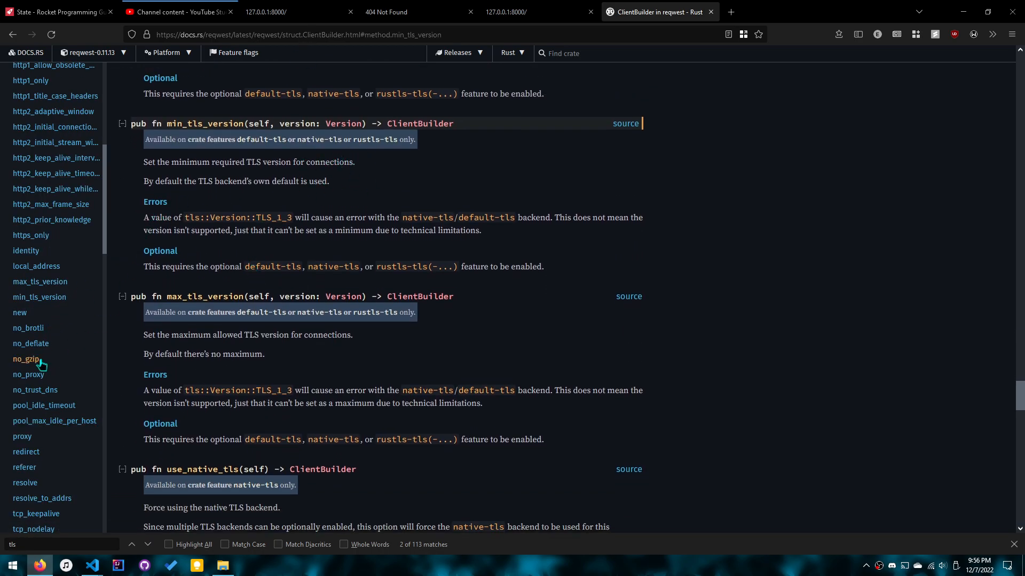
pyautogui.scroll(-3)
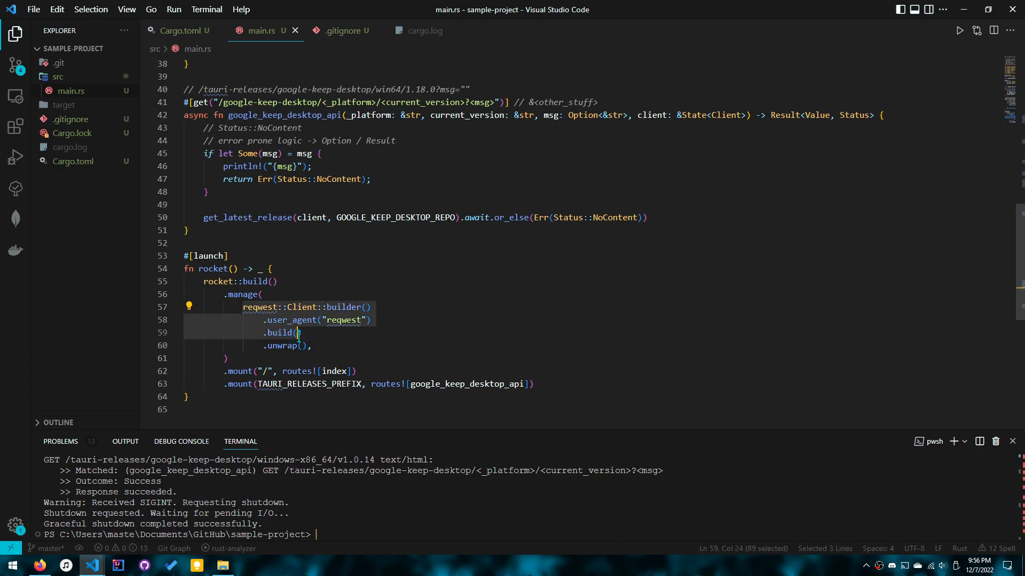
# Reformat the .manage(reqwest::Client::builder()...unwrap()) call compactly and type the client parameter as State.
pyautogui.click(297, 333)
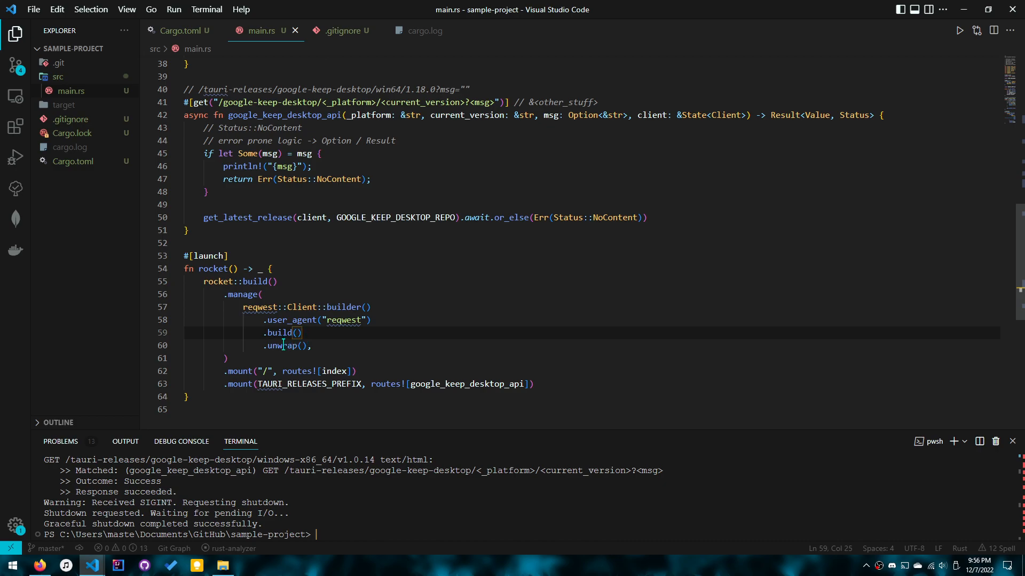
pyautogui.doubleClick(281, 345)
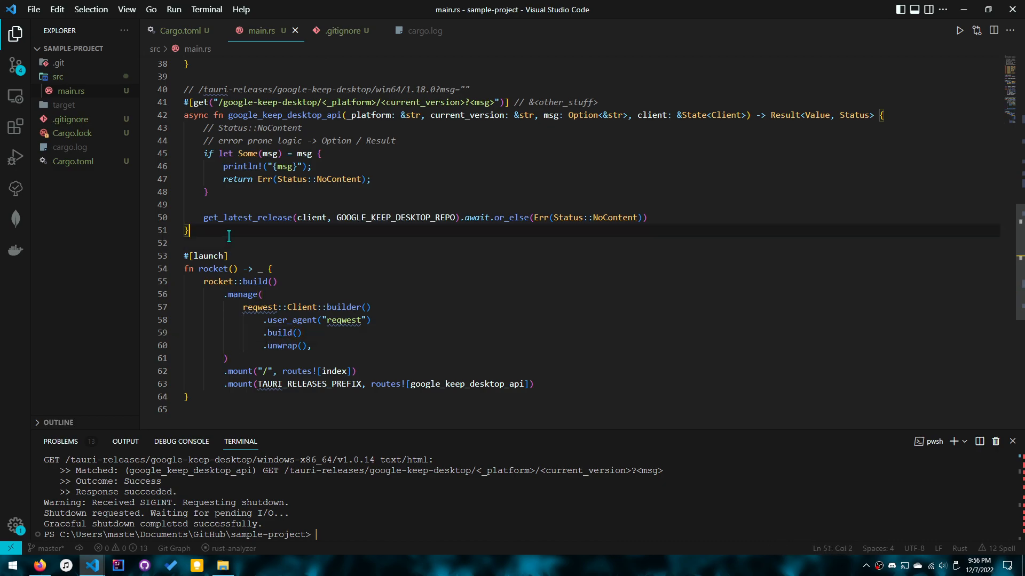
pyautogui.write('fn')
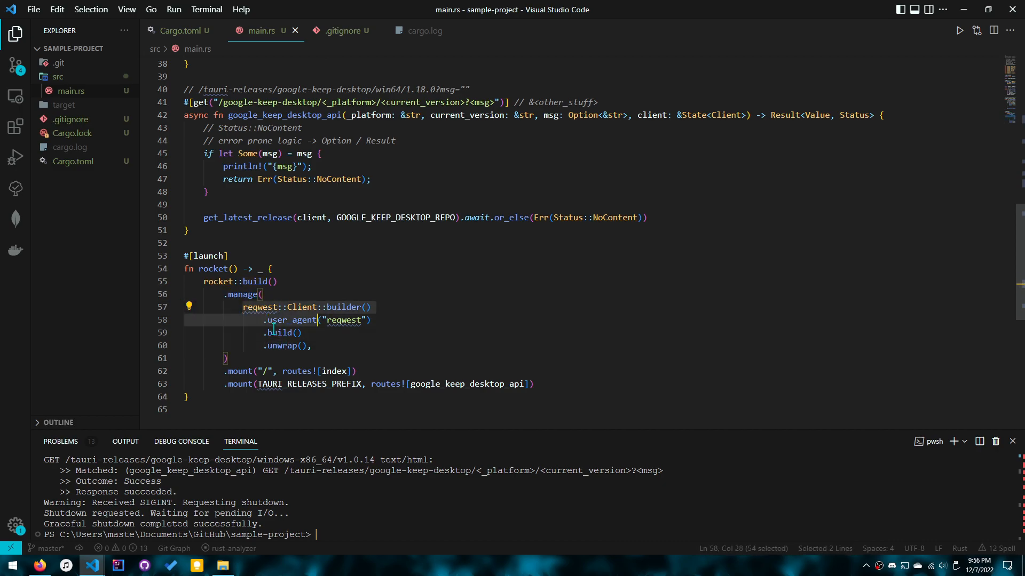
pyautogui.click(280, 346)
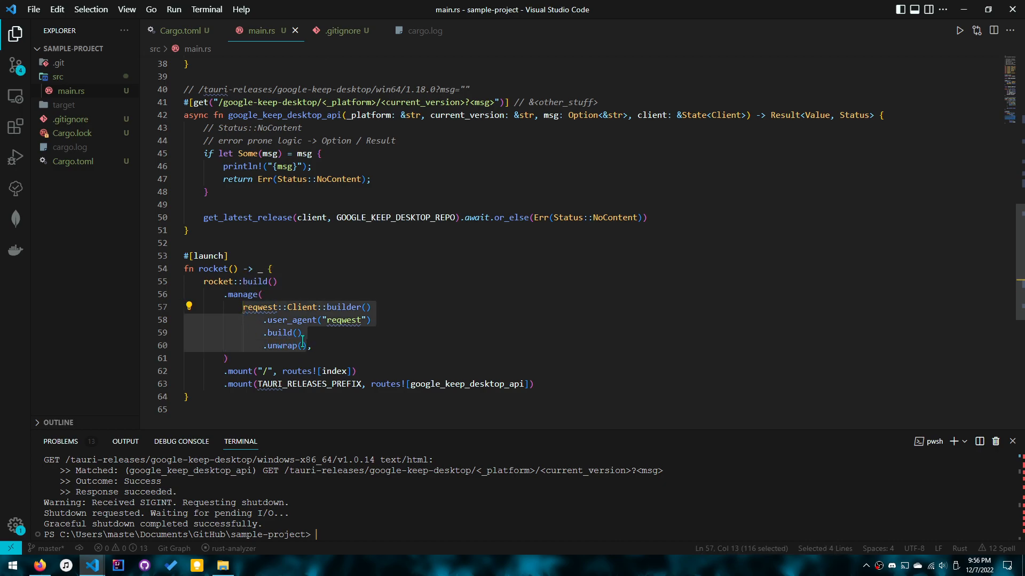
pyautogui.click(240, 308)
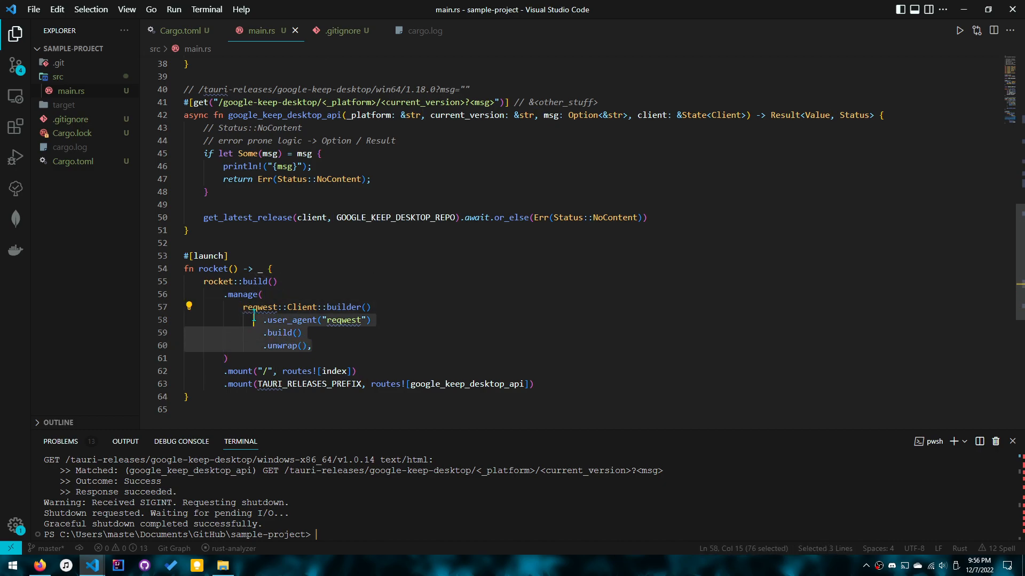
pyautogui.click(290, 346)
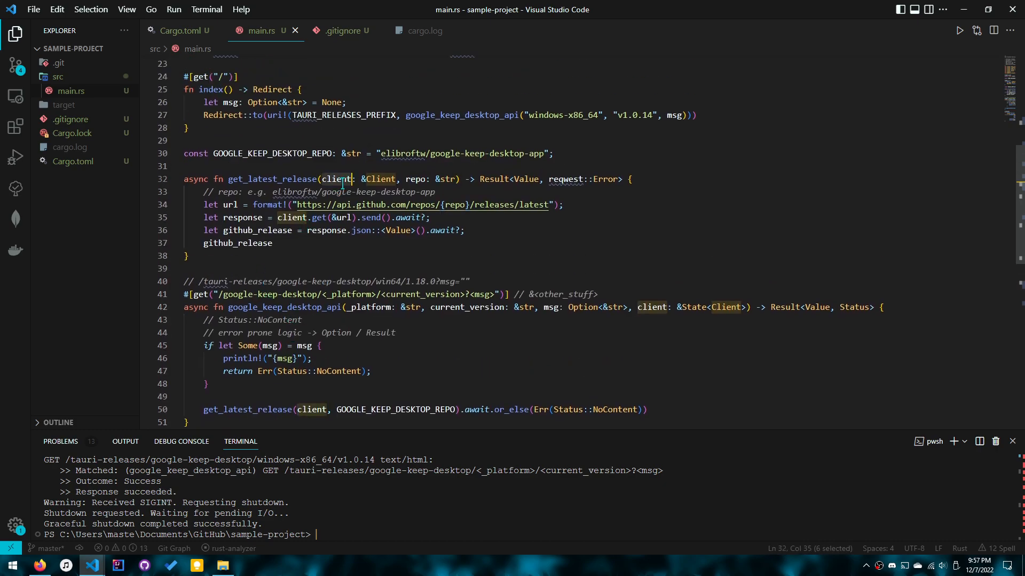
pyautogui.write('State')
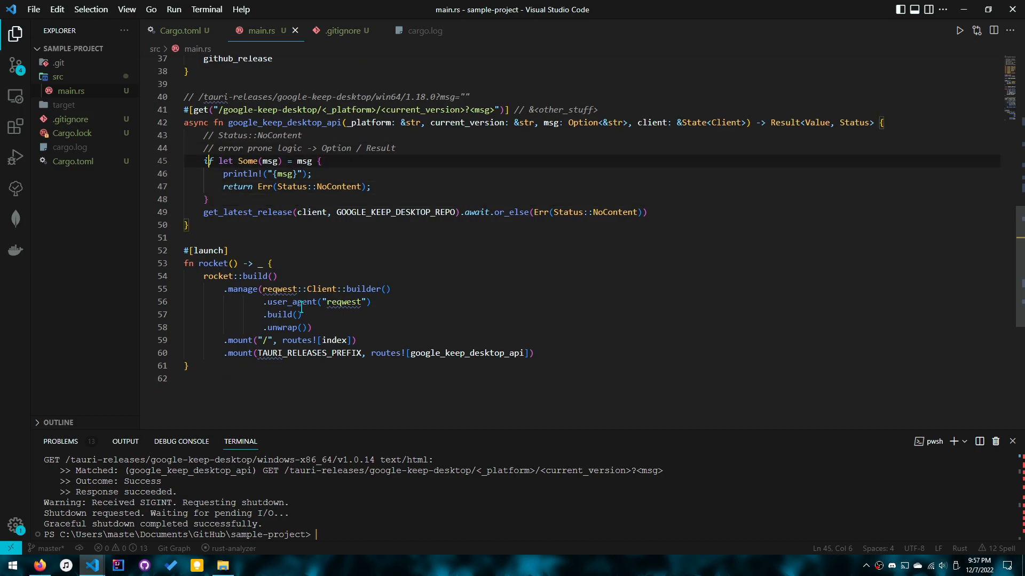
# Run cargo run 2>cargo.log and inspect the github_release build errors in cargo.log.
pyautogui.write('cargo run 2>cargo.log')
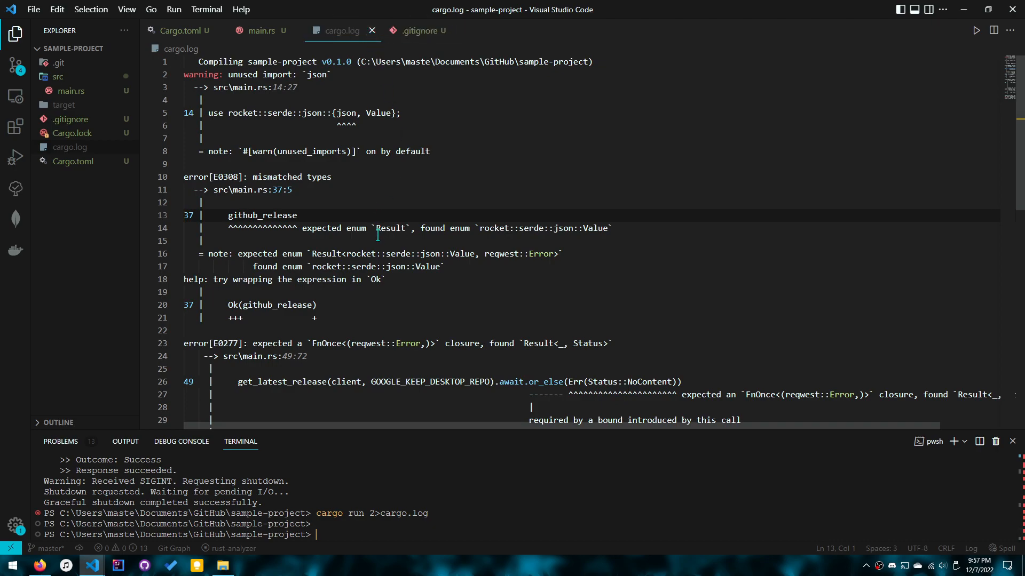
pyautogui.doubleClick(262, 216)
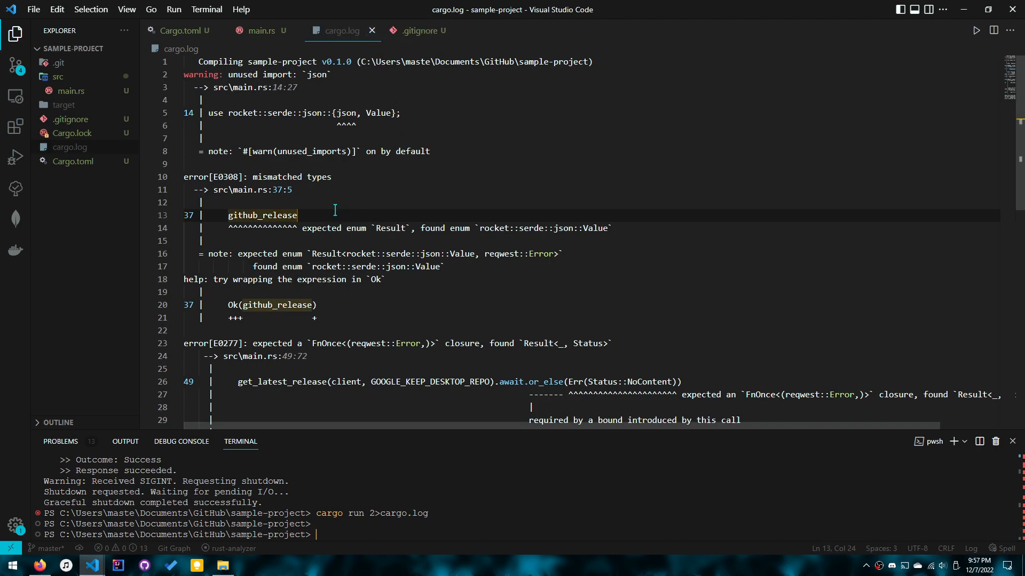
pyautogui.scroll(-3)
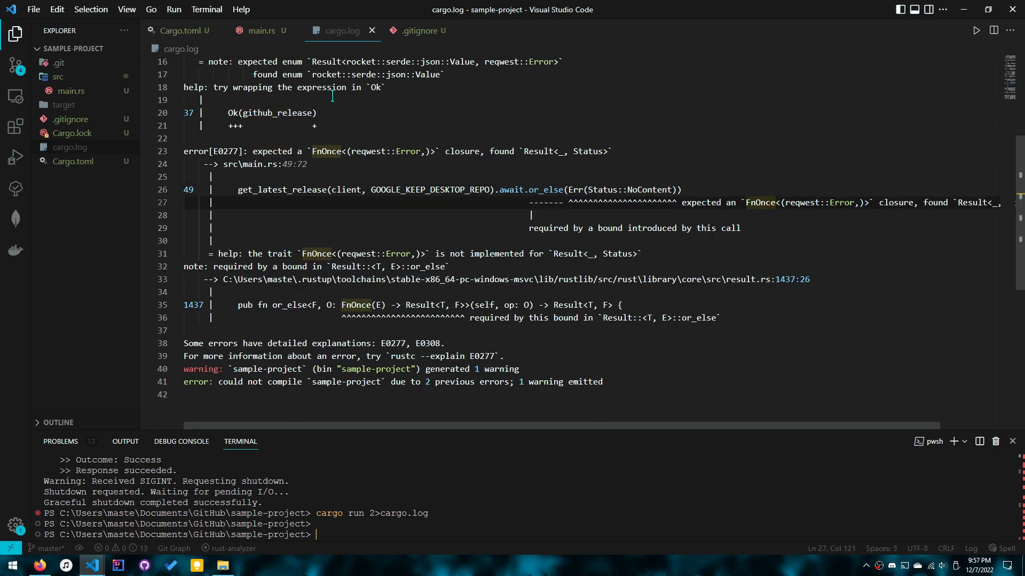
pyautogui.click(262, 30)
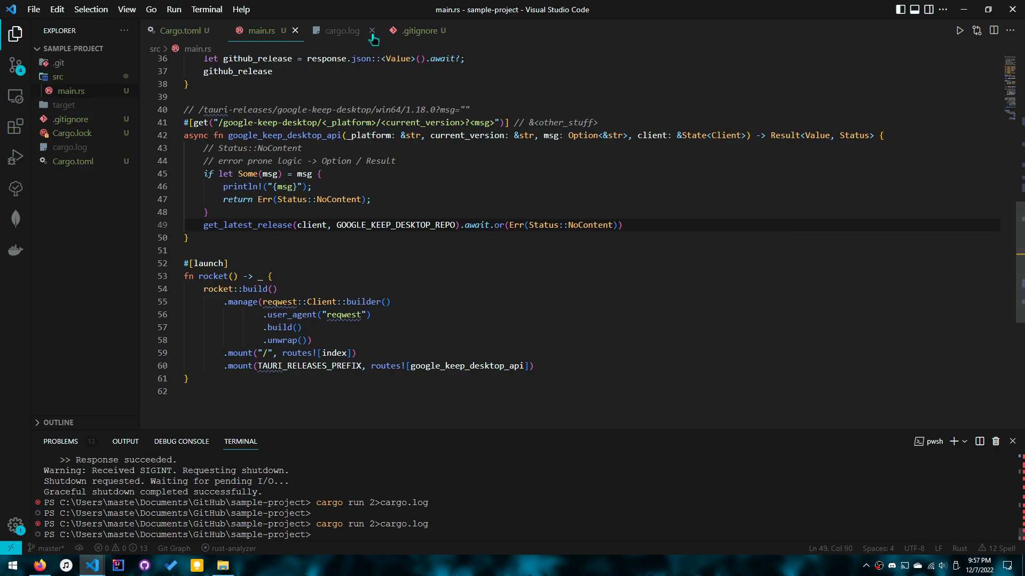
pyautogui.click(341, 30)
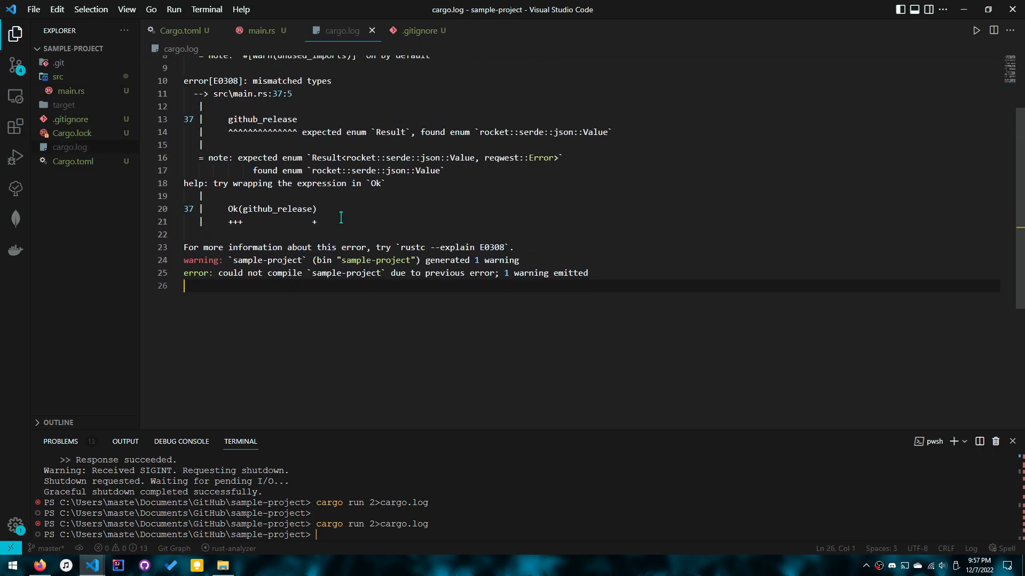
pyautogui.click(262, 30)
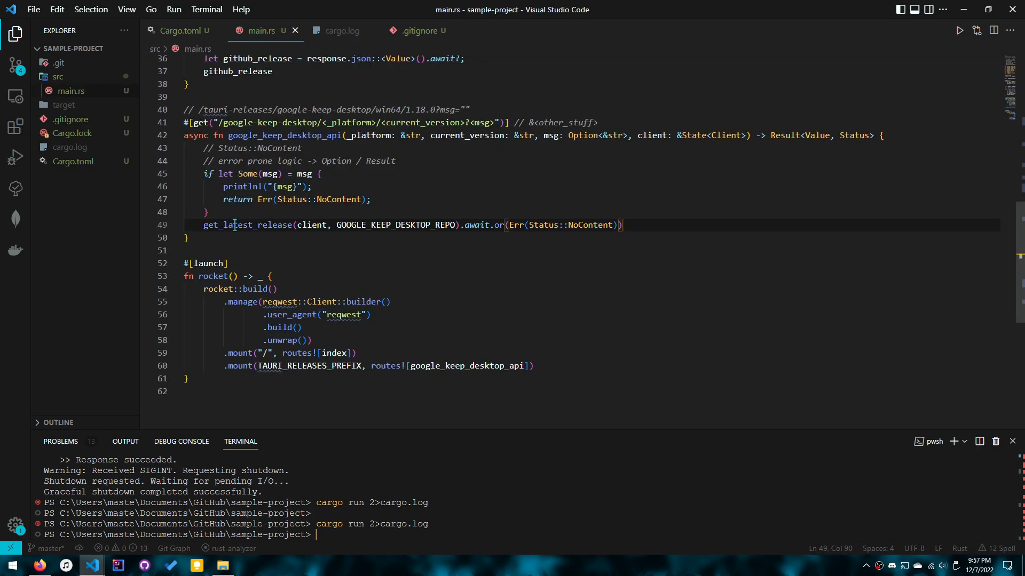
# Rewrite the release call's NoContent fallback after await, trying or_else then map_err.
pyautogui.doubleClick(248, 224)
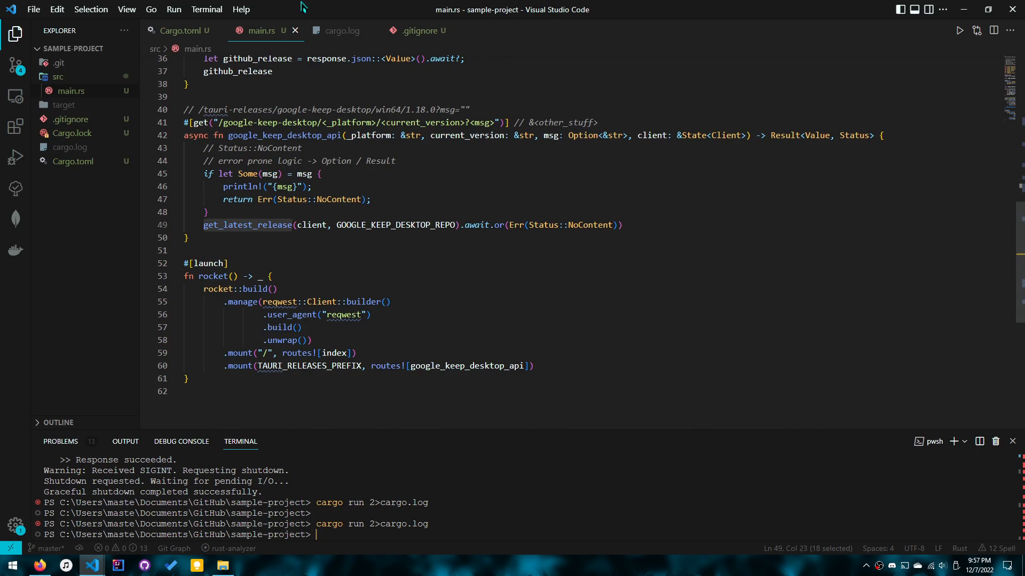
pyautogui.click(344, 30)
pyautogui.write('map_er')
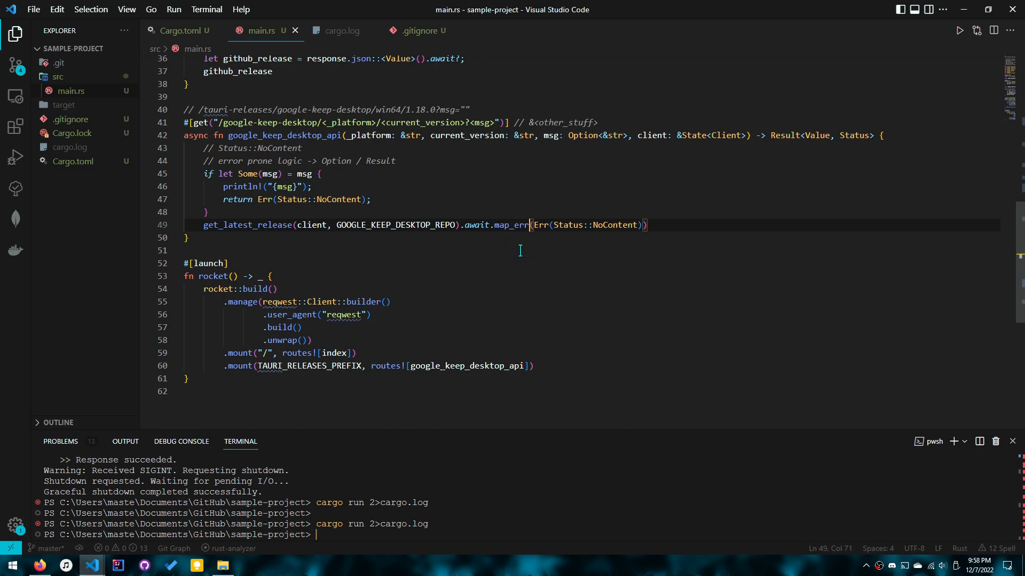
pyautogui.doubleClick(511, 225)
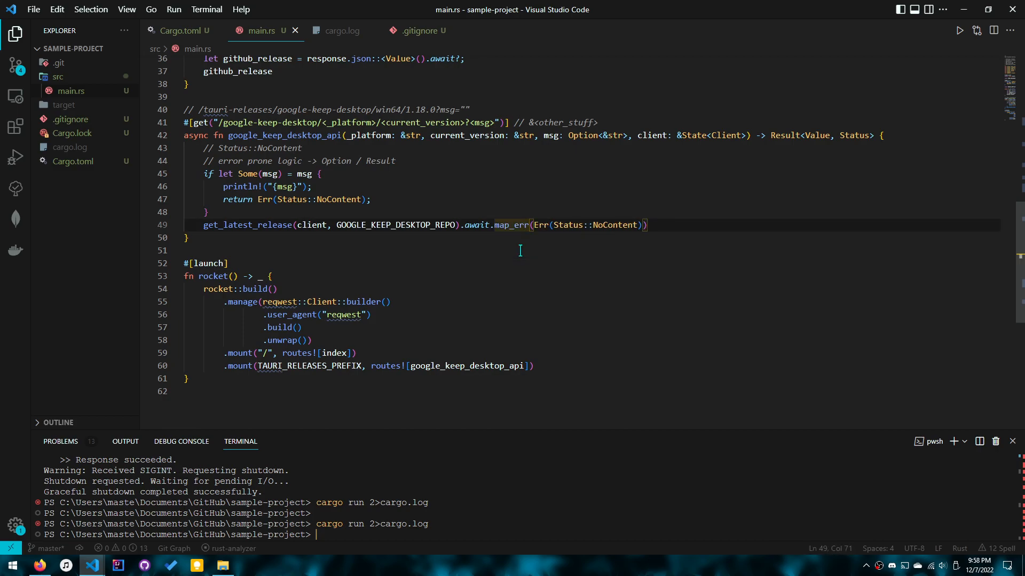
pyautogui.doubleClick(510, 225)
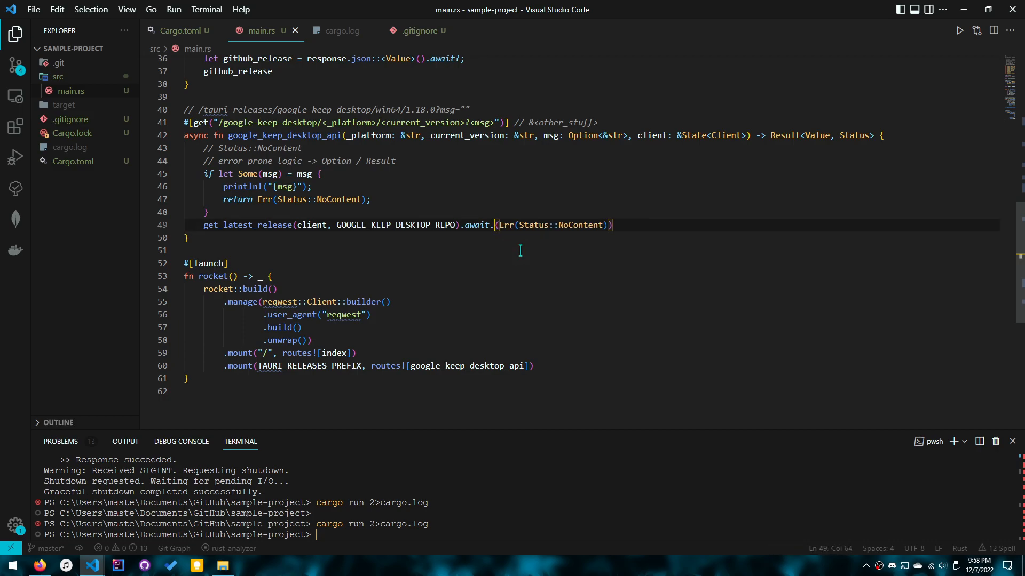
pyautogui.write('or_else')
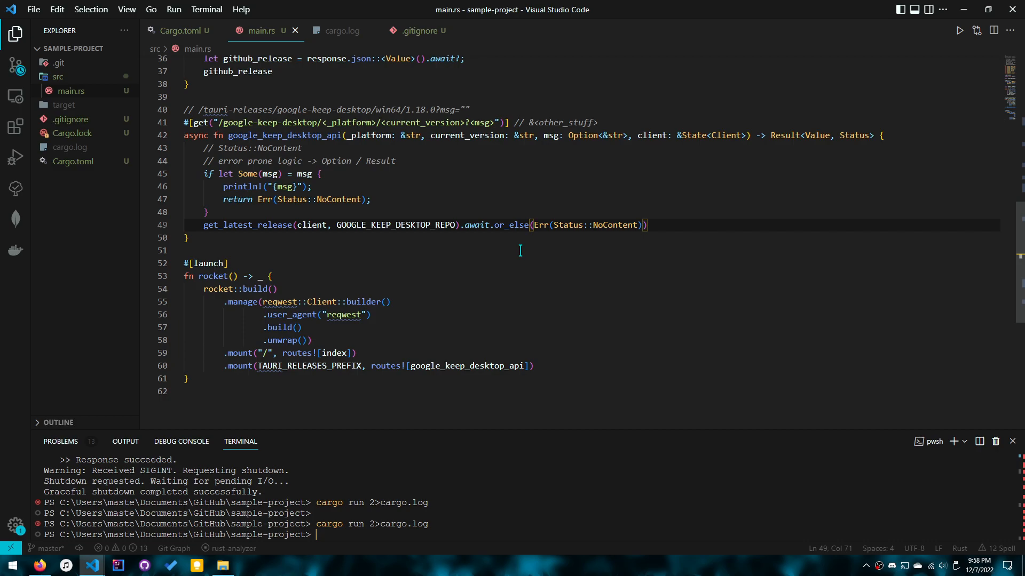
pyautogui.write('map_err')
pyautogui.click(526, 535)
pyautogui.write('cargo run 2>cargo.log')
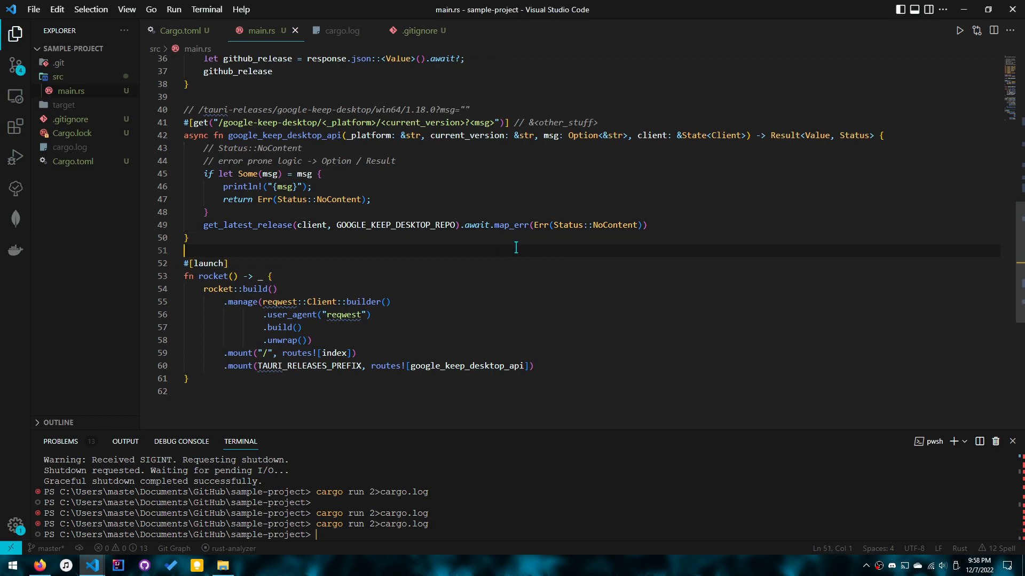
# Rebuild and read cargo.log's expected-closure type error for map_err on line 49.
pyautogui.press('Alt+Tab')
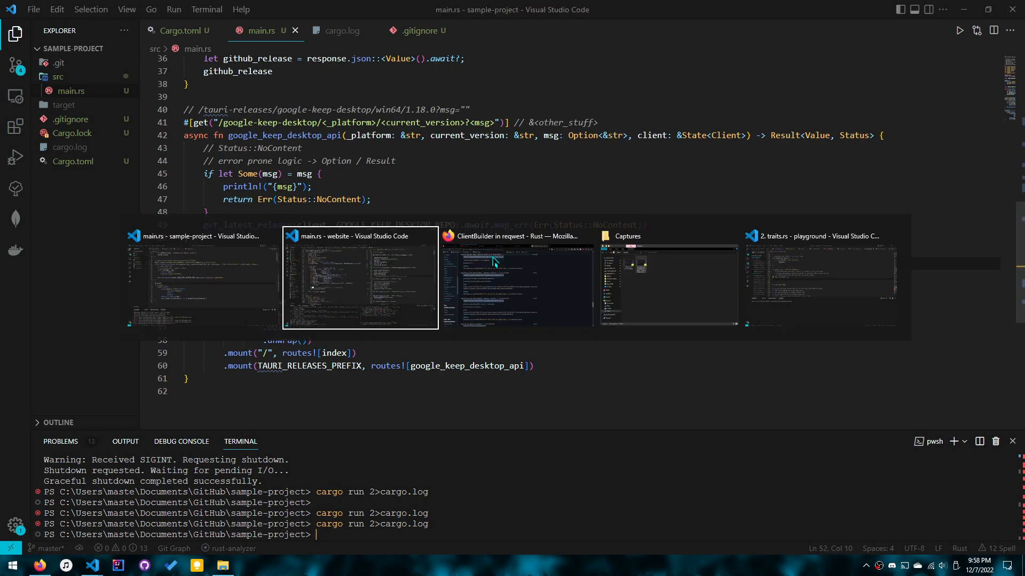
pyautogui.press('alt+tab')
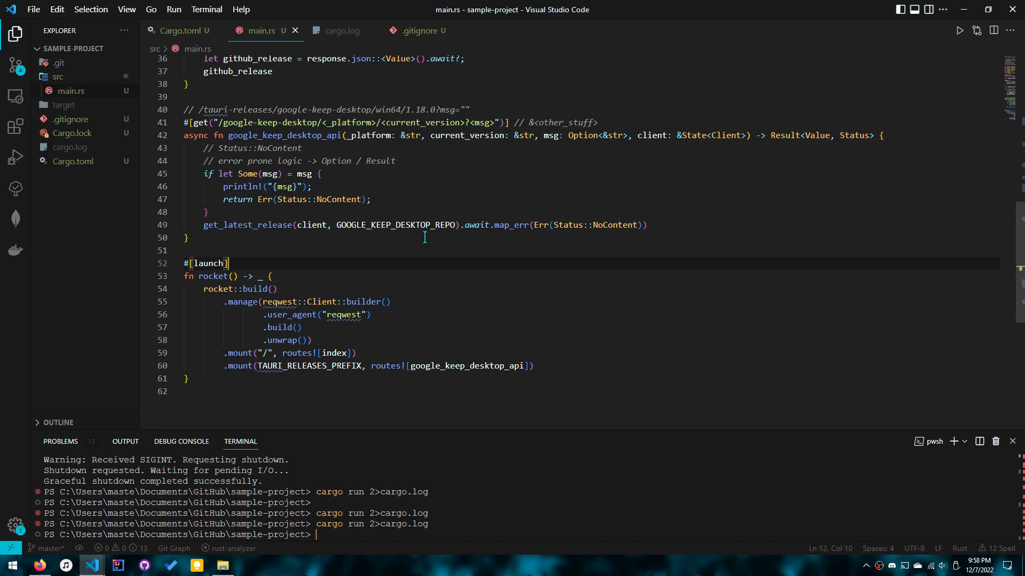
pyautogui.click(510, 225)
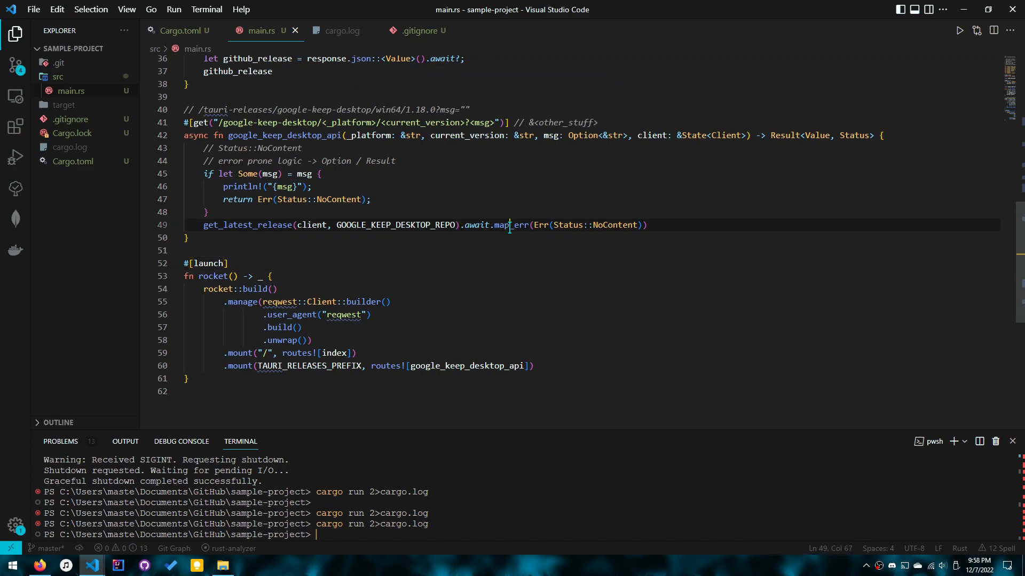
pyautogui.click(341, 30)
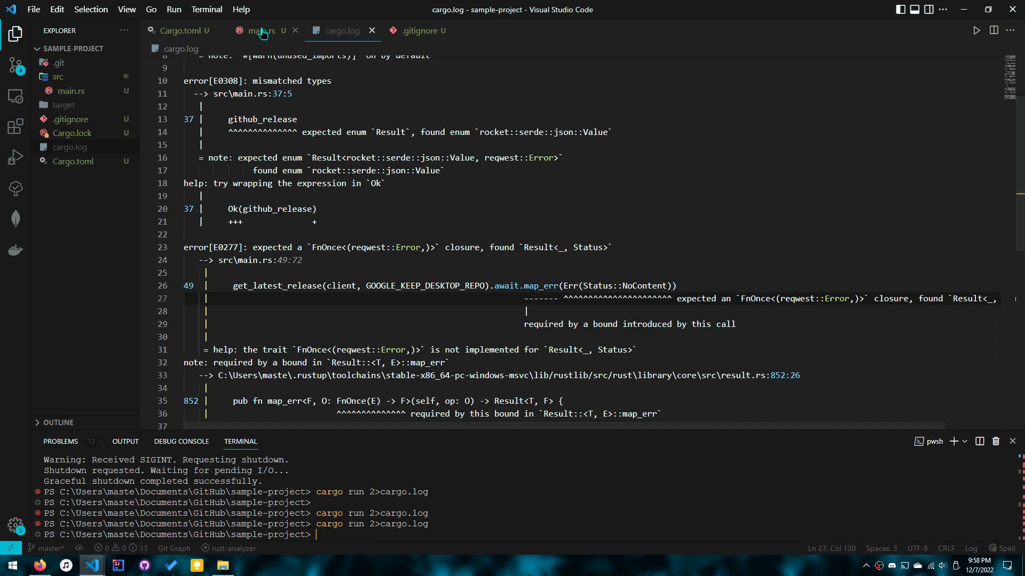
pyautogui.click(262, 30)
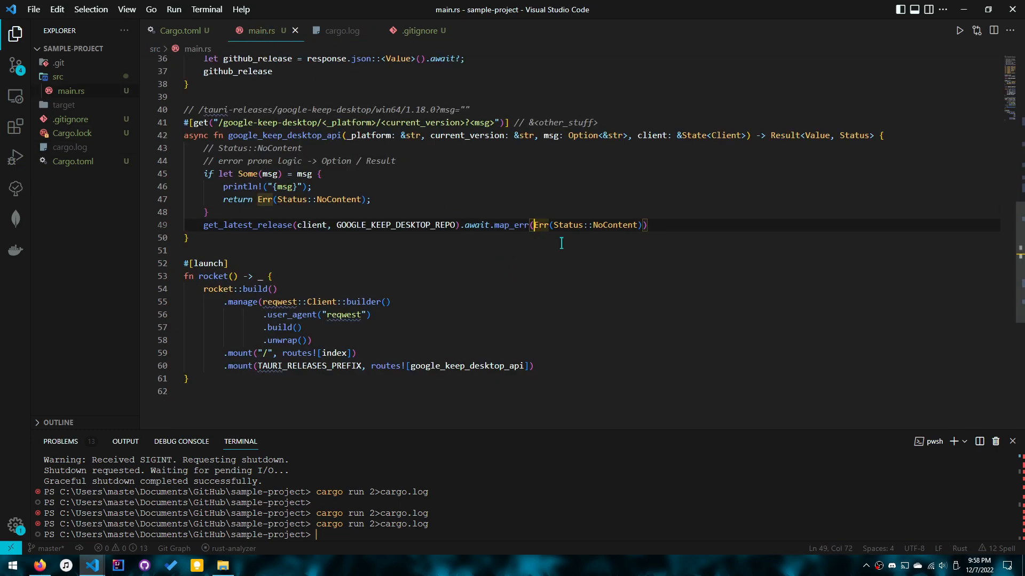
# Consult the Result::or docs and make the route fall back with .await.or(Err(Status::NoContent)).
pyautogui.write('||')
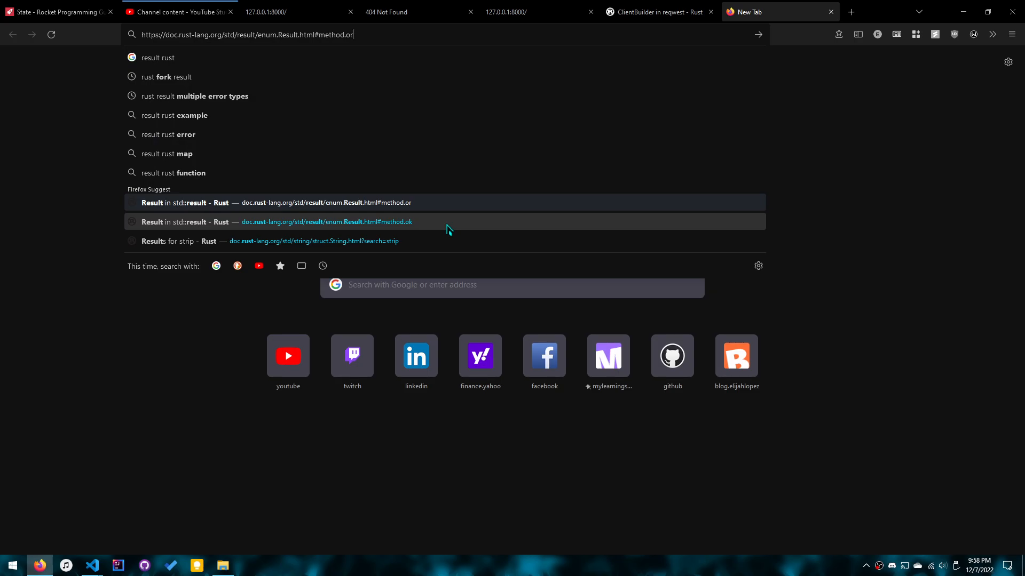
pyautogui.click(92, 566)
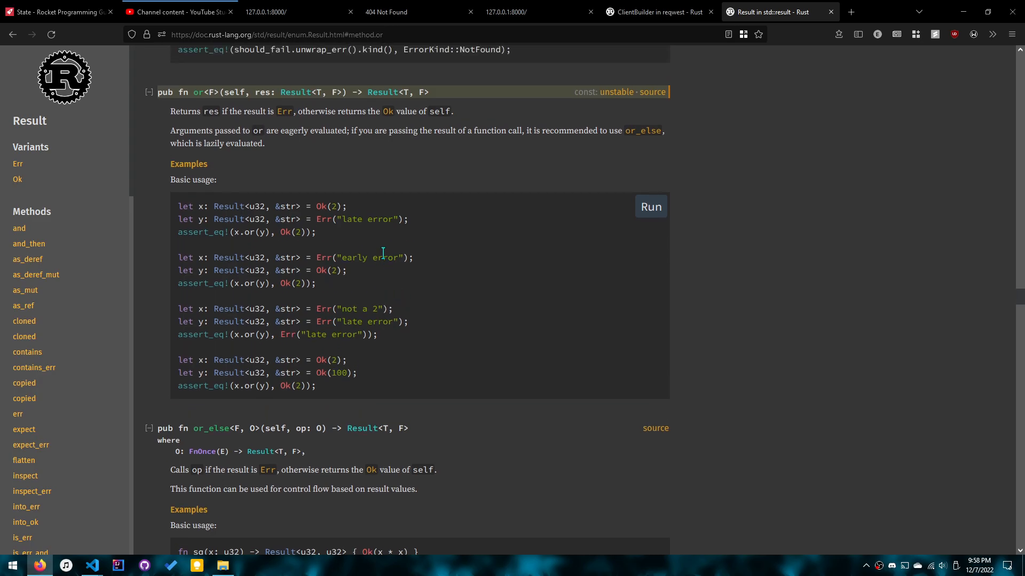
pyautogui.scroll(3)
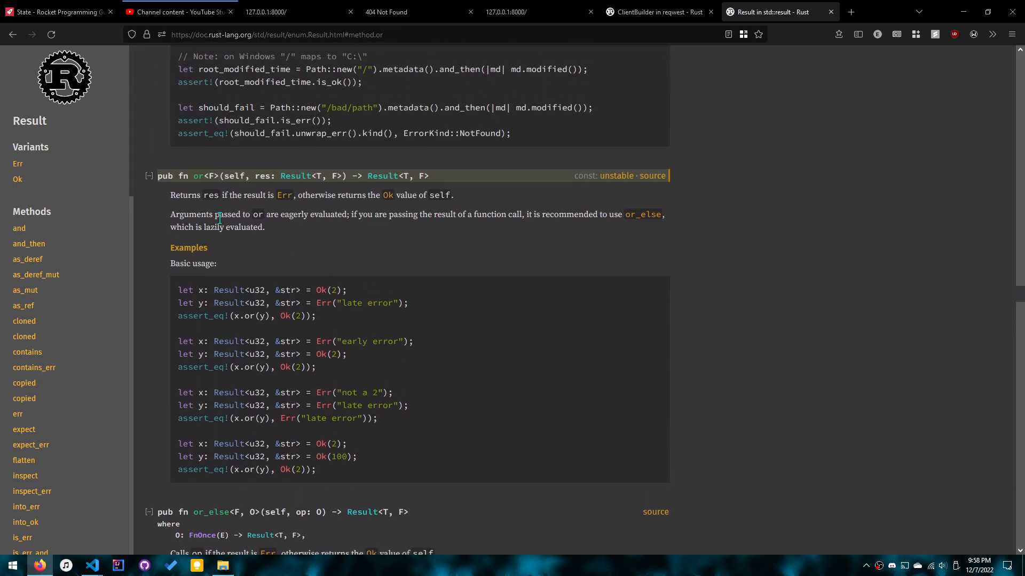
pyautogui.click(92, 566)
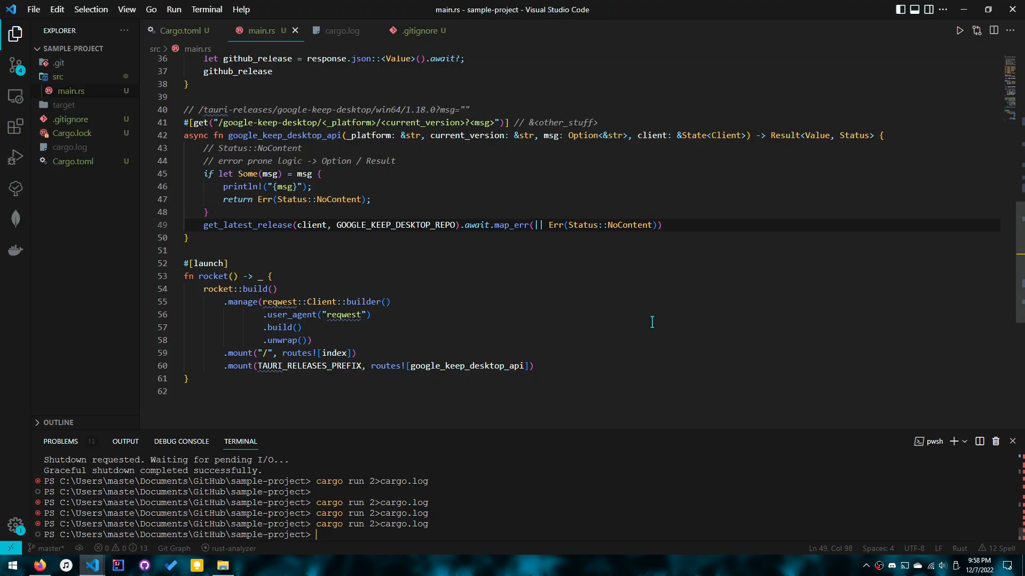
pyautogui.doubleClick(513, 225)
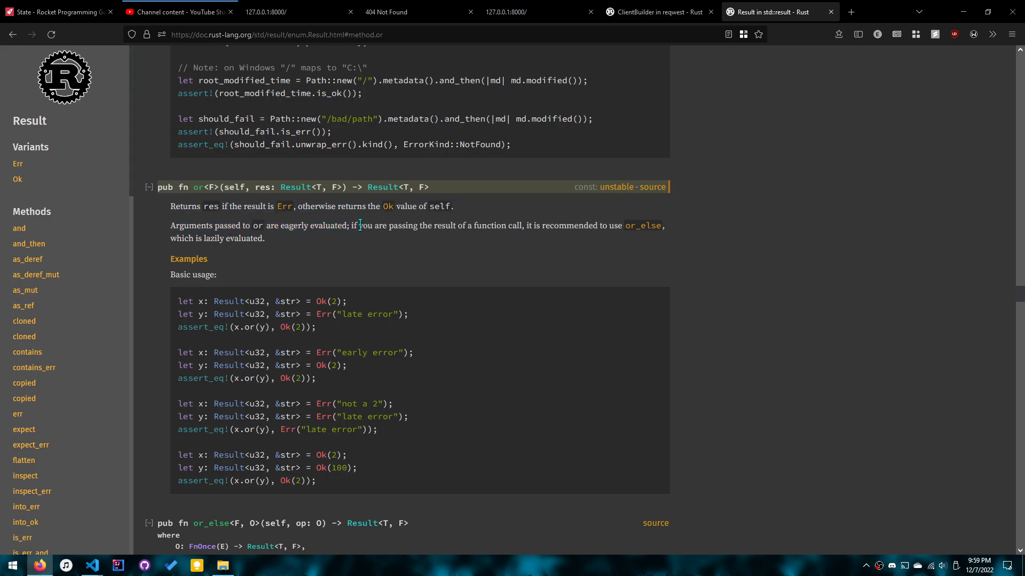
pyautogui.click(92, 566)
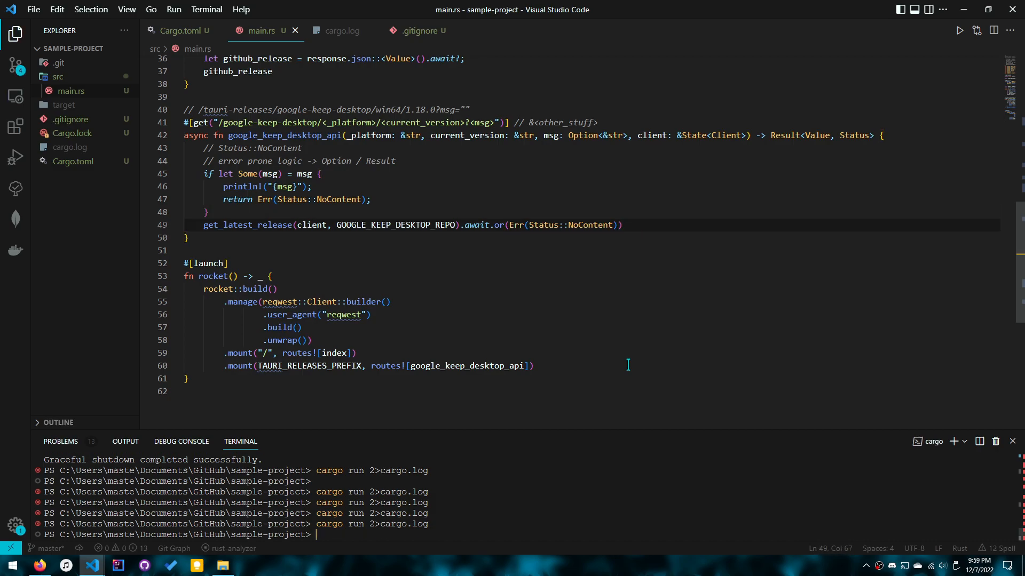
# Return Ok(github_release) on line 37 and confirm cargo.log shows only warnings.
pyautogui.click(342, 30)
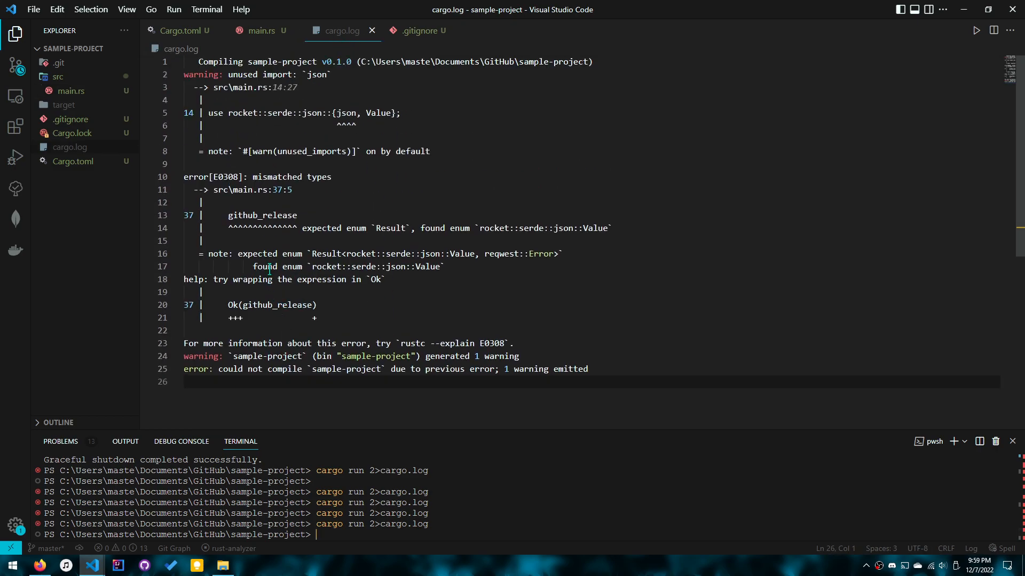
pyautogui.click(261, 30)
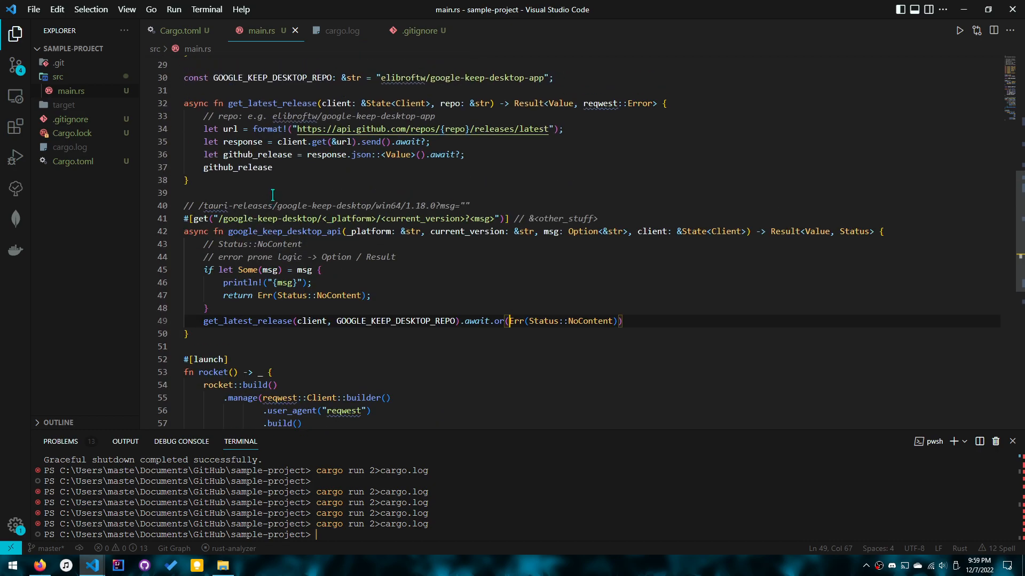
pyautogui.write('Ok')
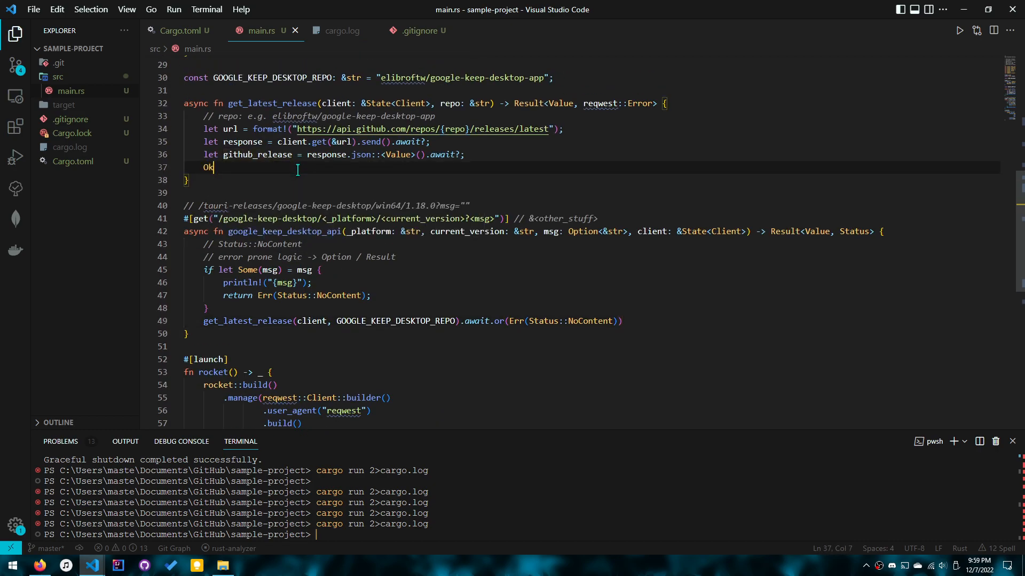
pyautogui.write('(github_release)')
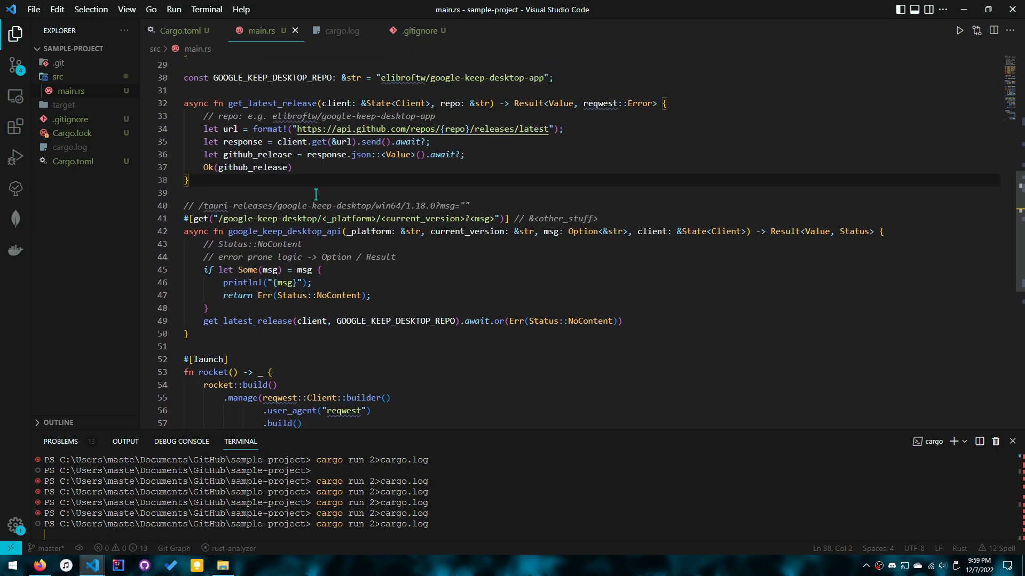
pyautogui.click(342, 30)
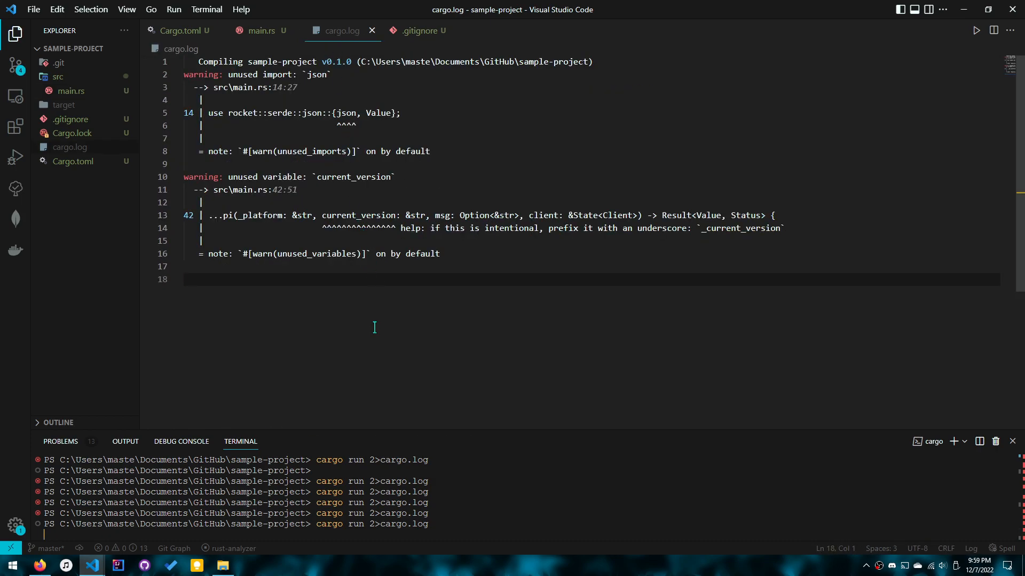
pyautogui.moveTo(385, 216)
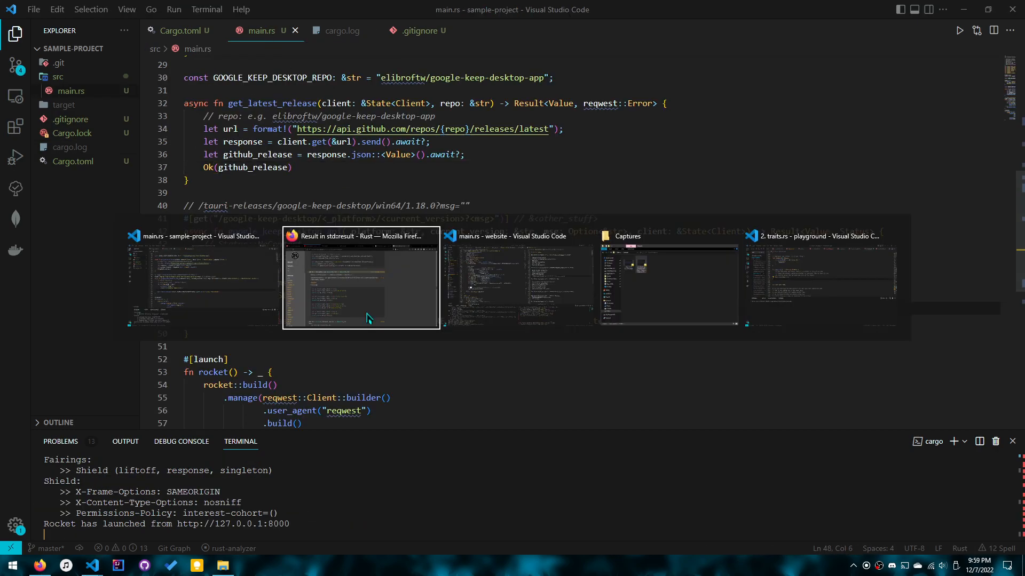
# Load 127.0.0.1:8000/tauri-releases/google-keep-desktop/windows-x86_64/v1.0.14 and view the release JSON with assets.
pyautogui.click(361, 289)
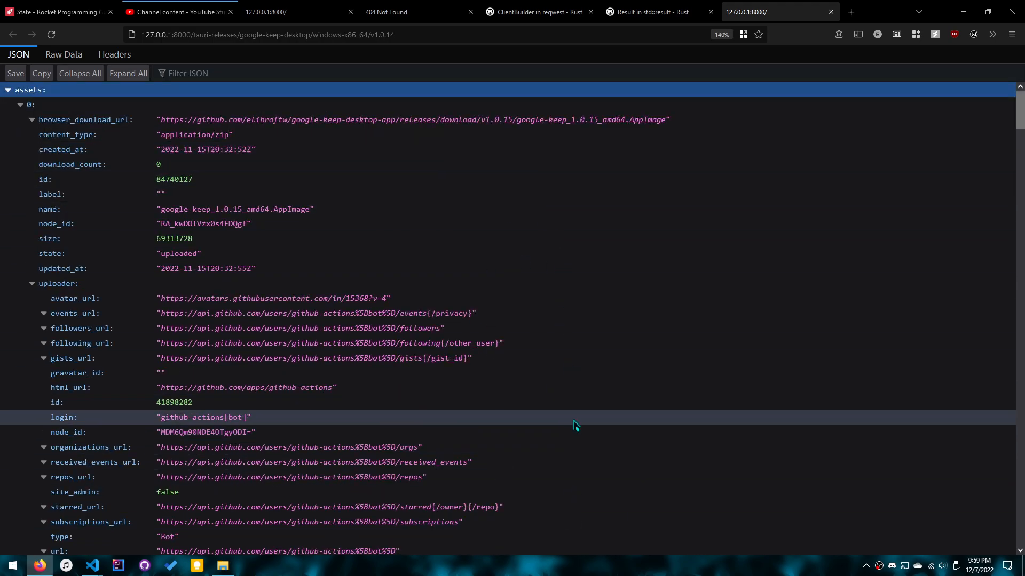
pyautogui.scroll(-3)
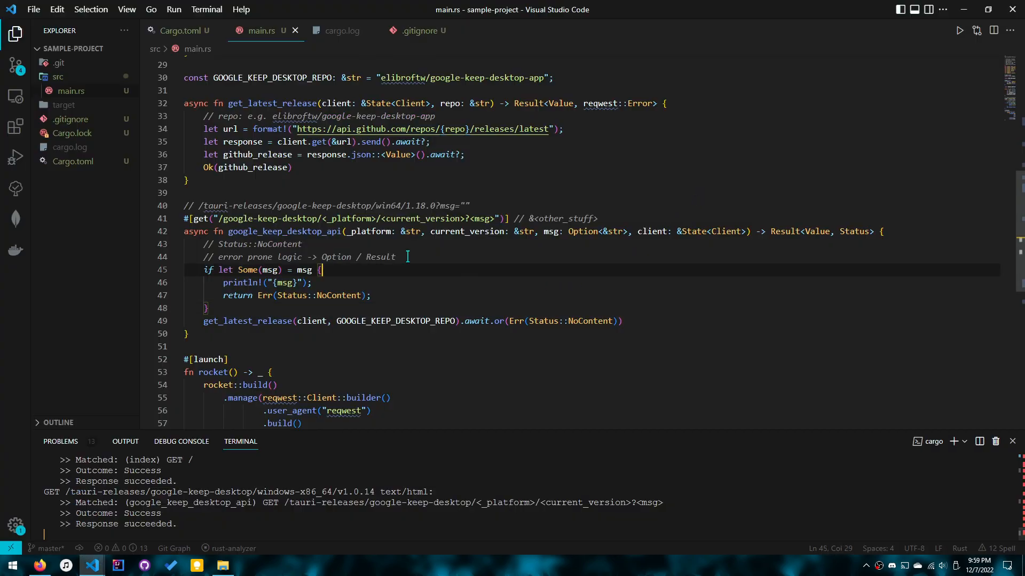
pyautogui.click(616, 321)
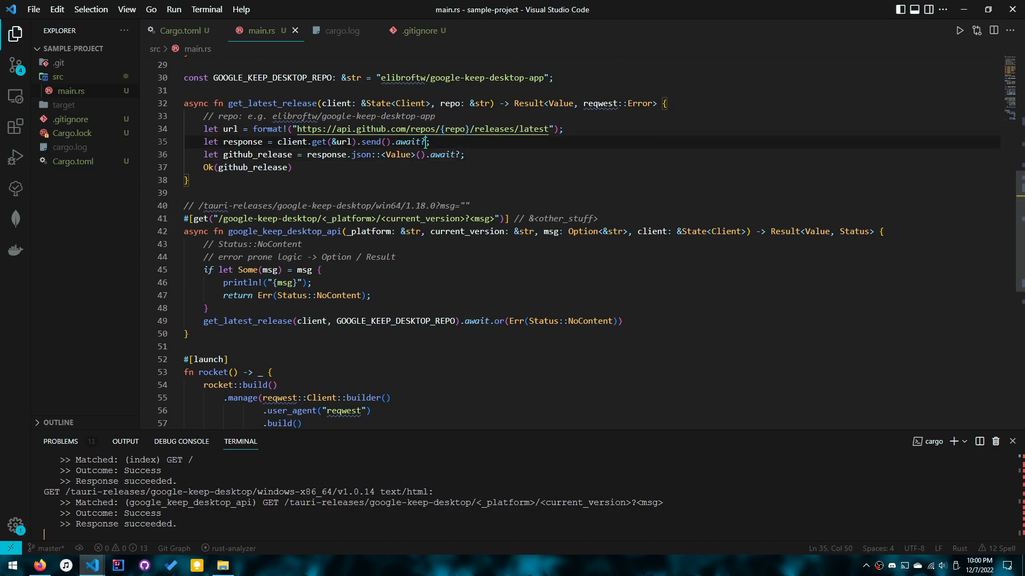
pyautogui.doubleClick(247, 270)
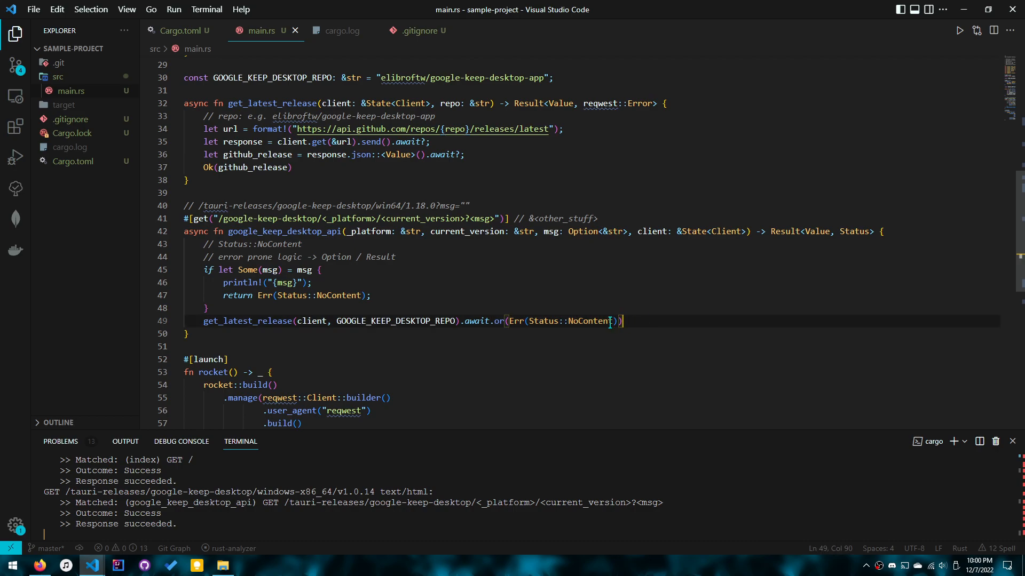
pyautogui.moveTo(521, 301)
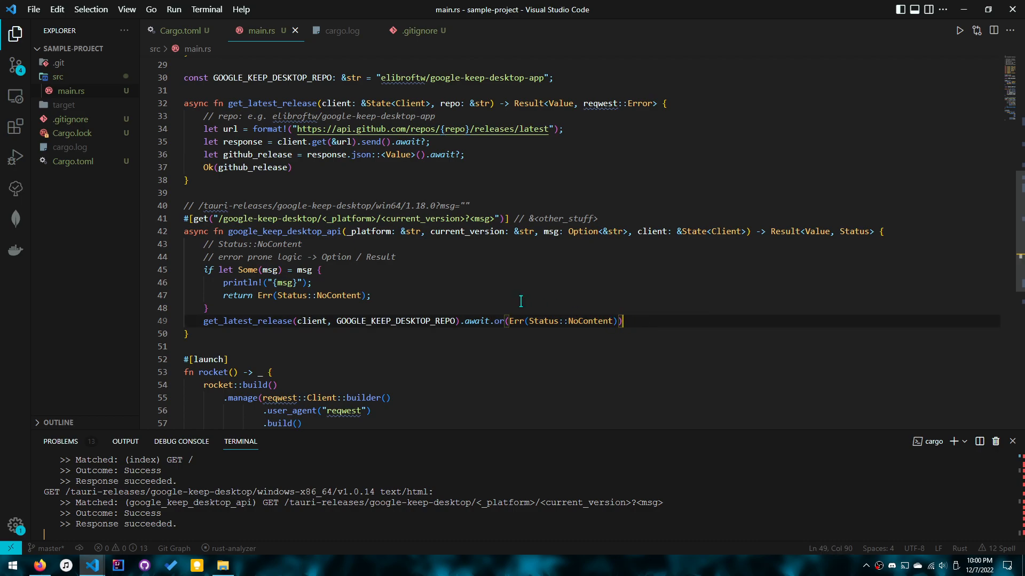
pyautogui.moveTo(420, 236)
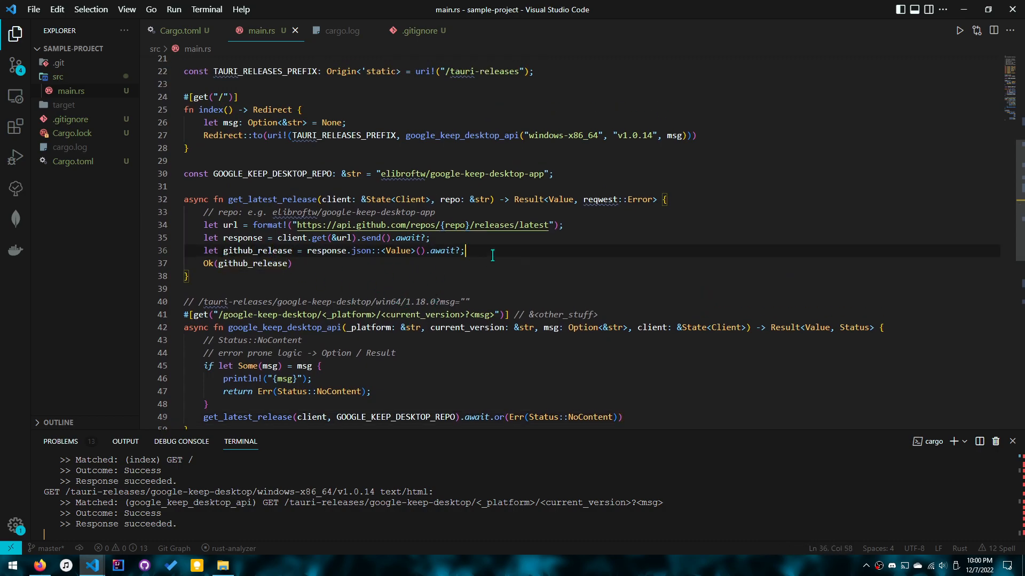
pyautogui.doubleClick(561, 199)
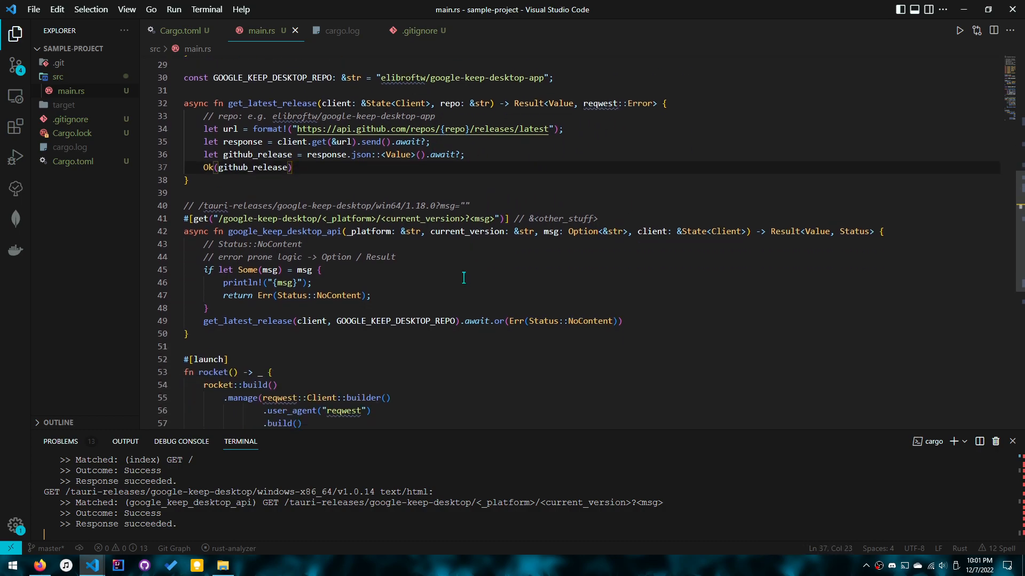
pyautogui.click(643, 103)
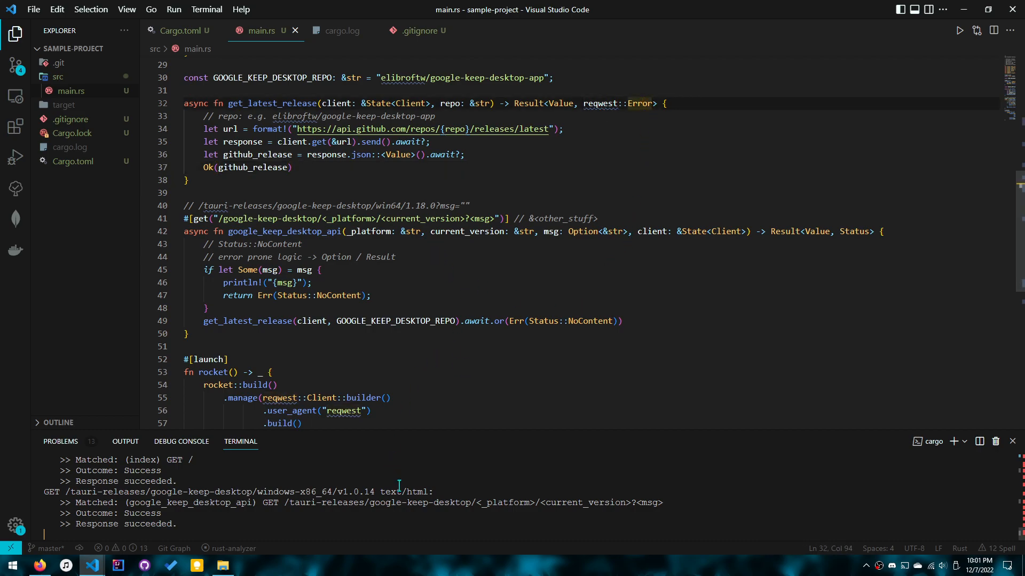
pyautogui.moveTo(879, 566)
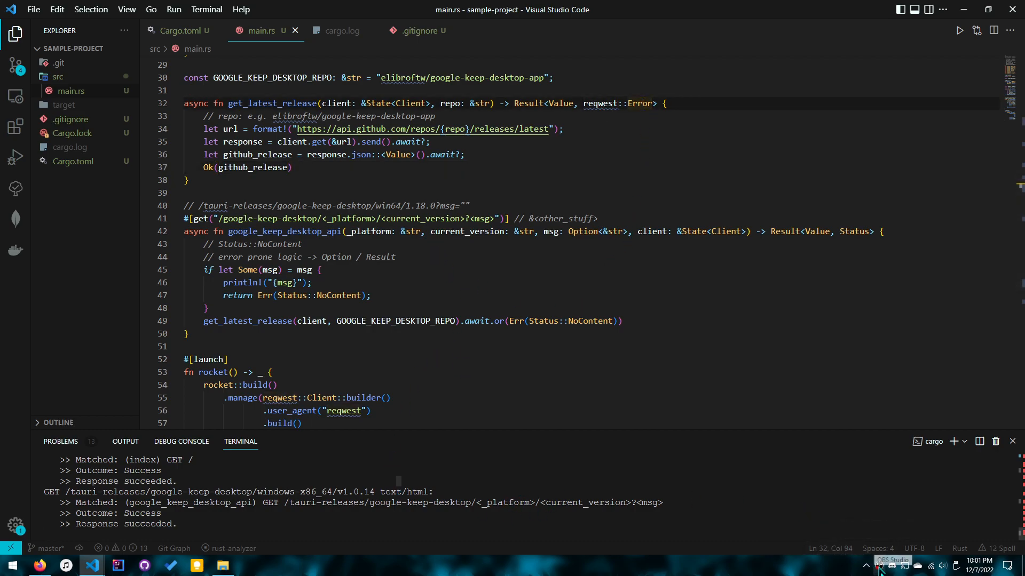